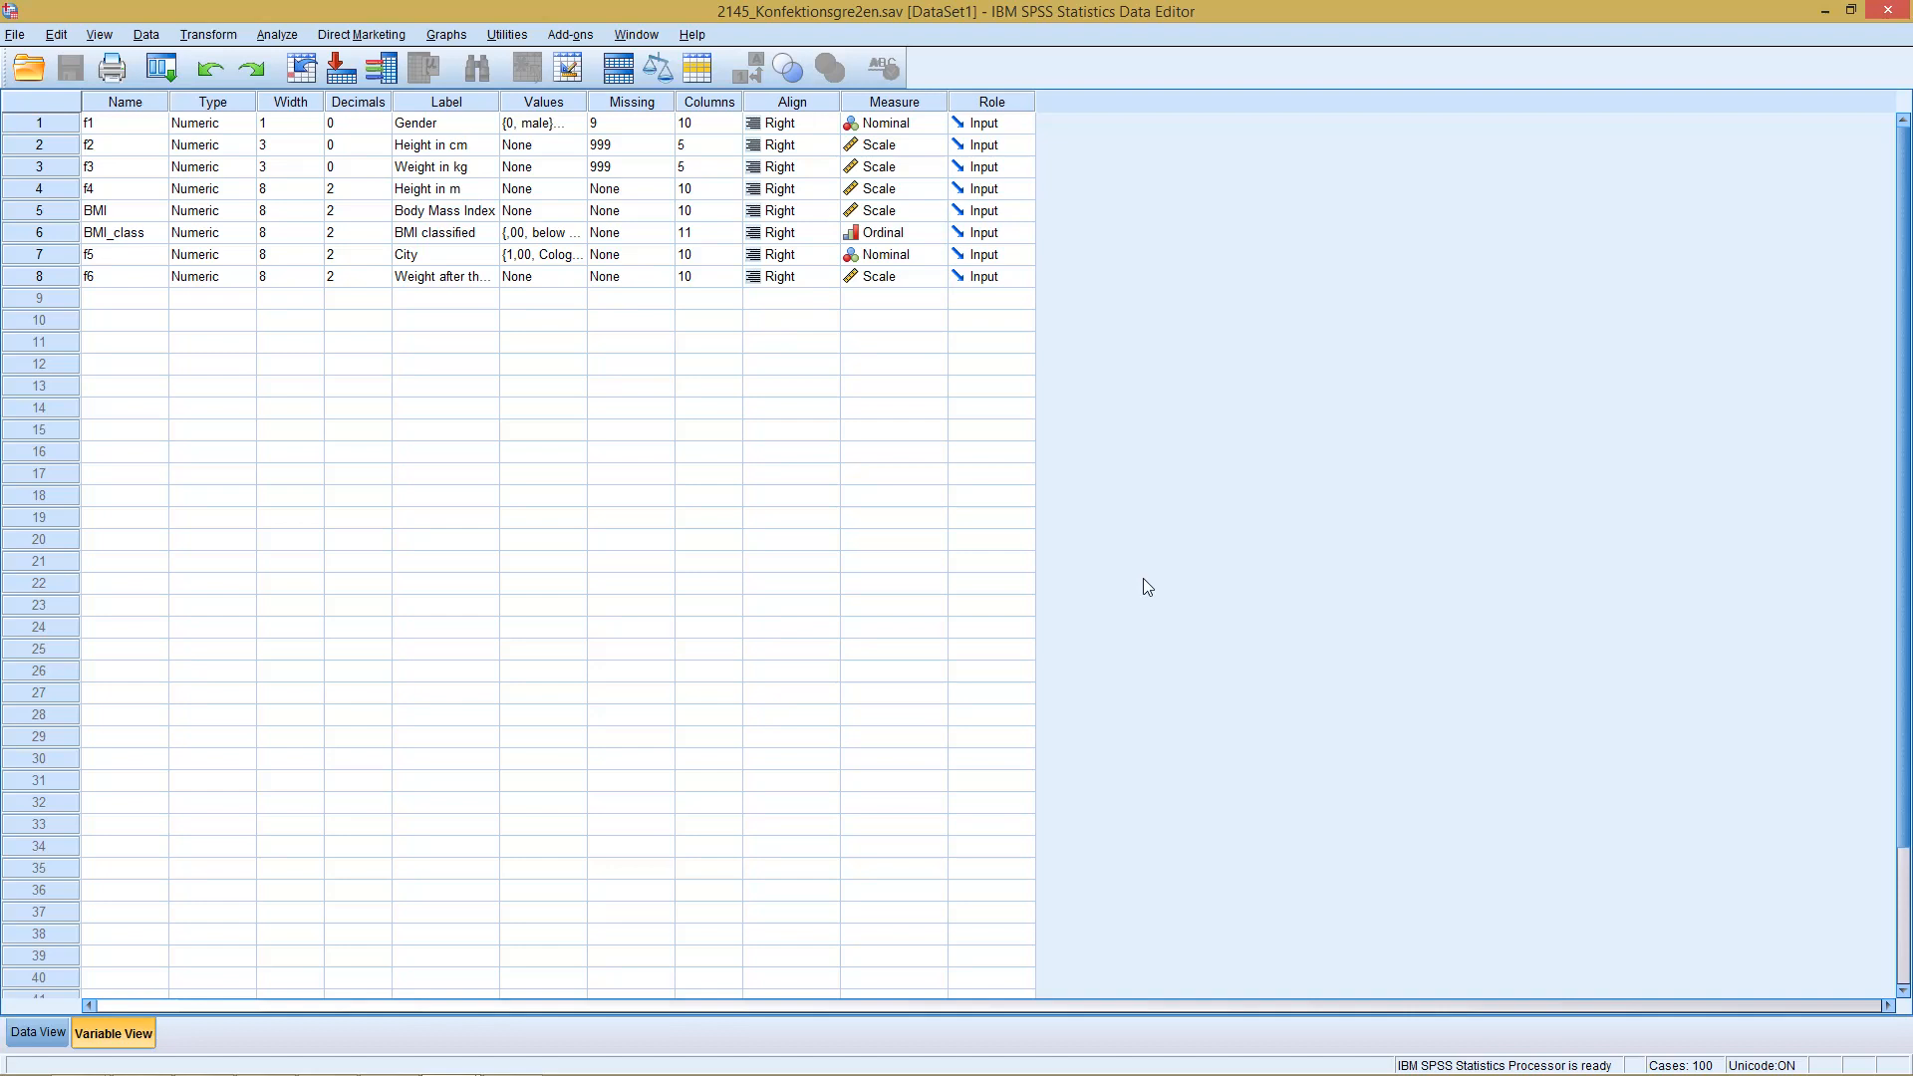
pyautogui.moveTo(540, 142)
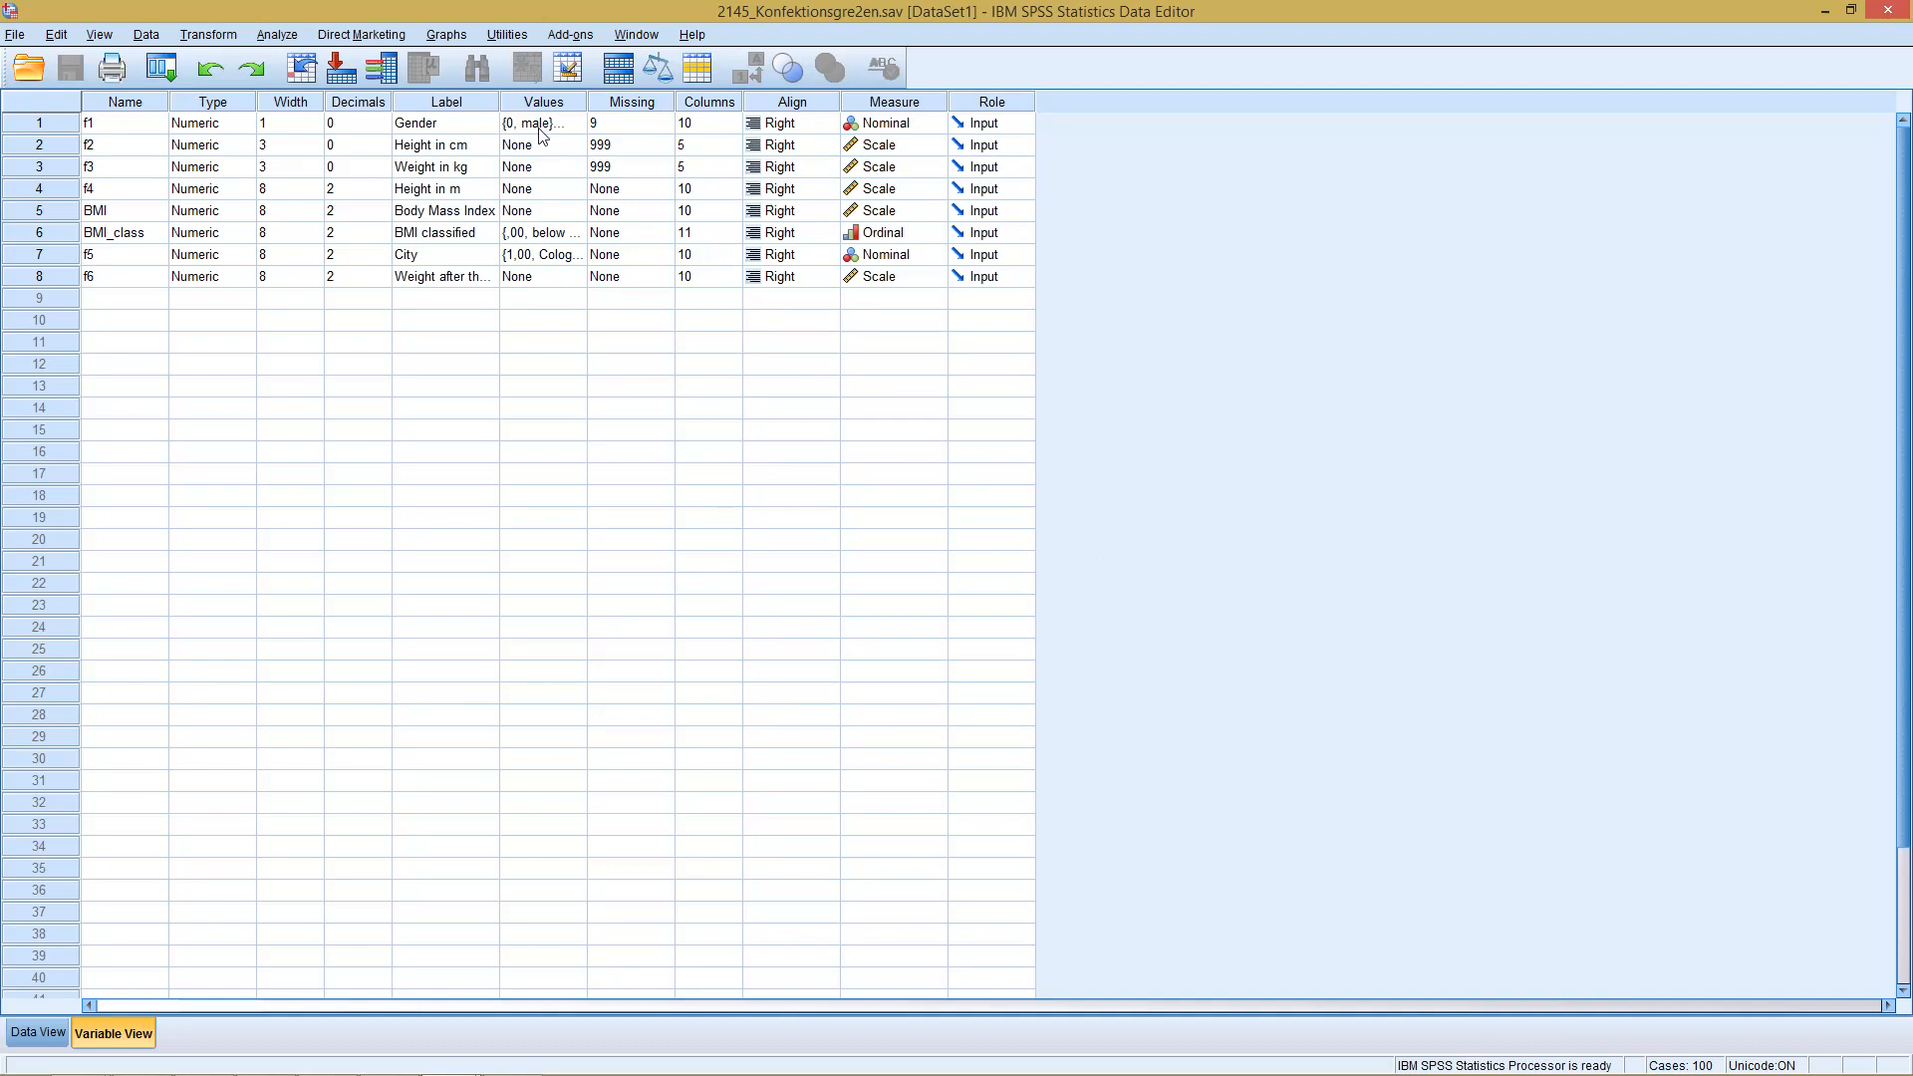
pyautogui.moveTo(515, 138)
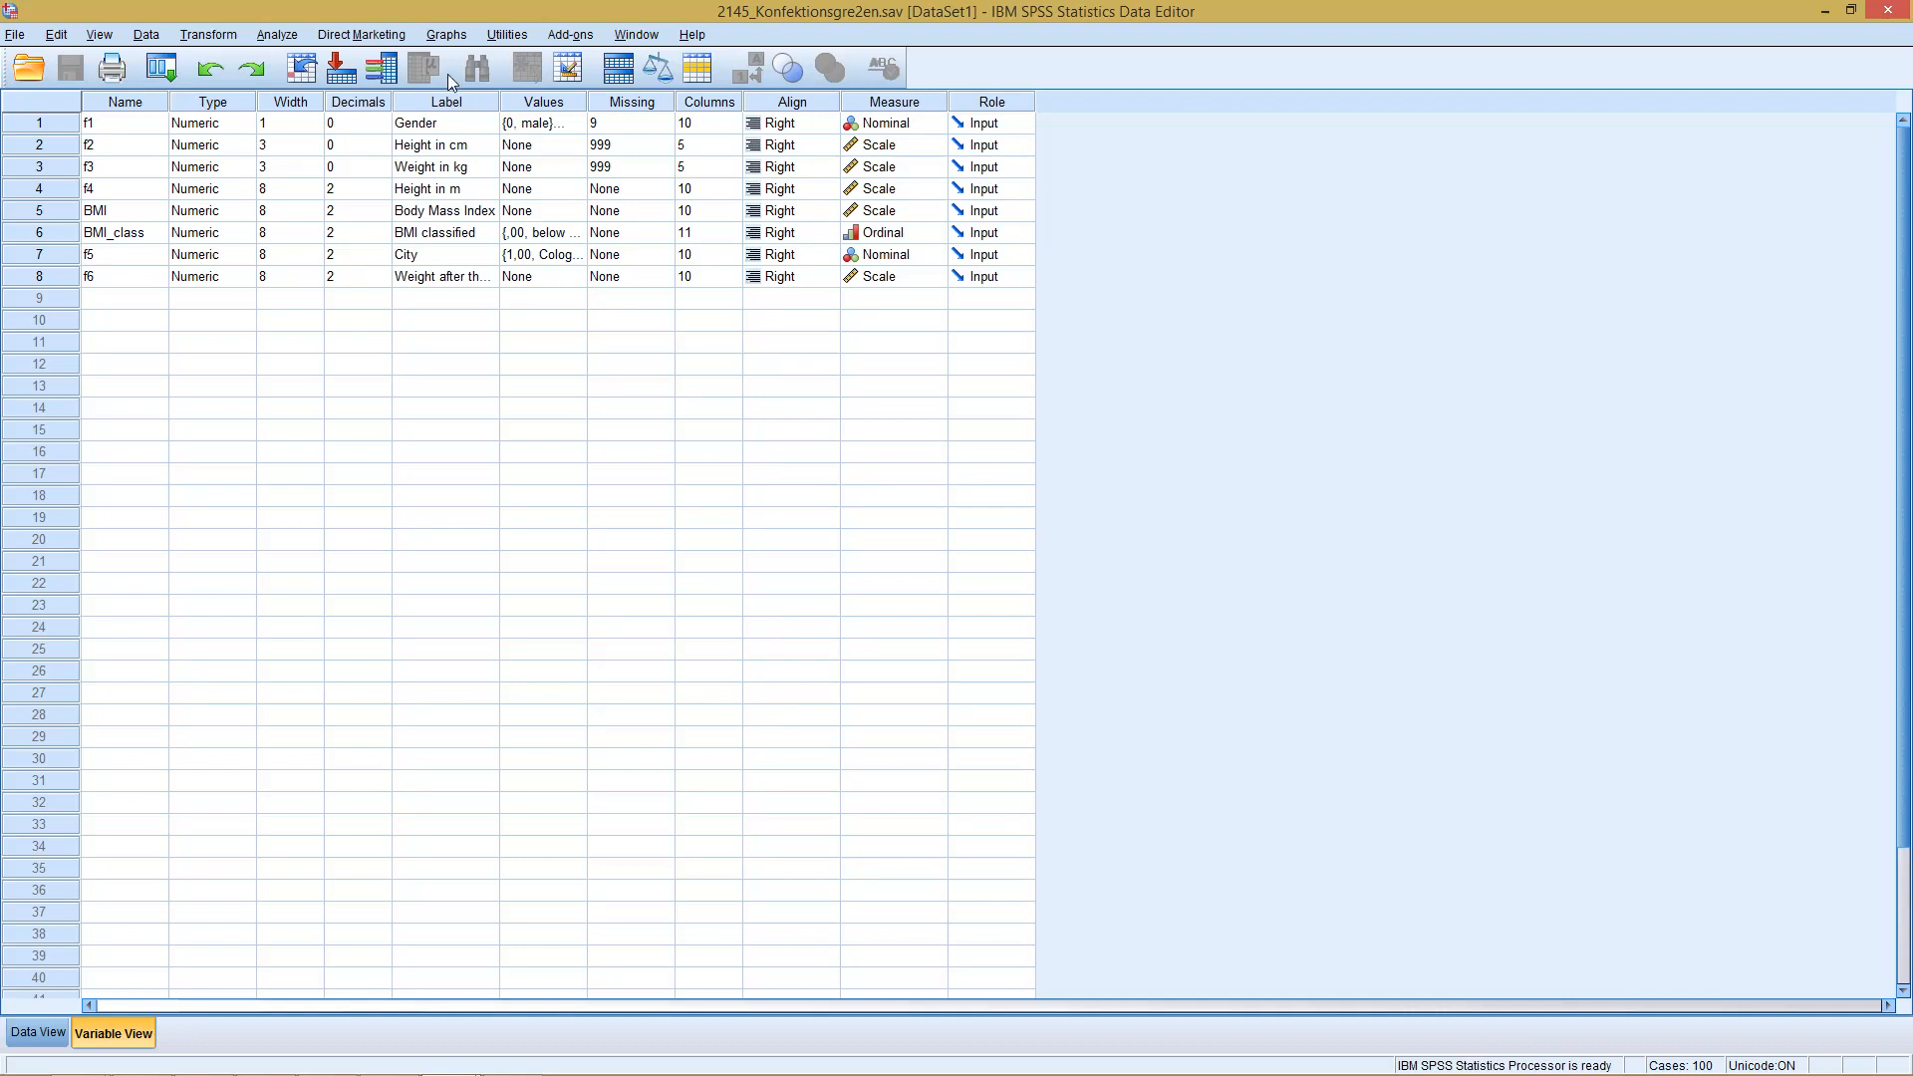
pyautogui.moveTo(293, 34)
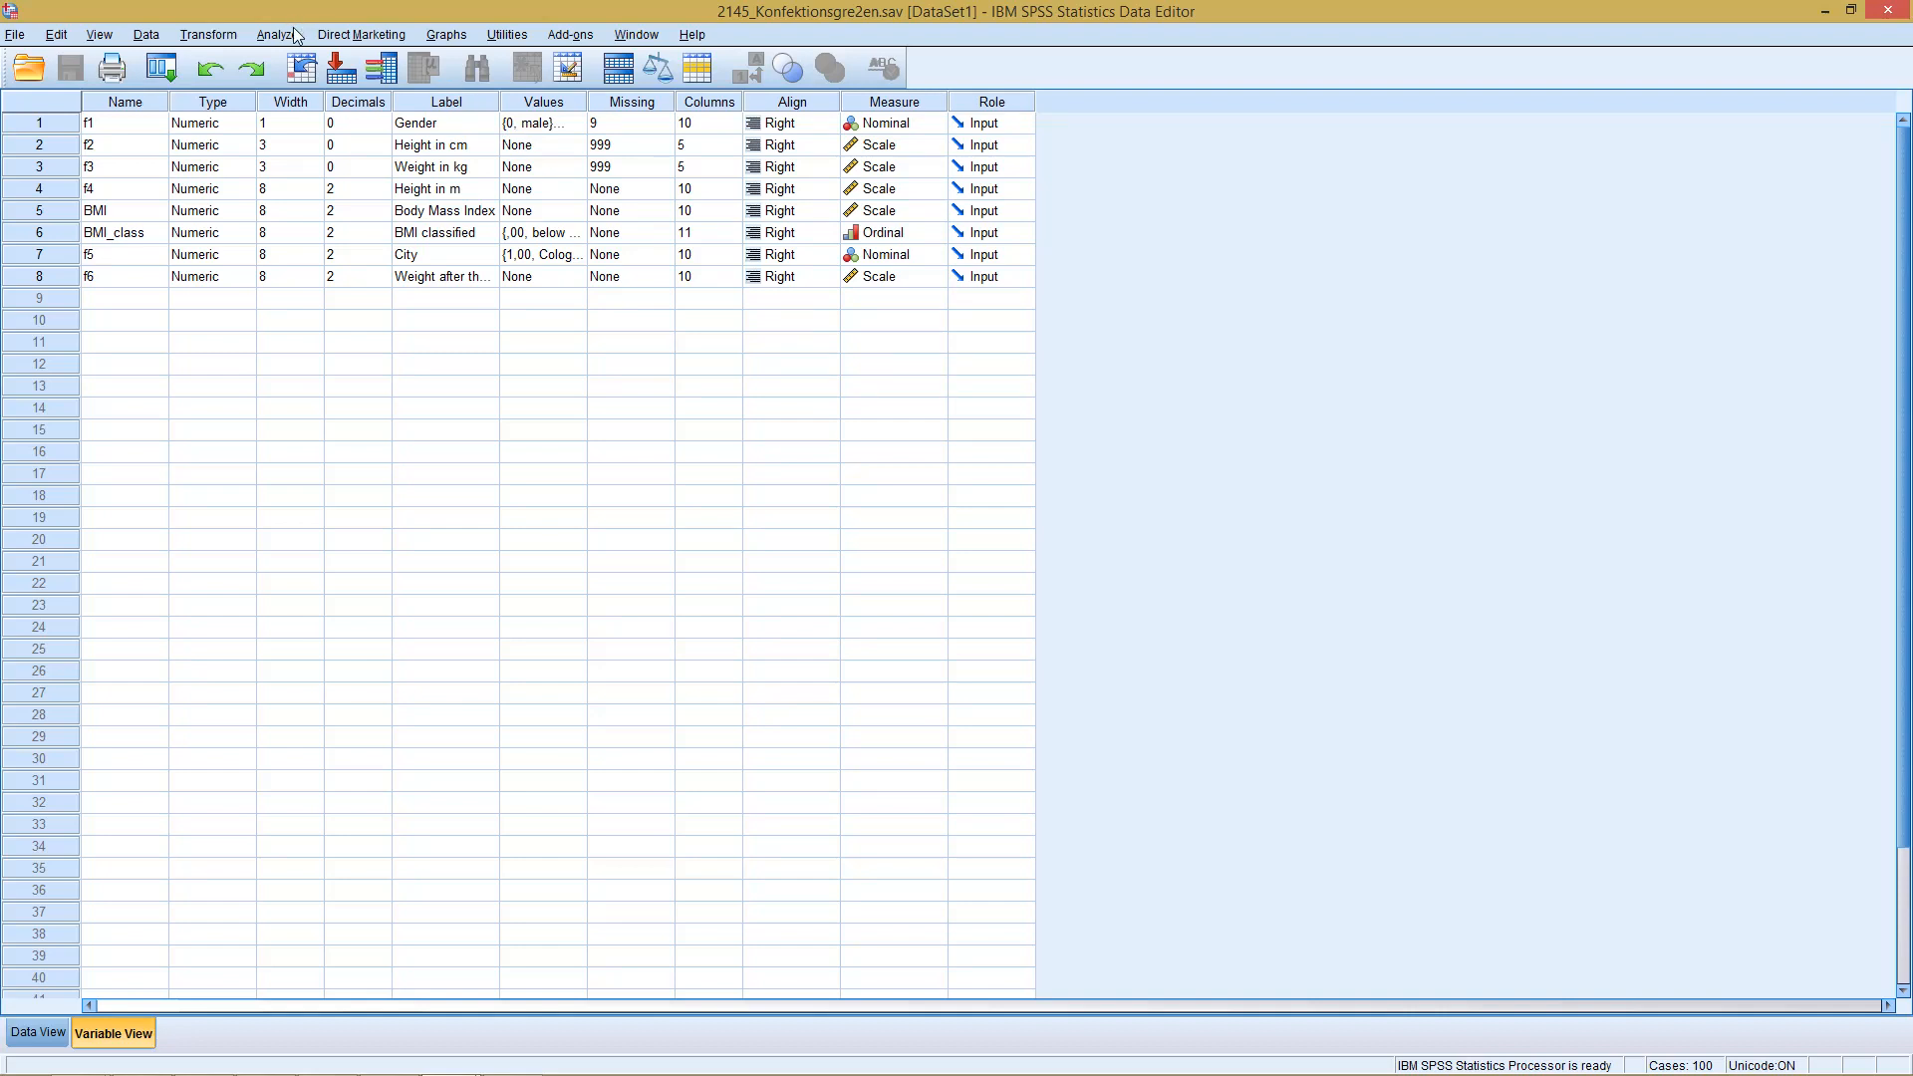
# Open the Analyze menu to reach Nonparametric Tests > Legacy Dialogs > Binomial.
pyautogui.click(278, 33)
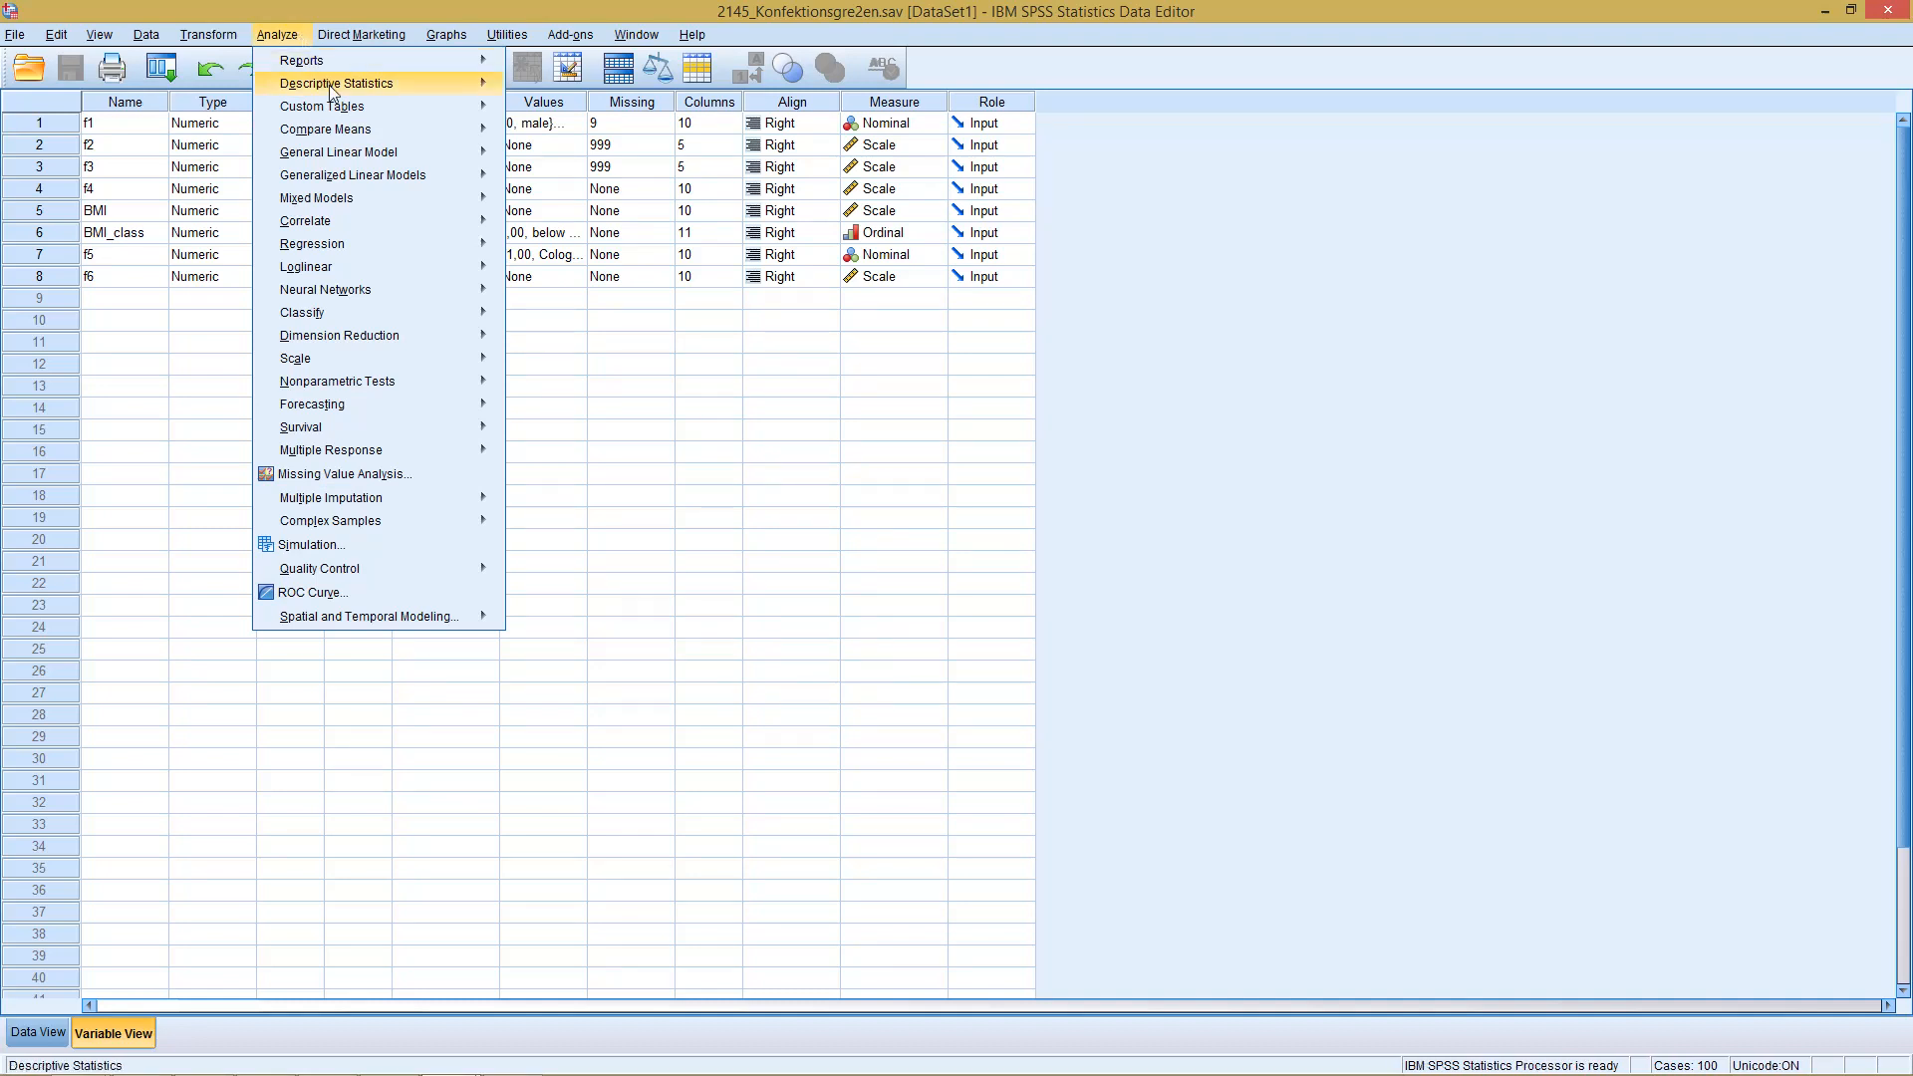
pyautogui.moveTo(338, 381)
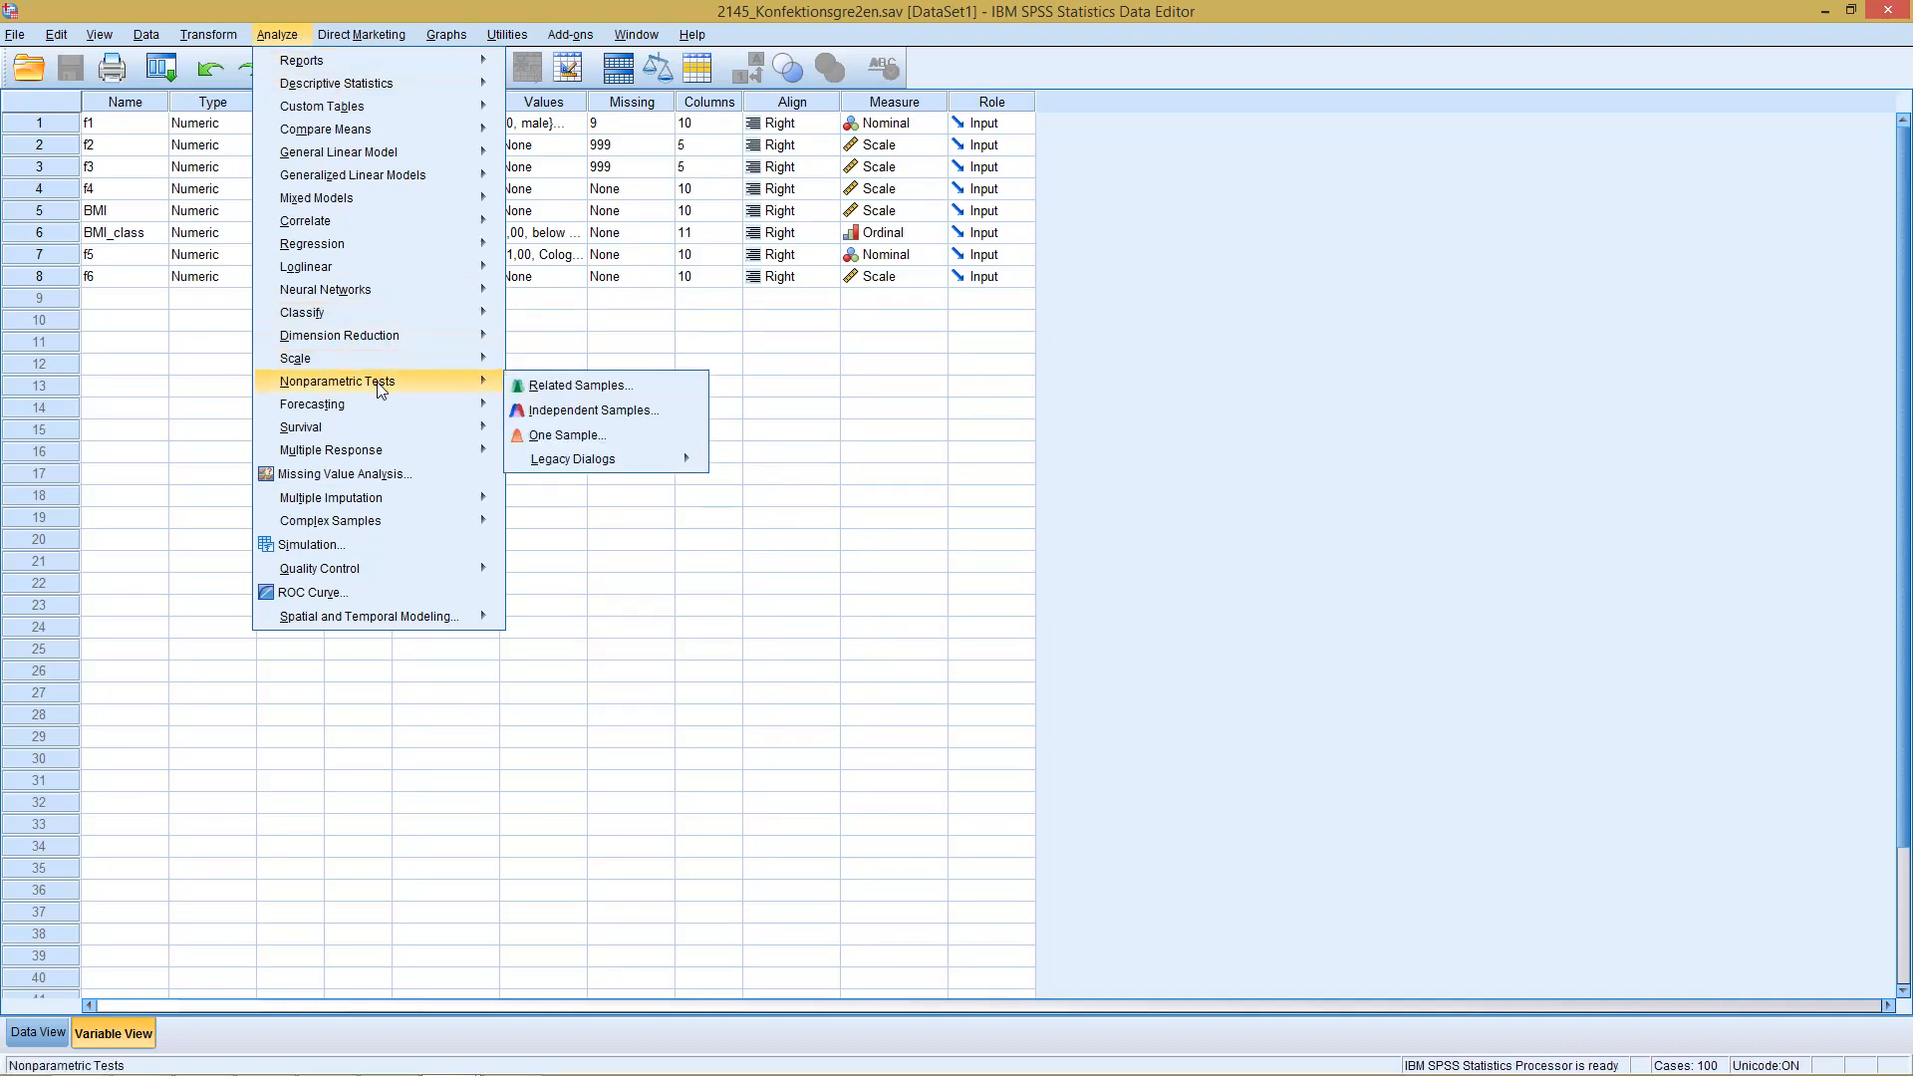
pyautogui.moveTo(443, 387)
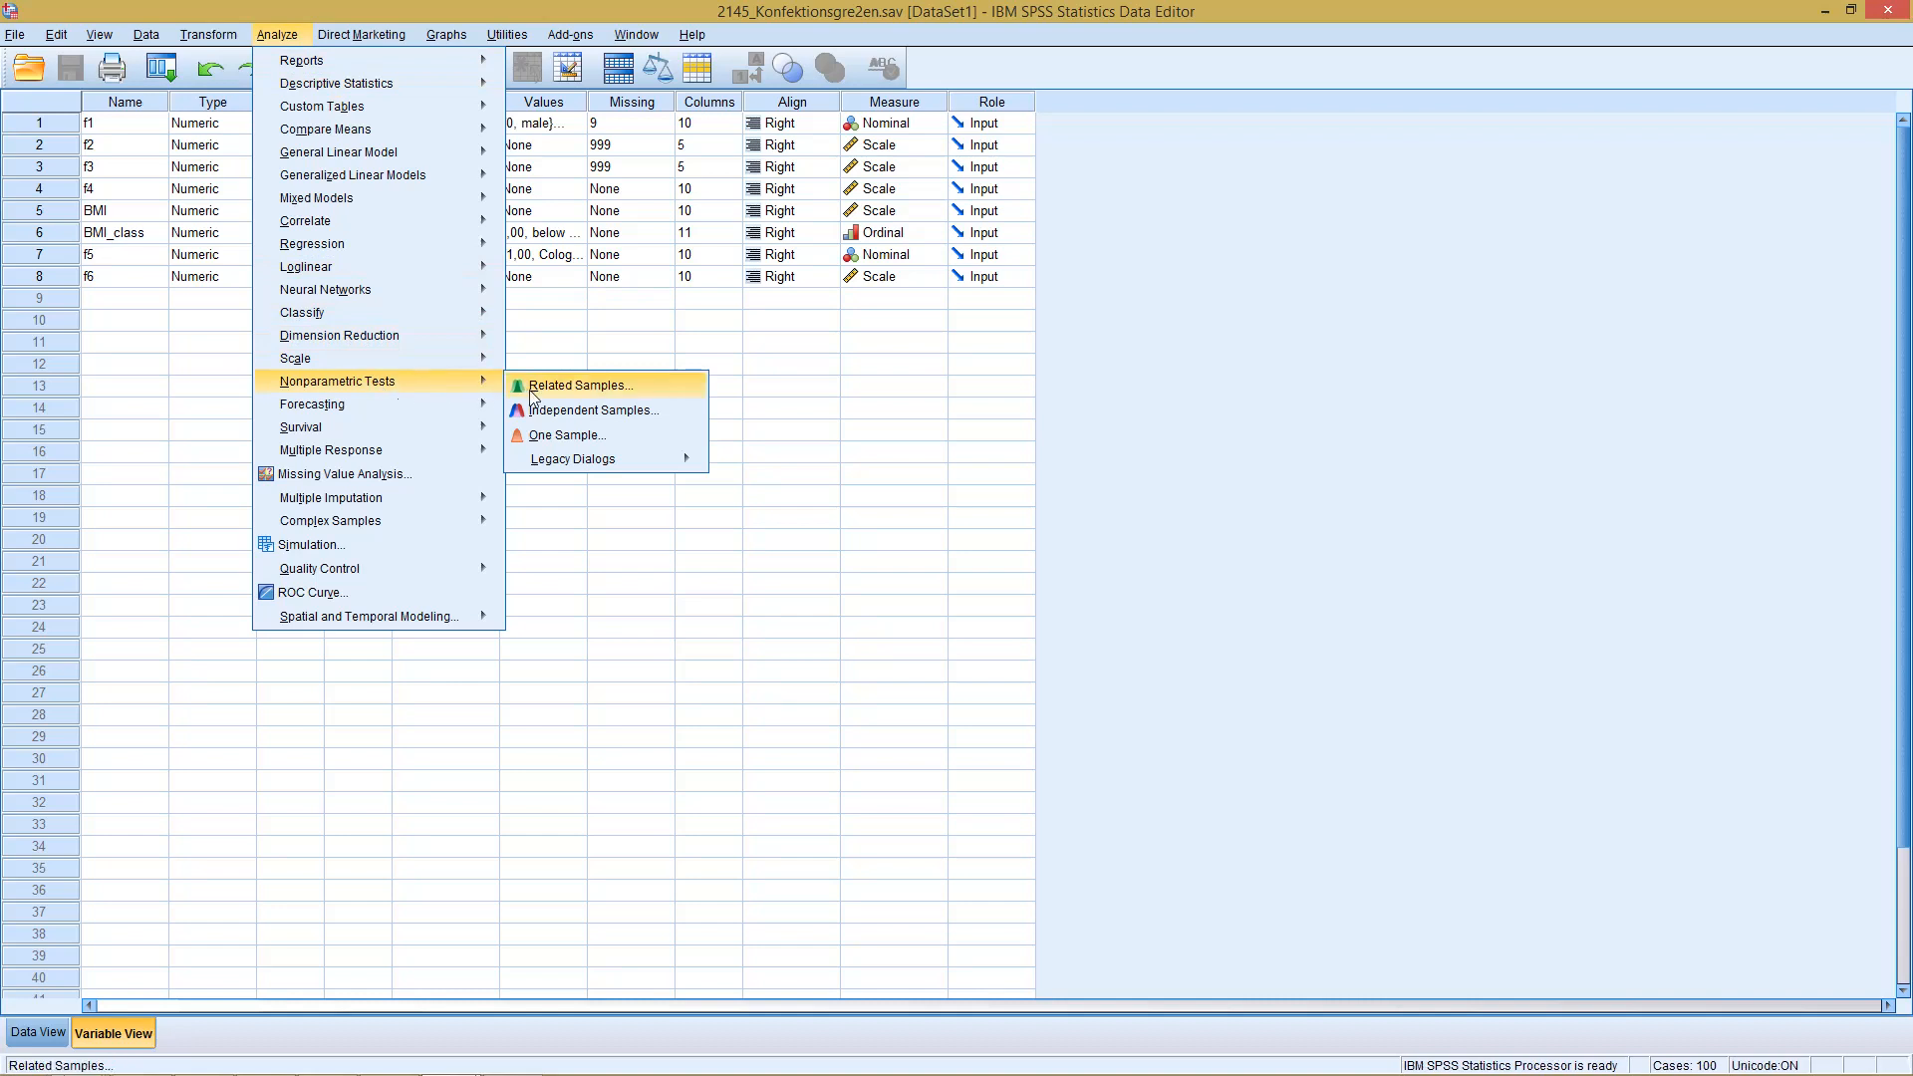
pyautogui.moveTo(566, 435)
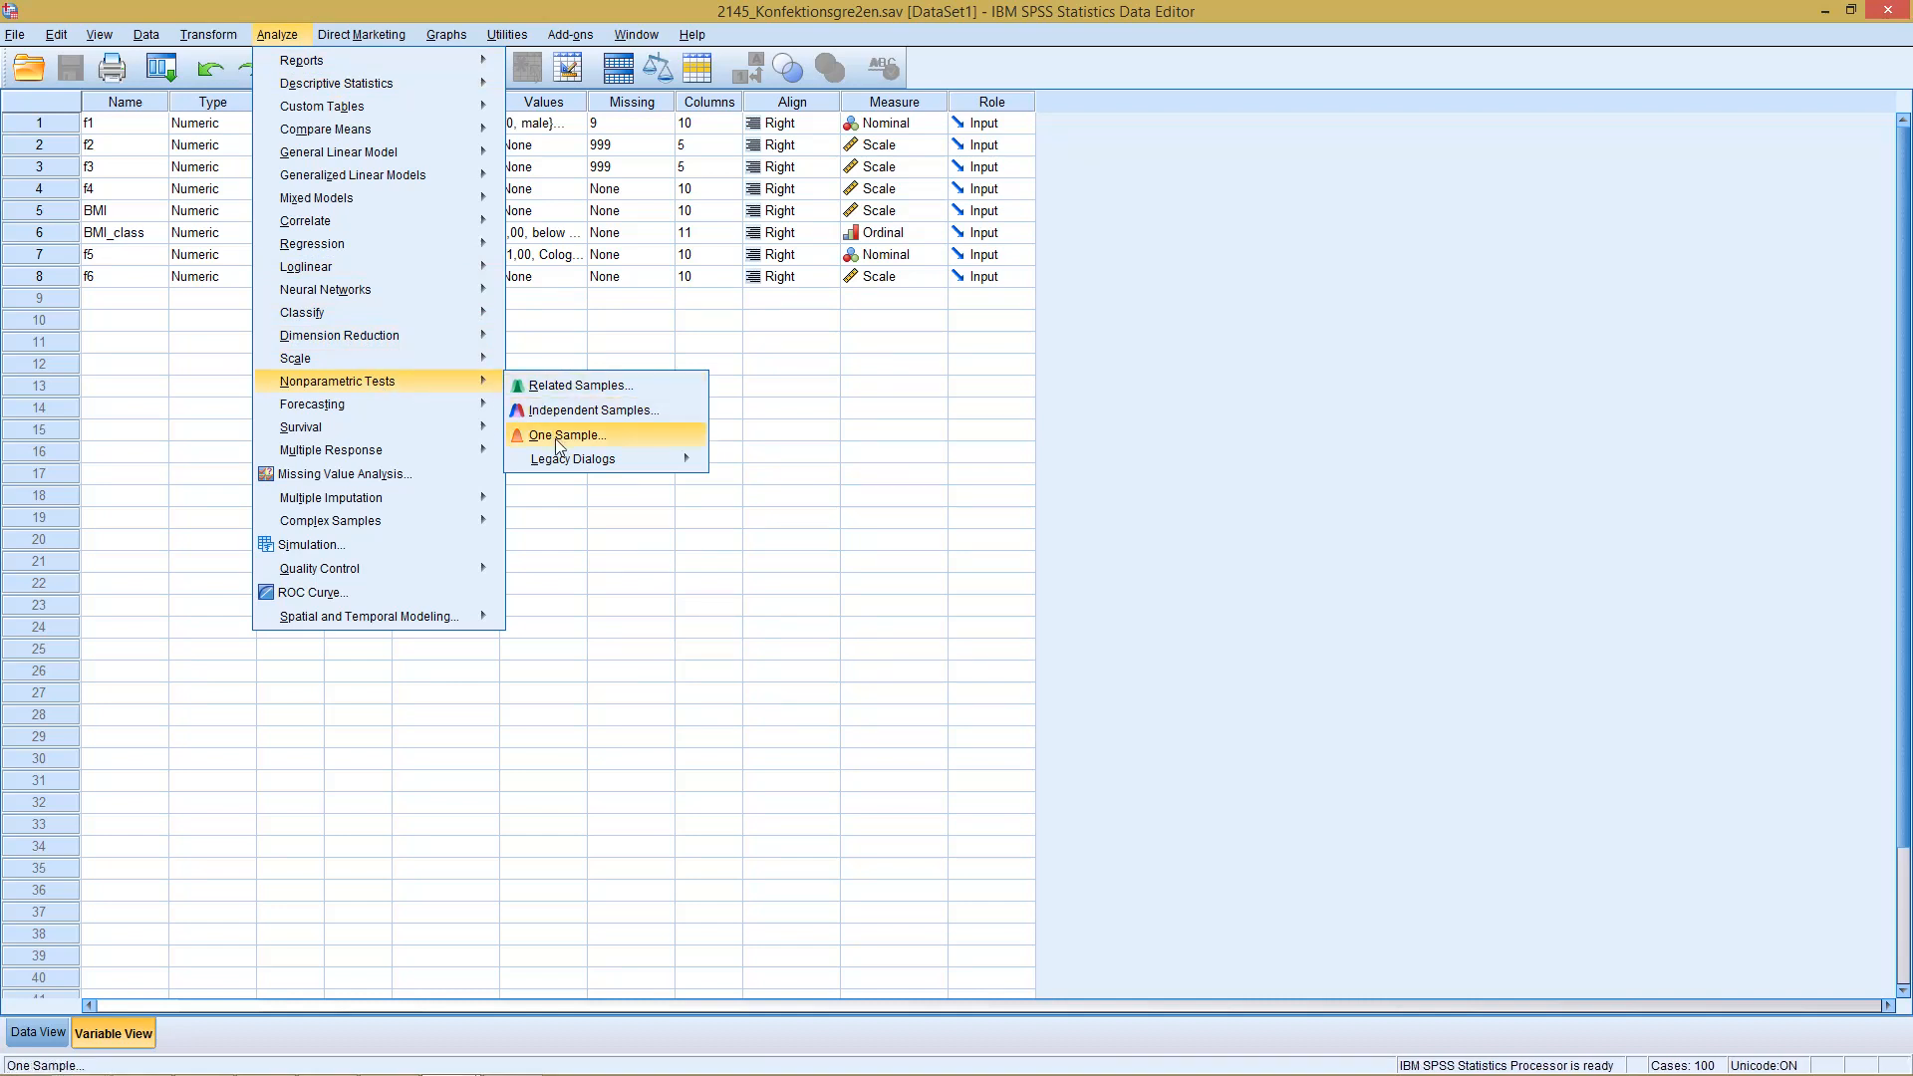
pyautogui.moveTo(539, 443)
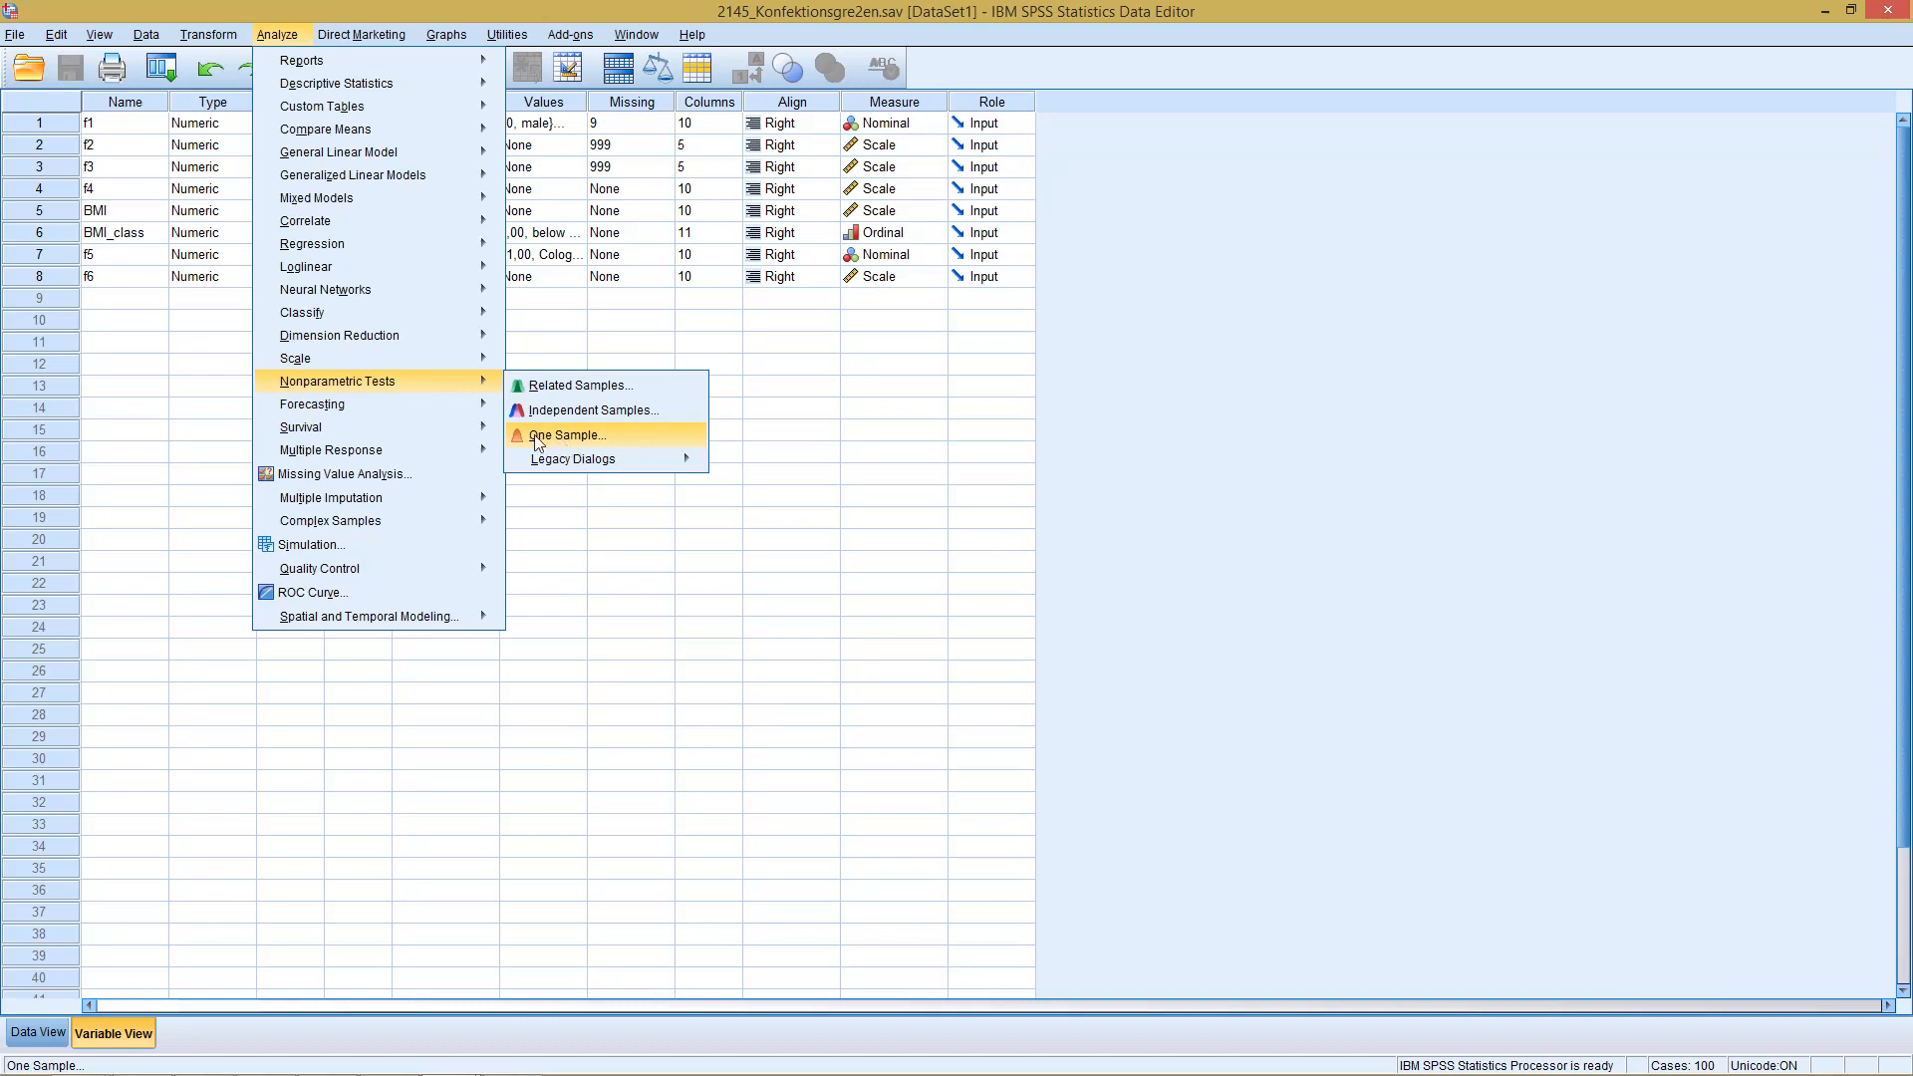
pyautogui.moveTo(564, 442)
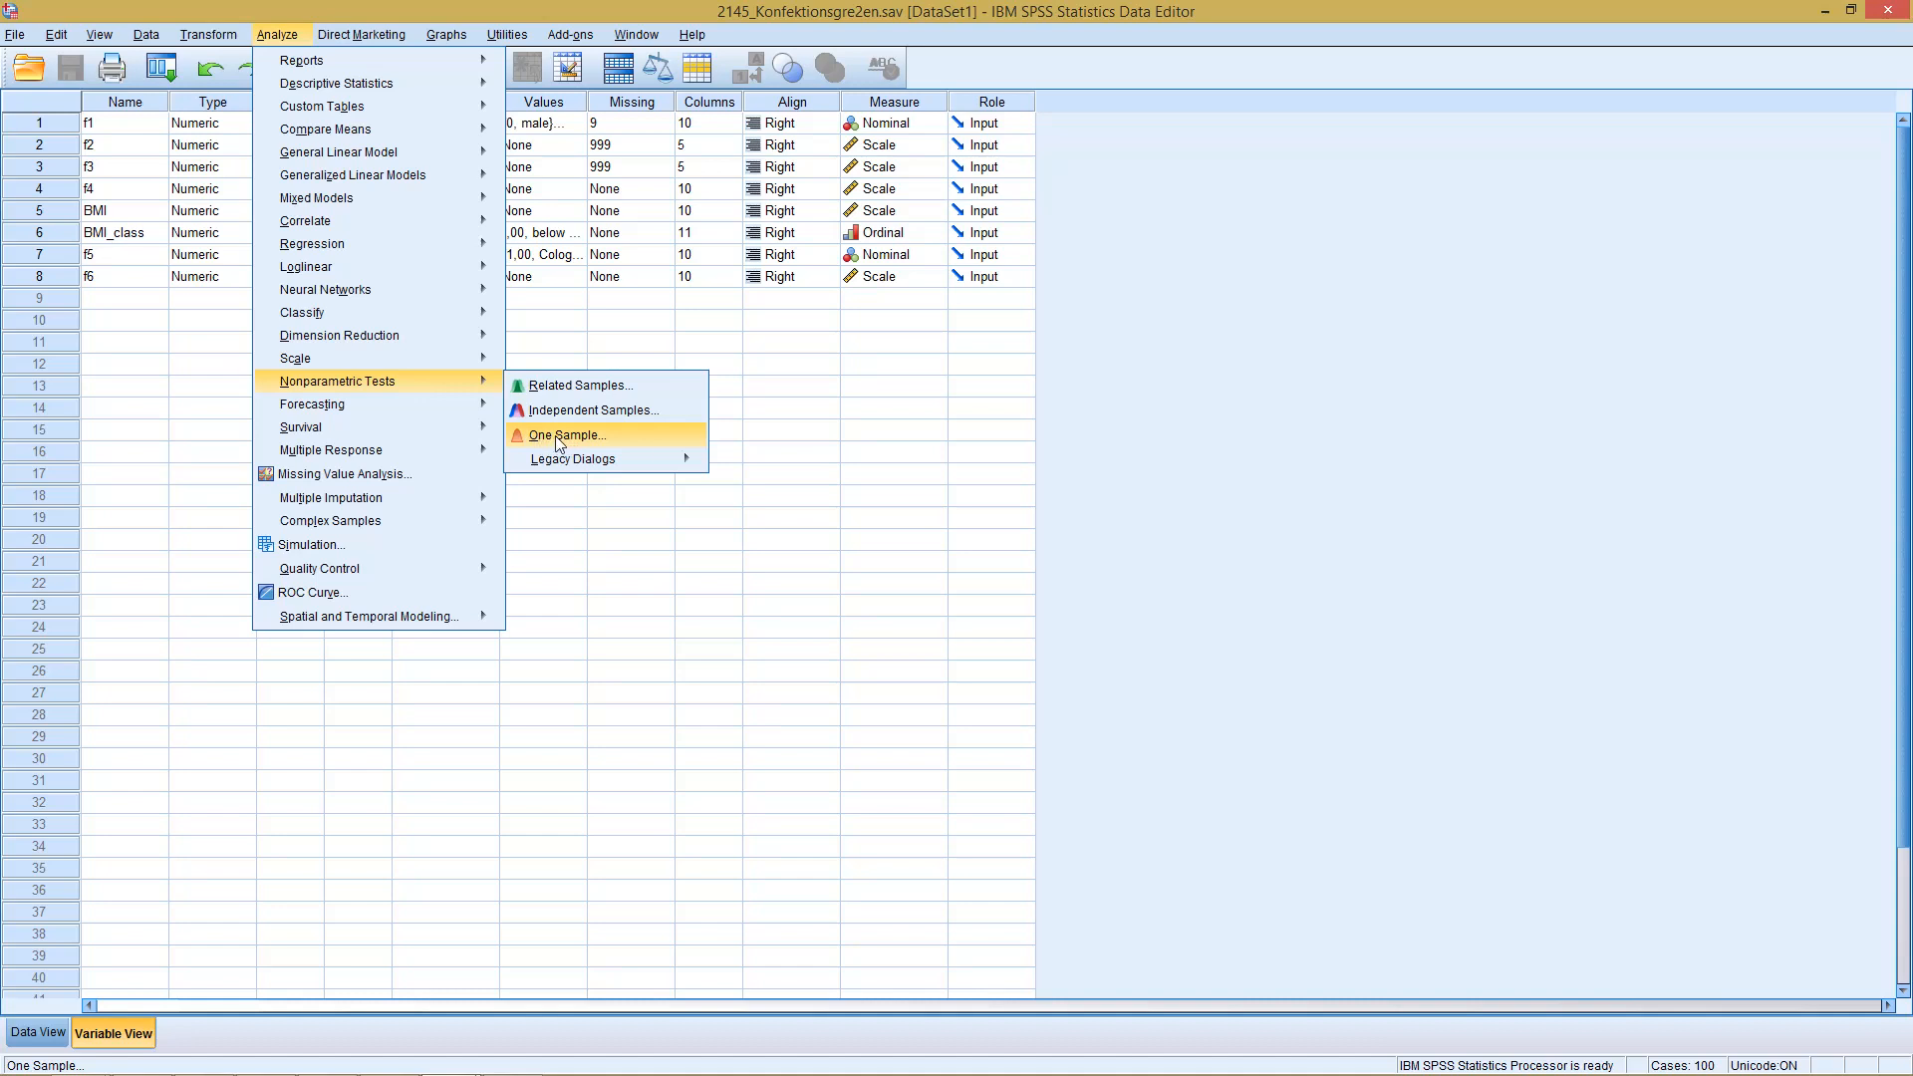
pyautogui.moveTo(565, 449)
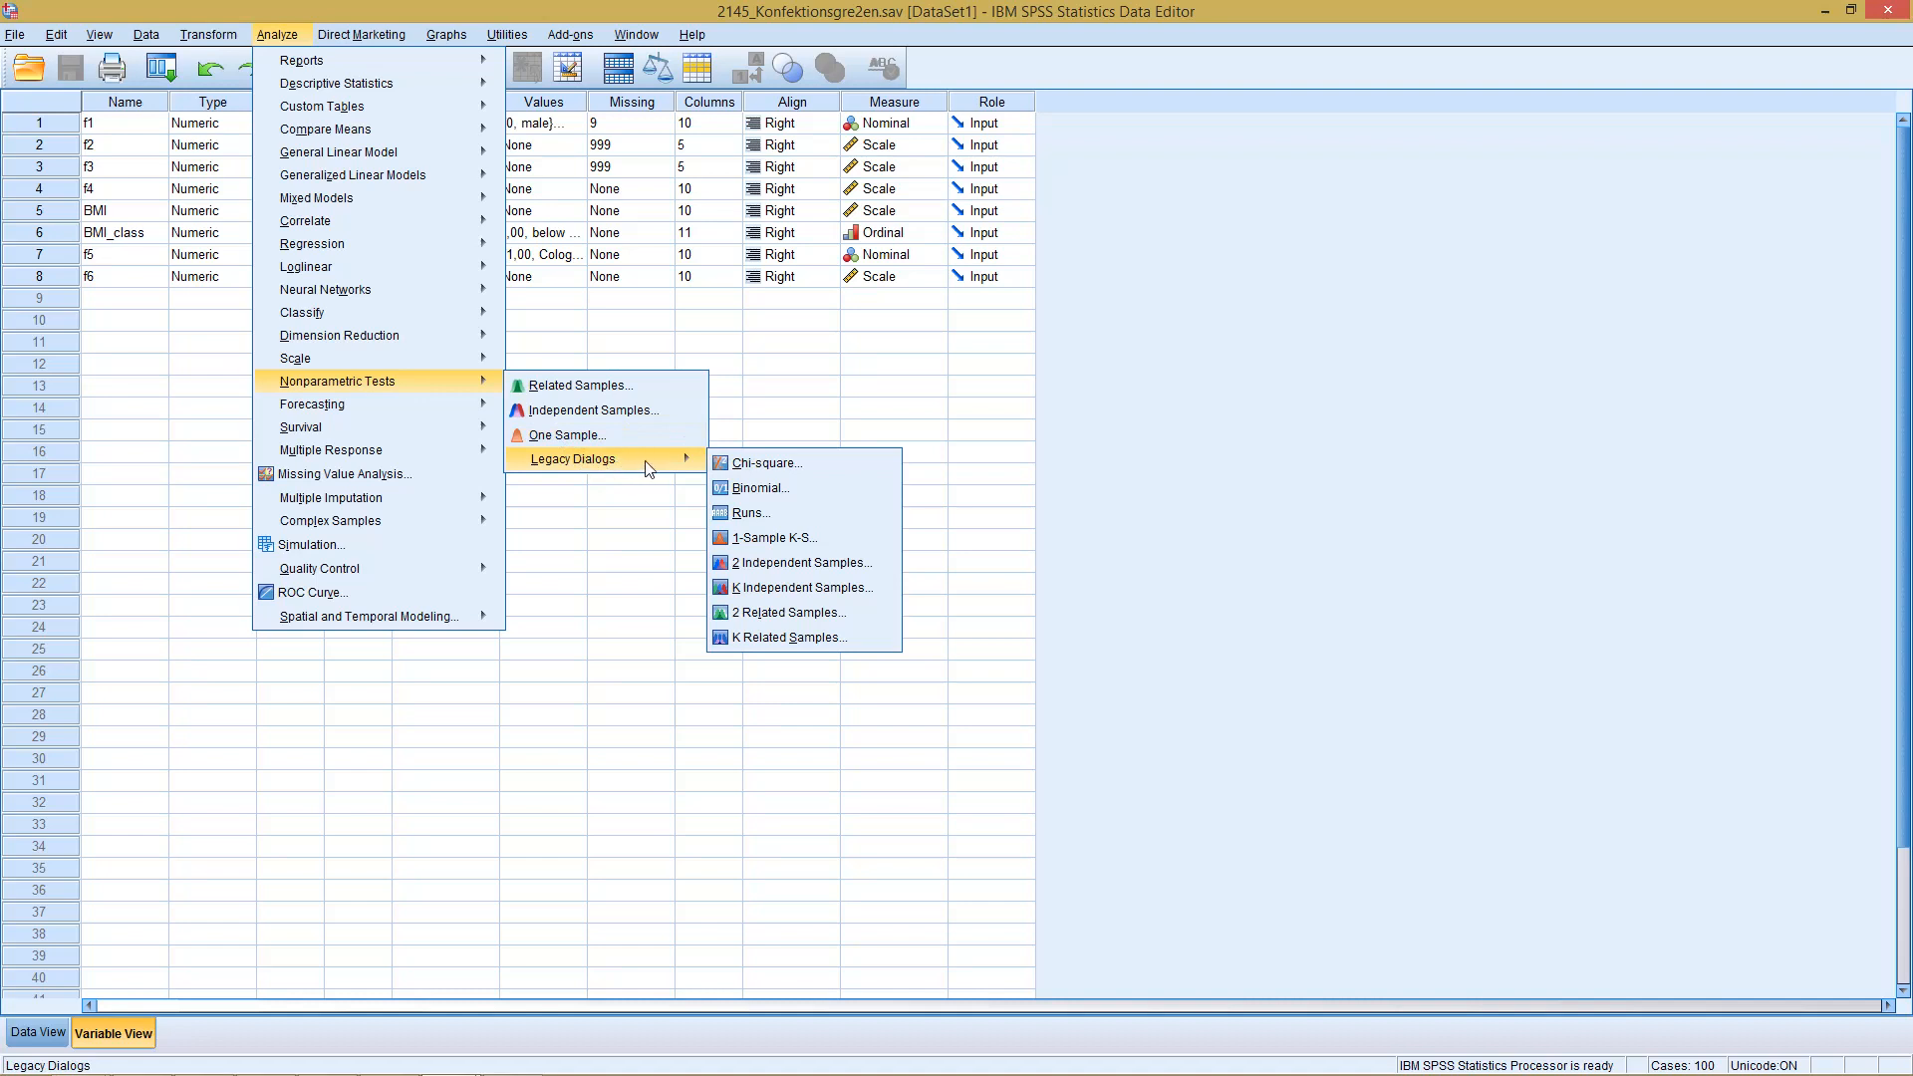
pyautogui.moveTo(766, 463)
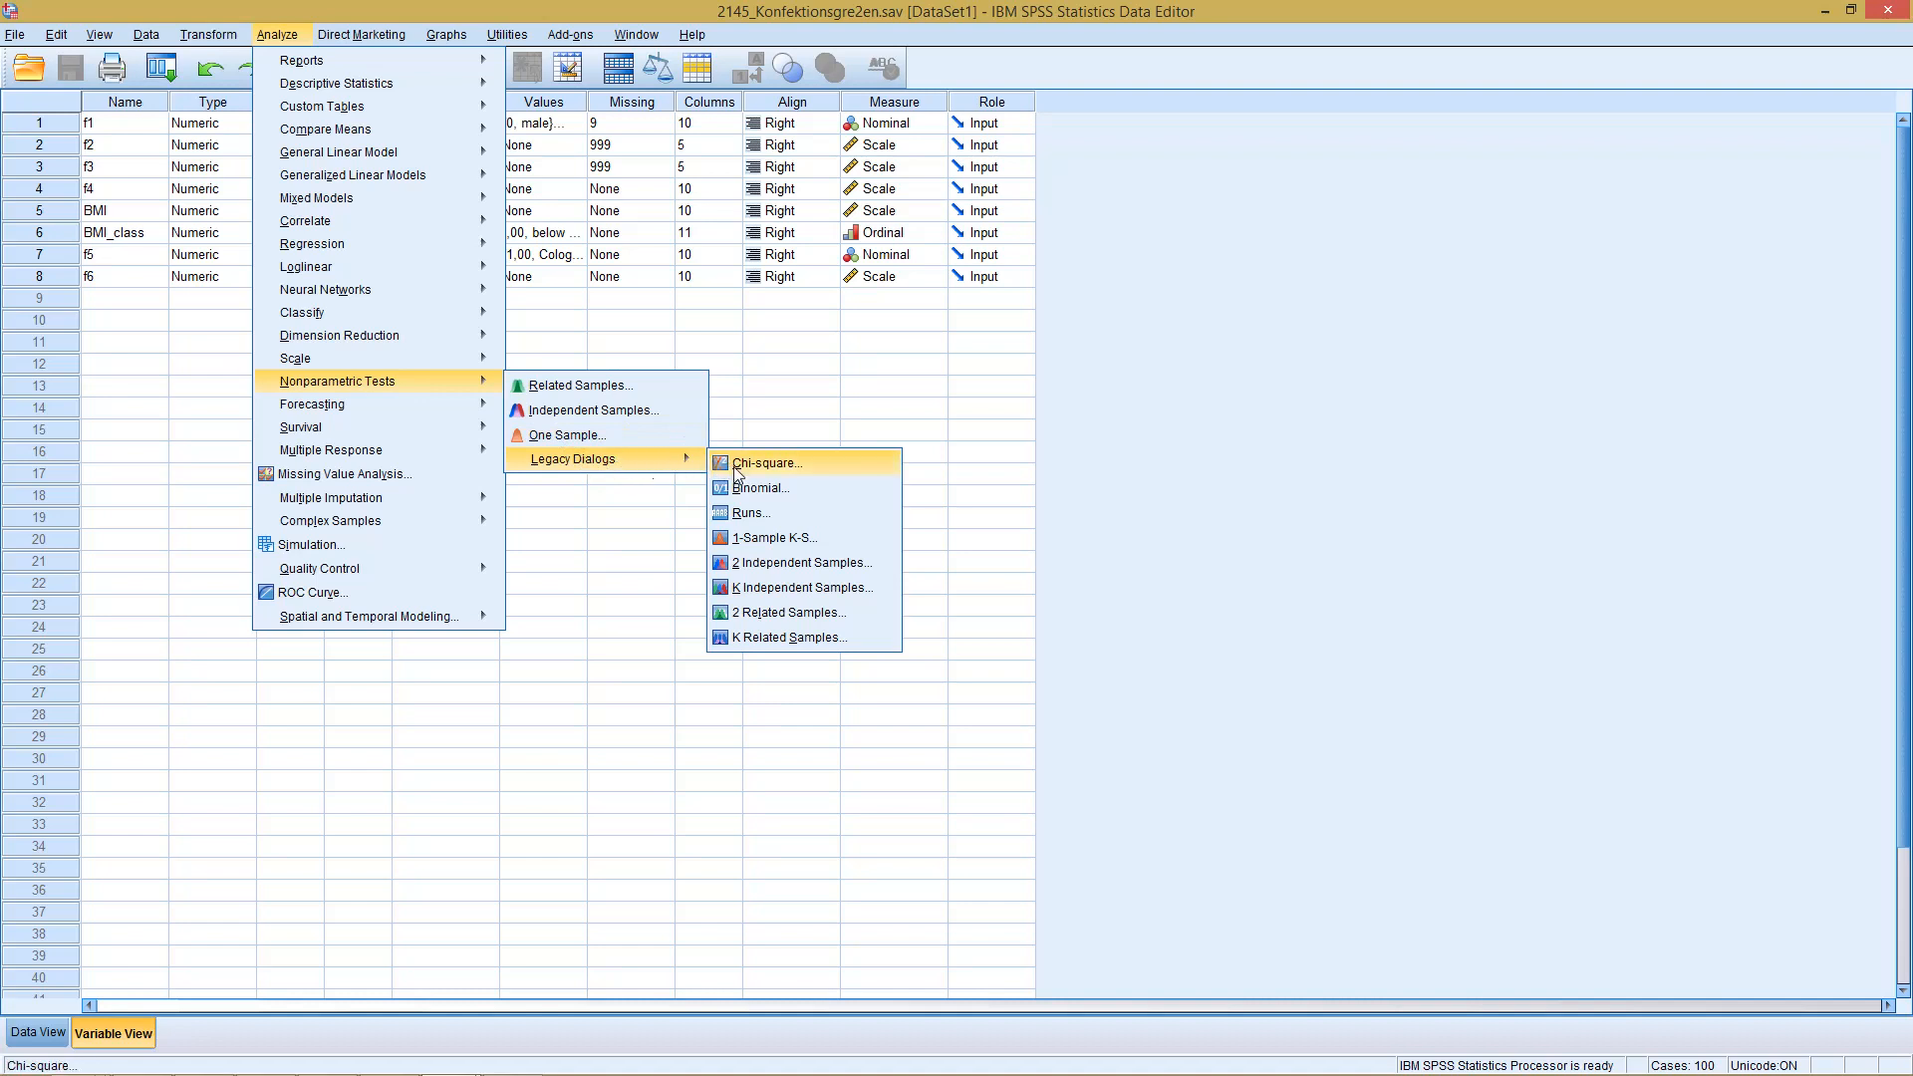
pyautogui.moveTo(756, 488)
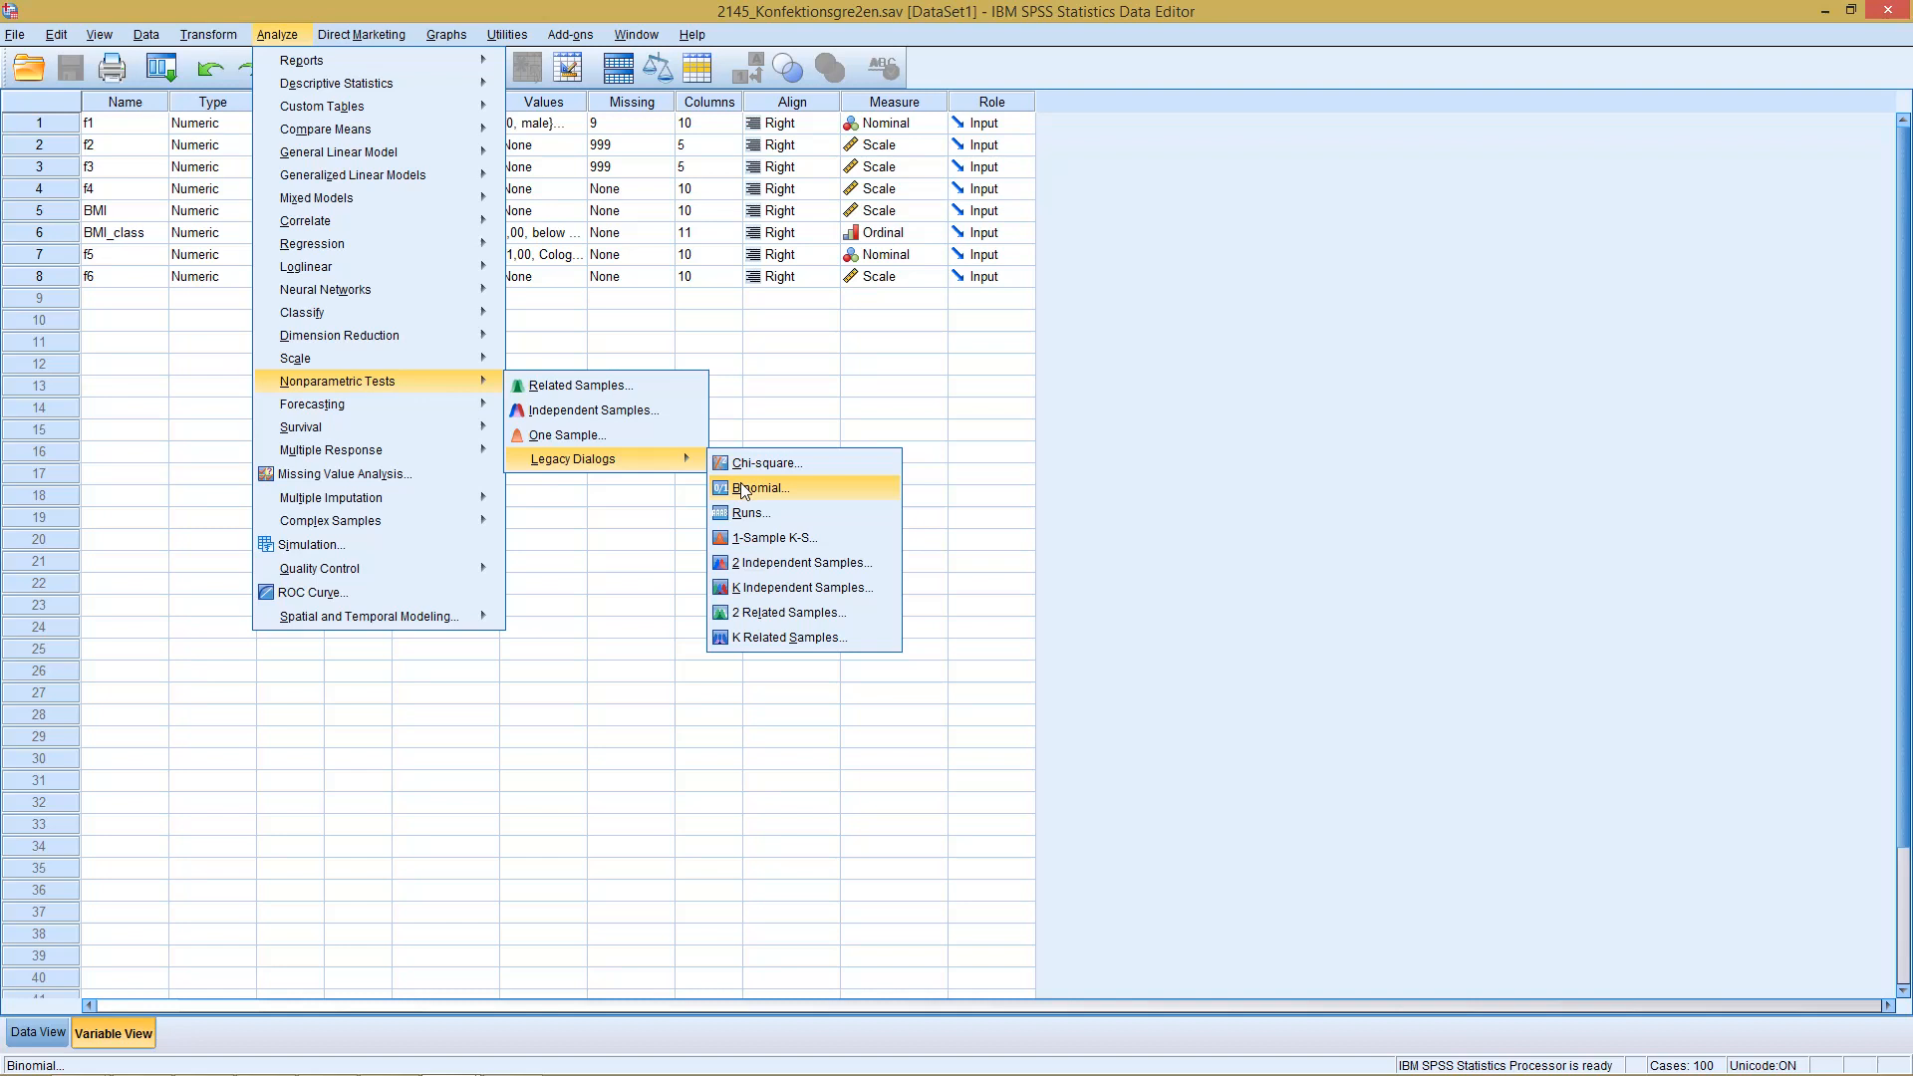
# Open the legacy Binomial Test dialog and add Gender as test variable at proportion 0.50.
pyautogui.click(756, 488)
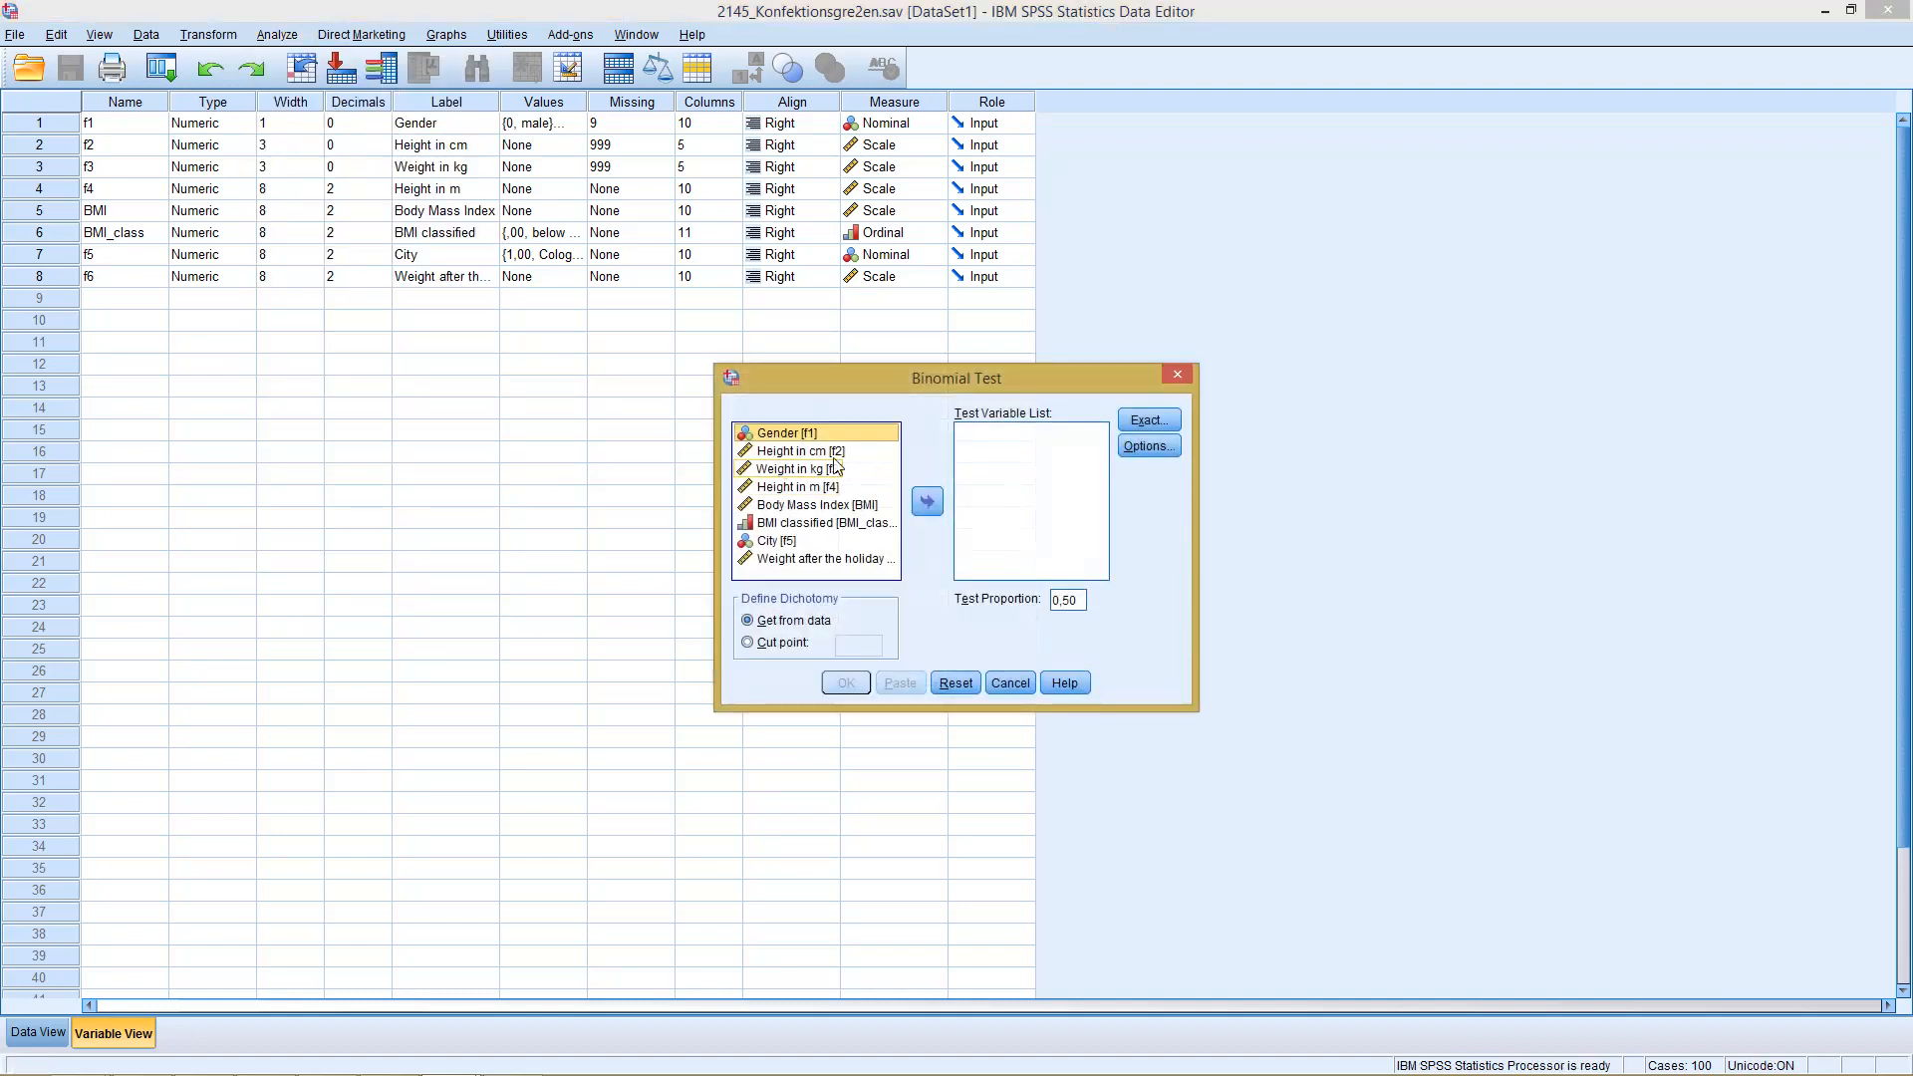
pyautogui.click(926, 502)
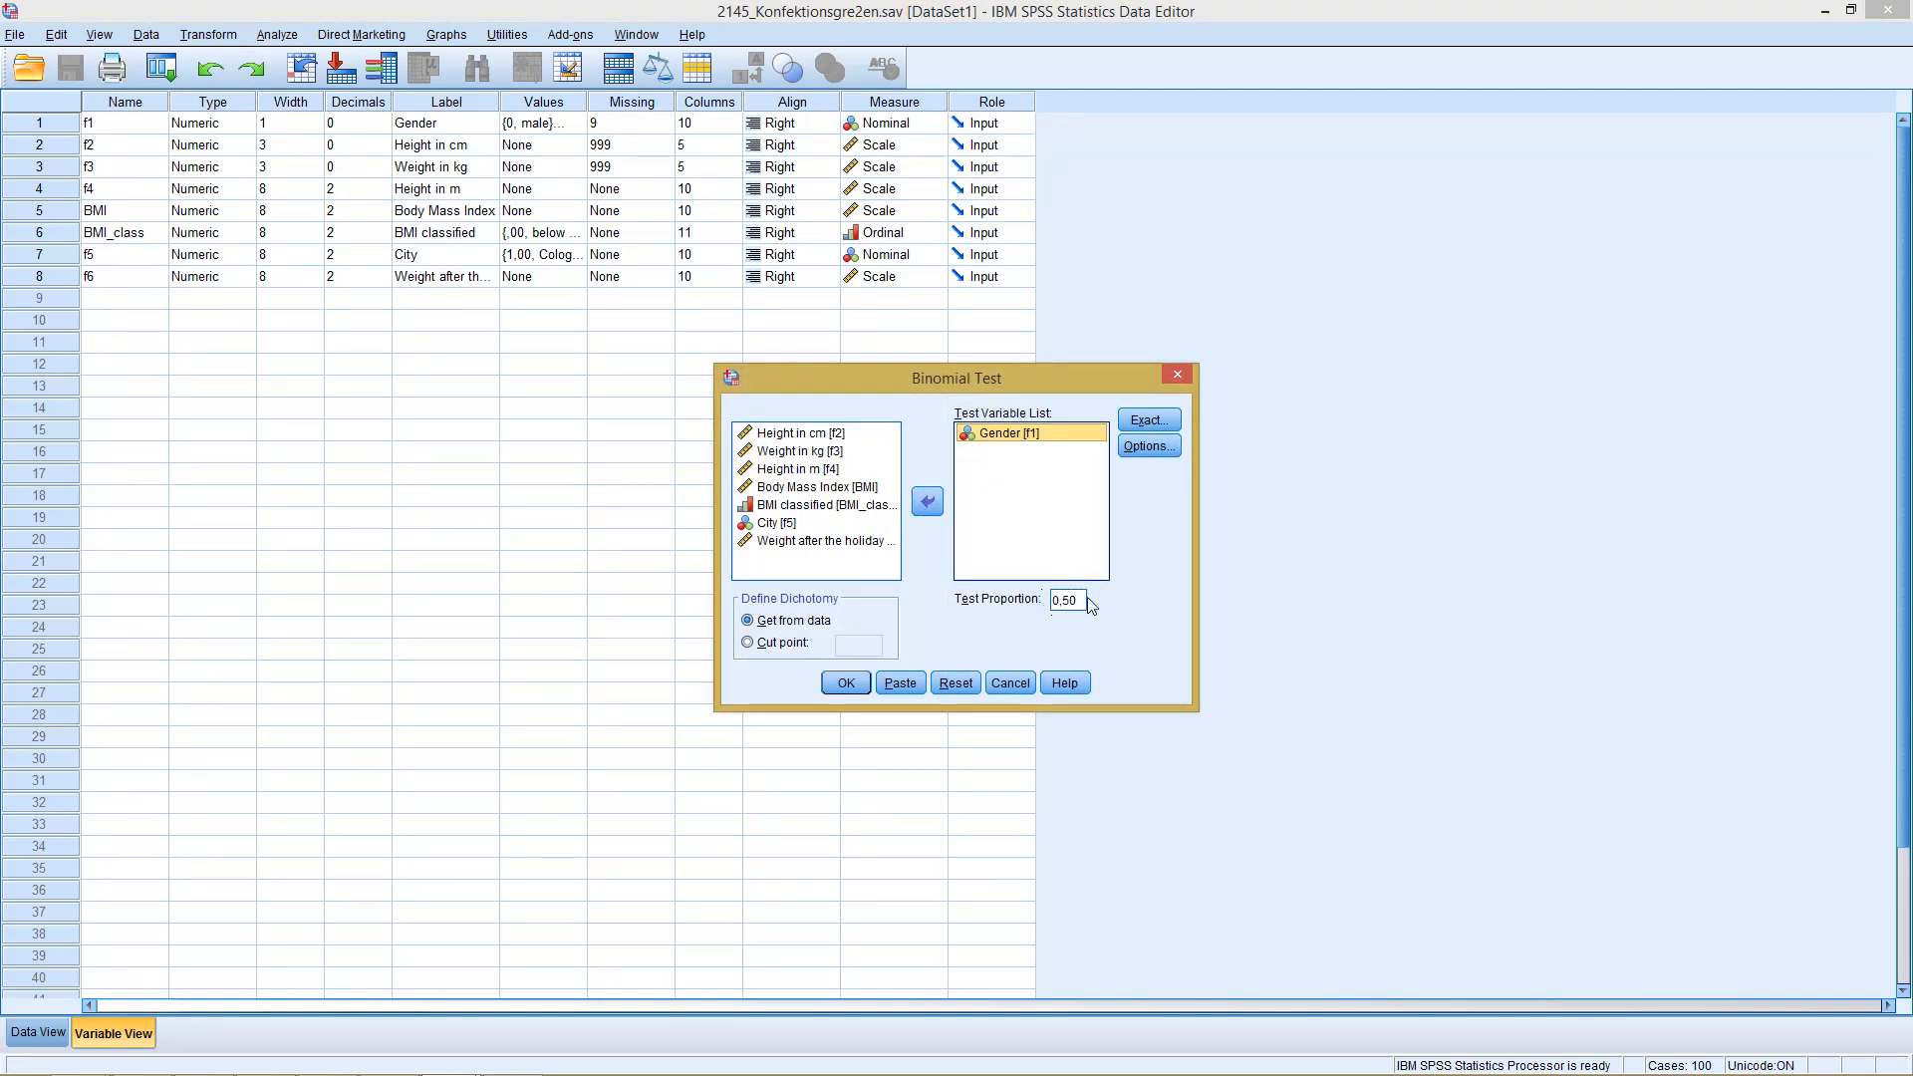
pyautogui.moveTo(964, 489)
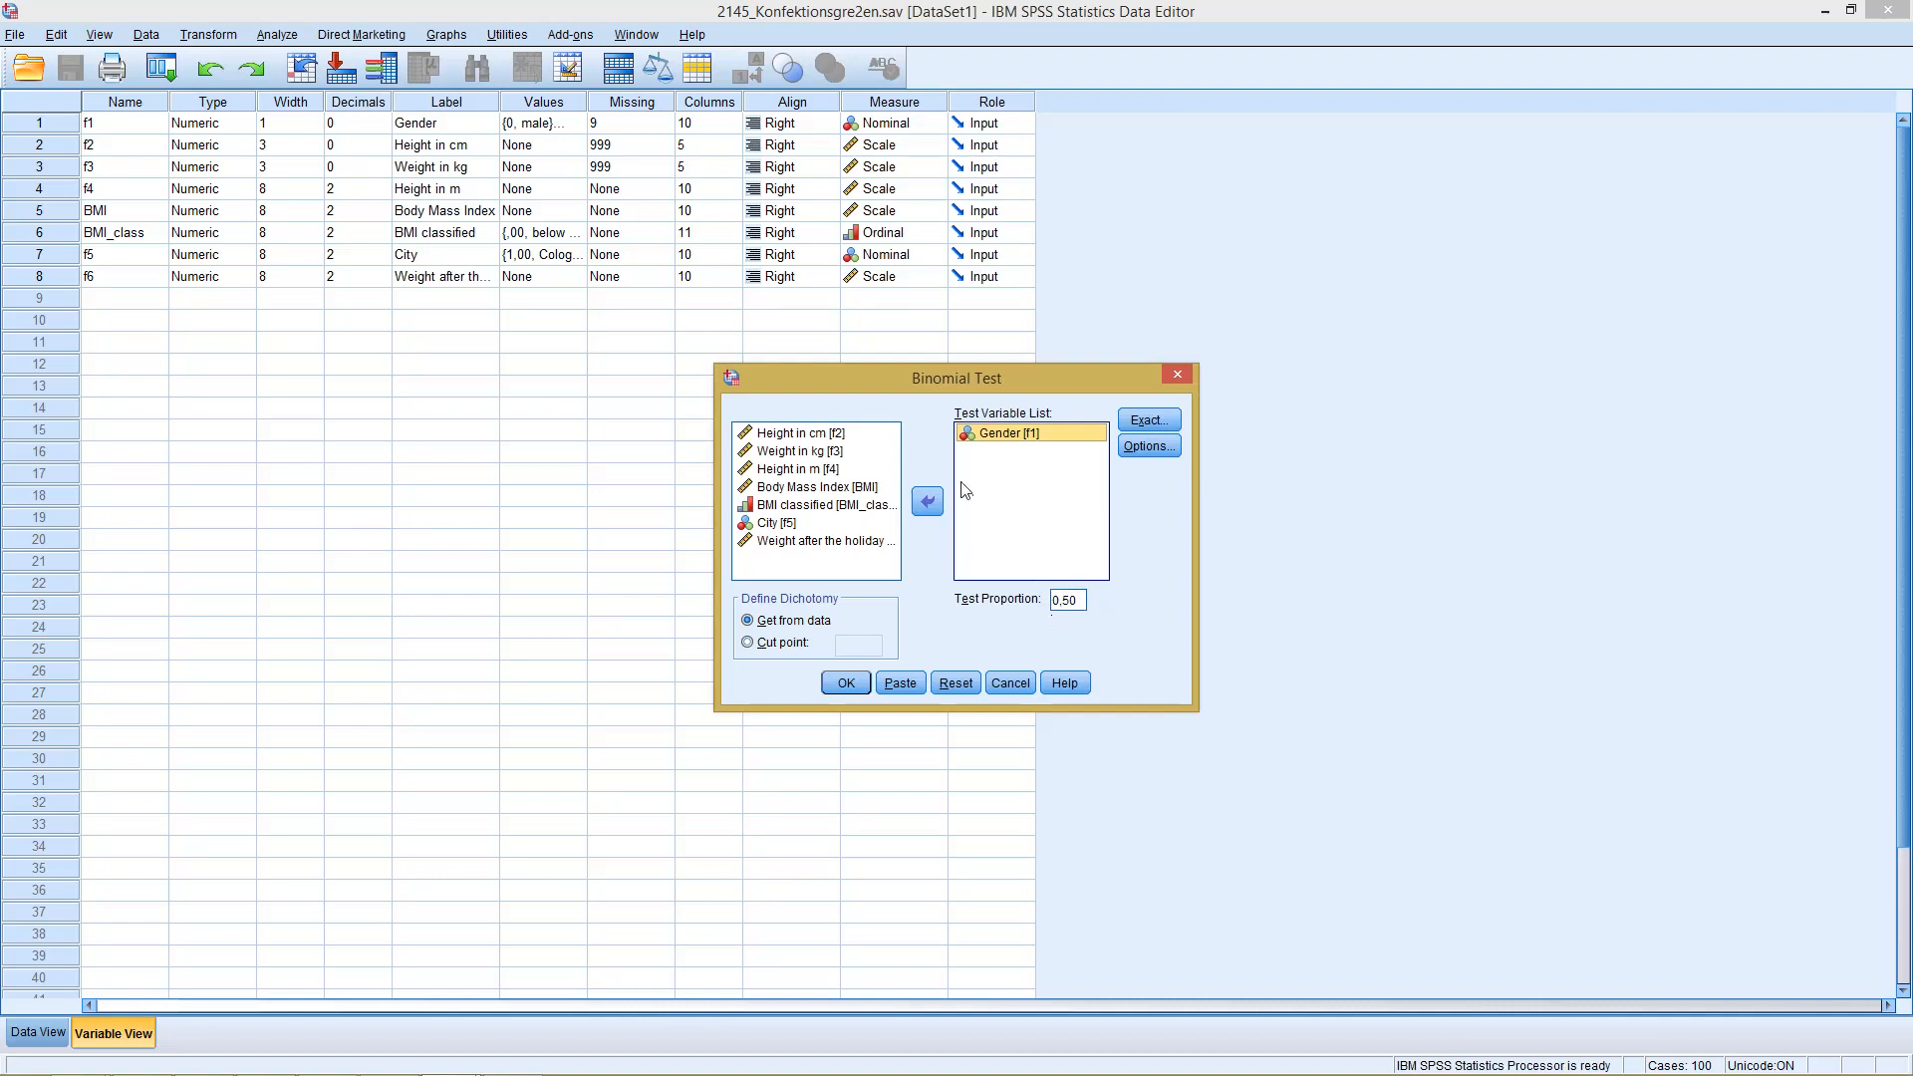
pyautogui.moveTo(958, 442)
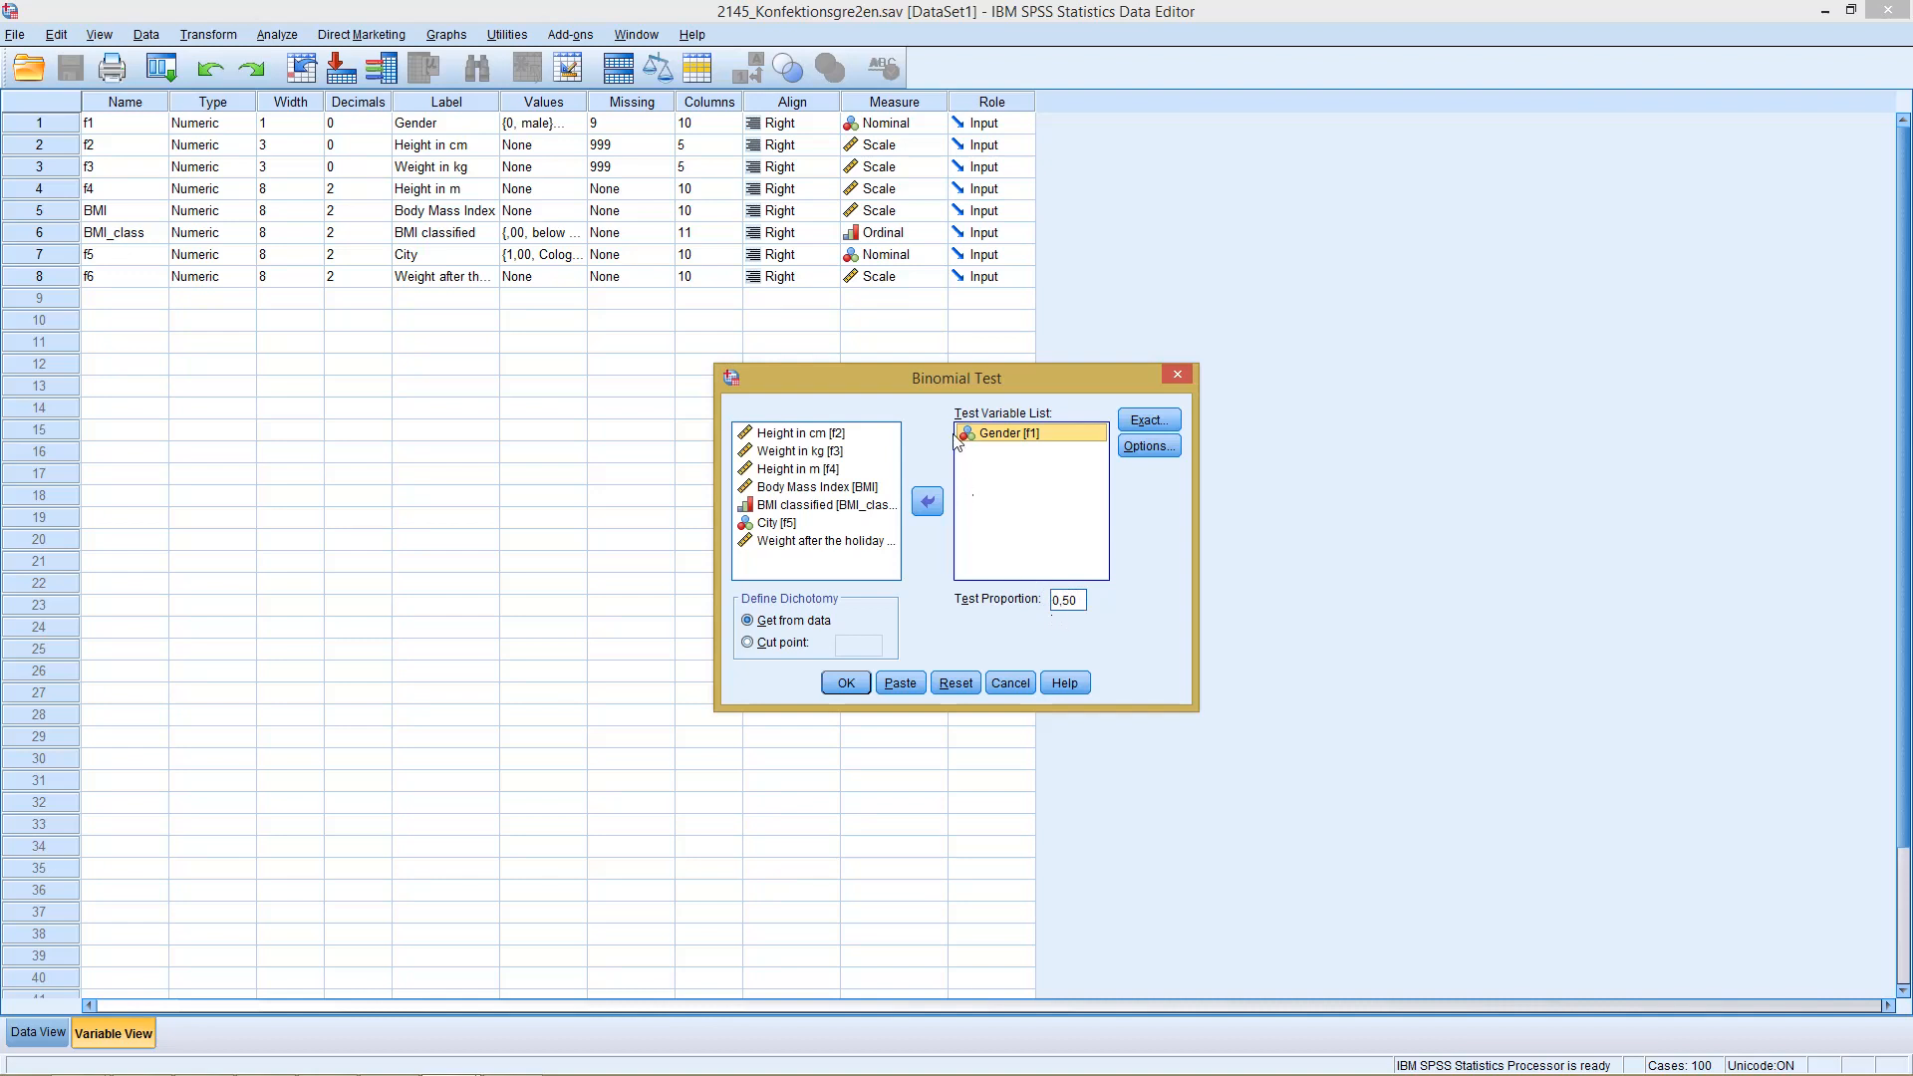
pyautogui.moveTo(890, 600)
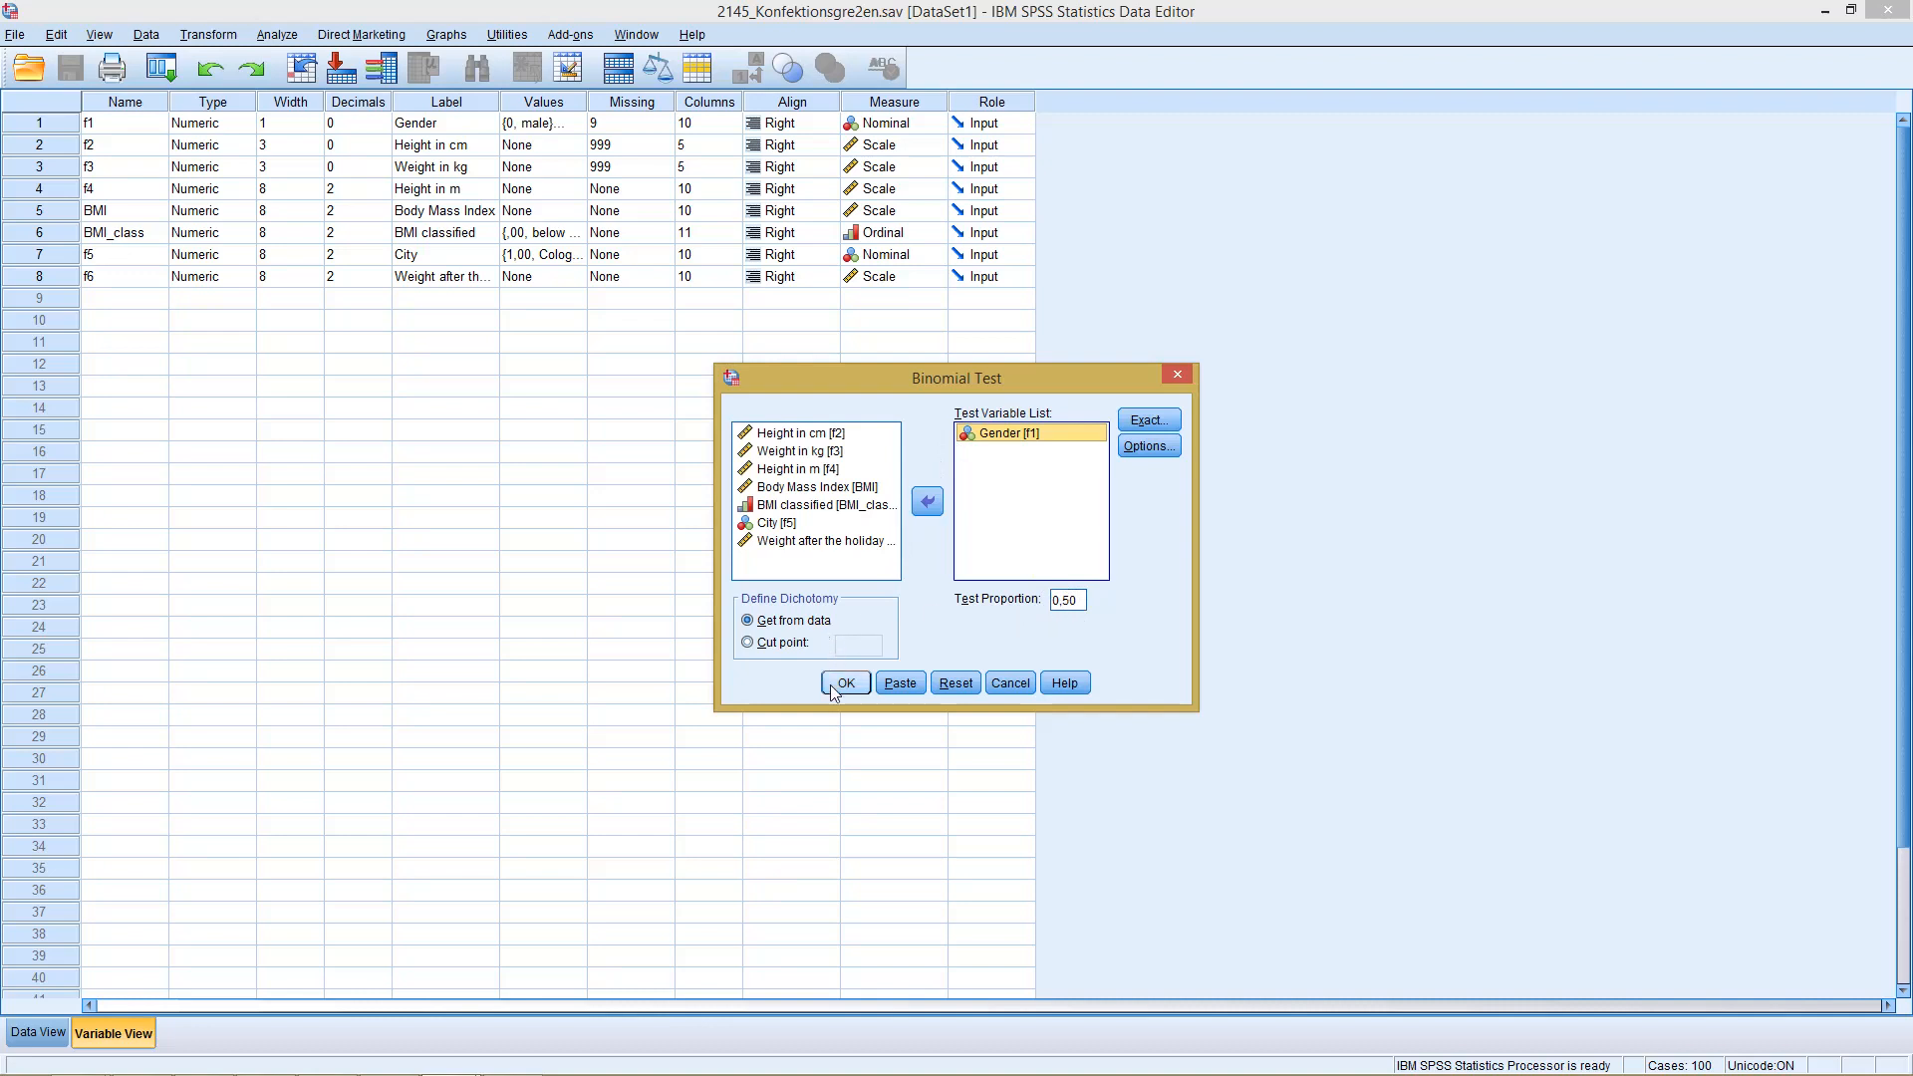
# Run the binomial test: 124 male, 160 female, exact significance .038.
pyautogui.click(846, 682)
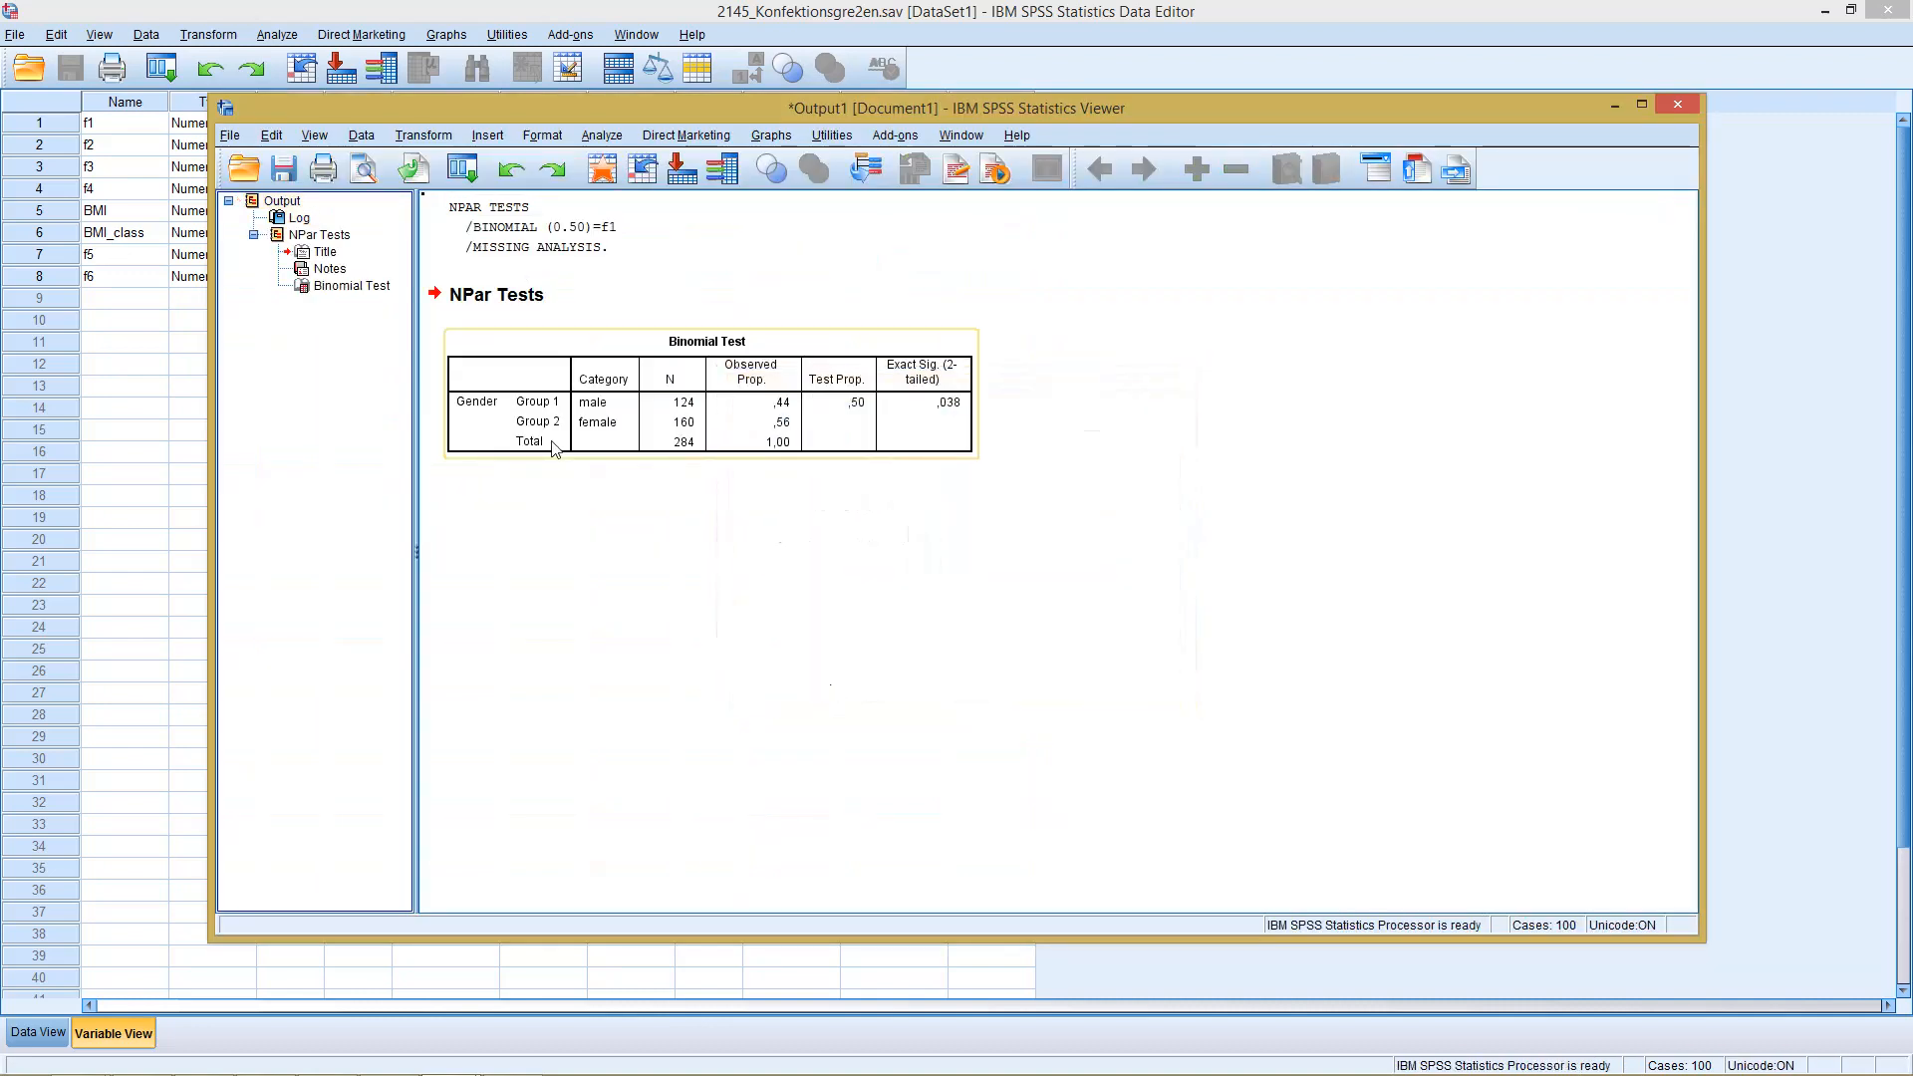
pyautogui.moveTo(861, 420)
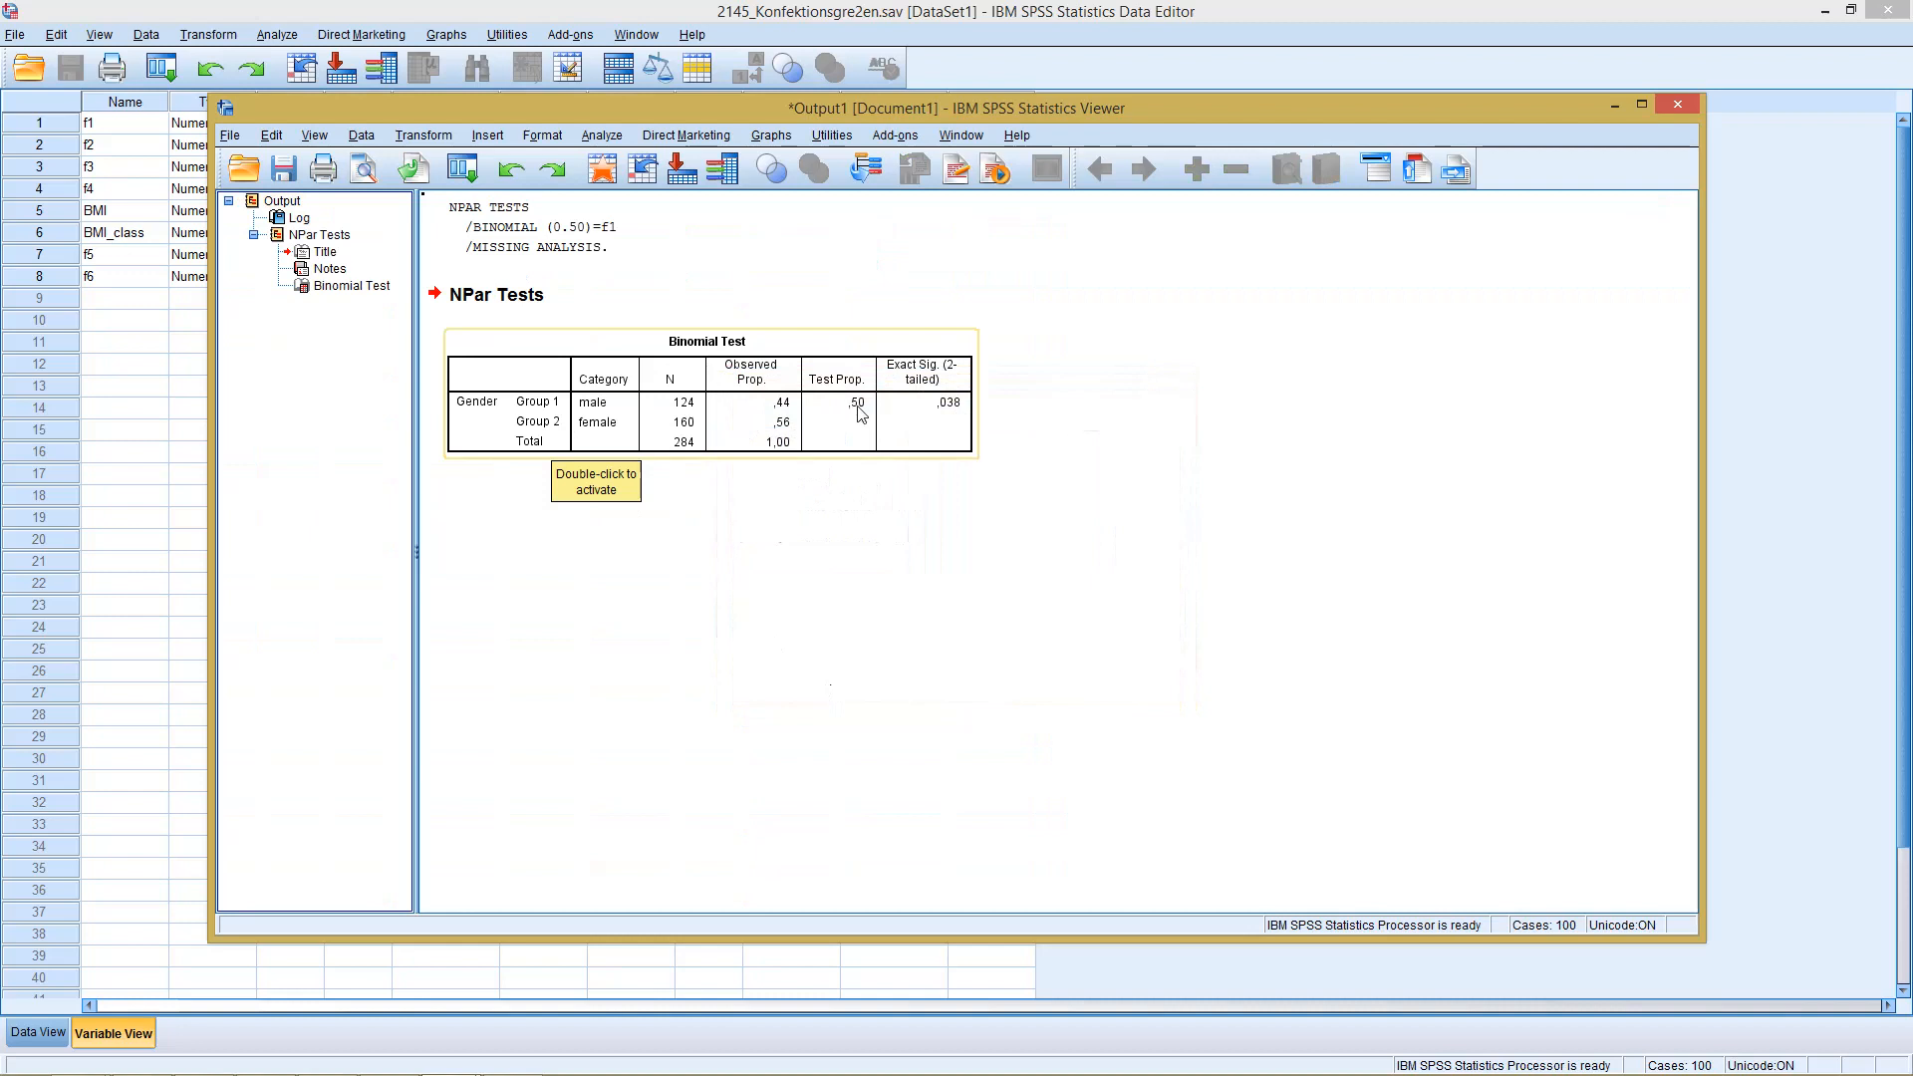
pyautogui.moveTo(940, 423)
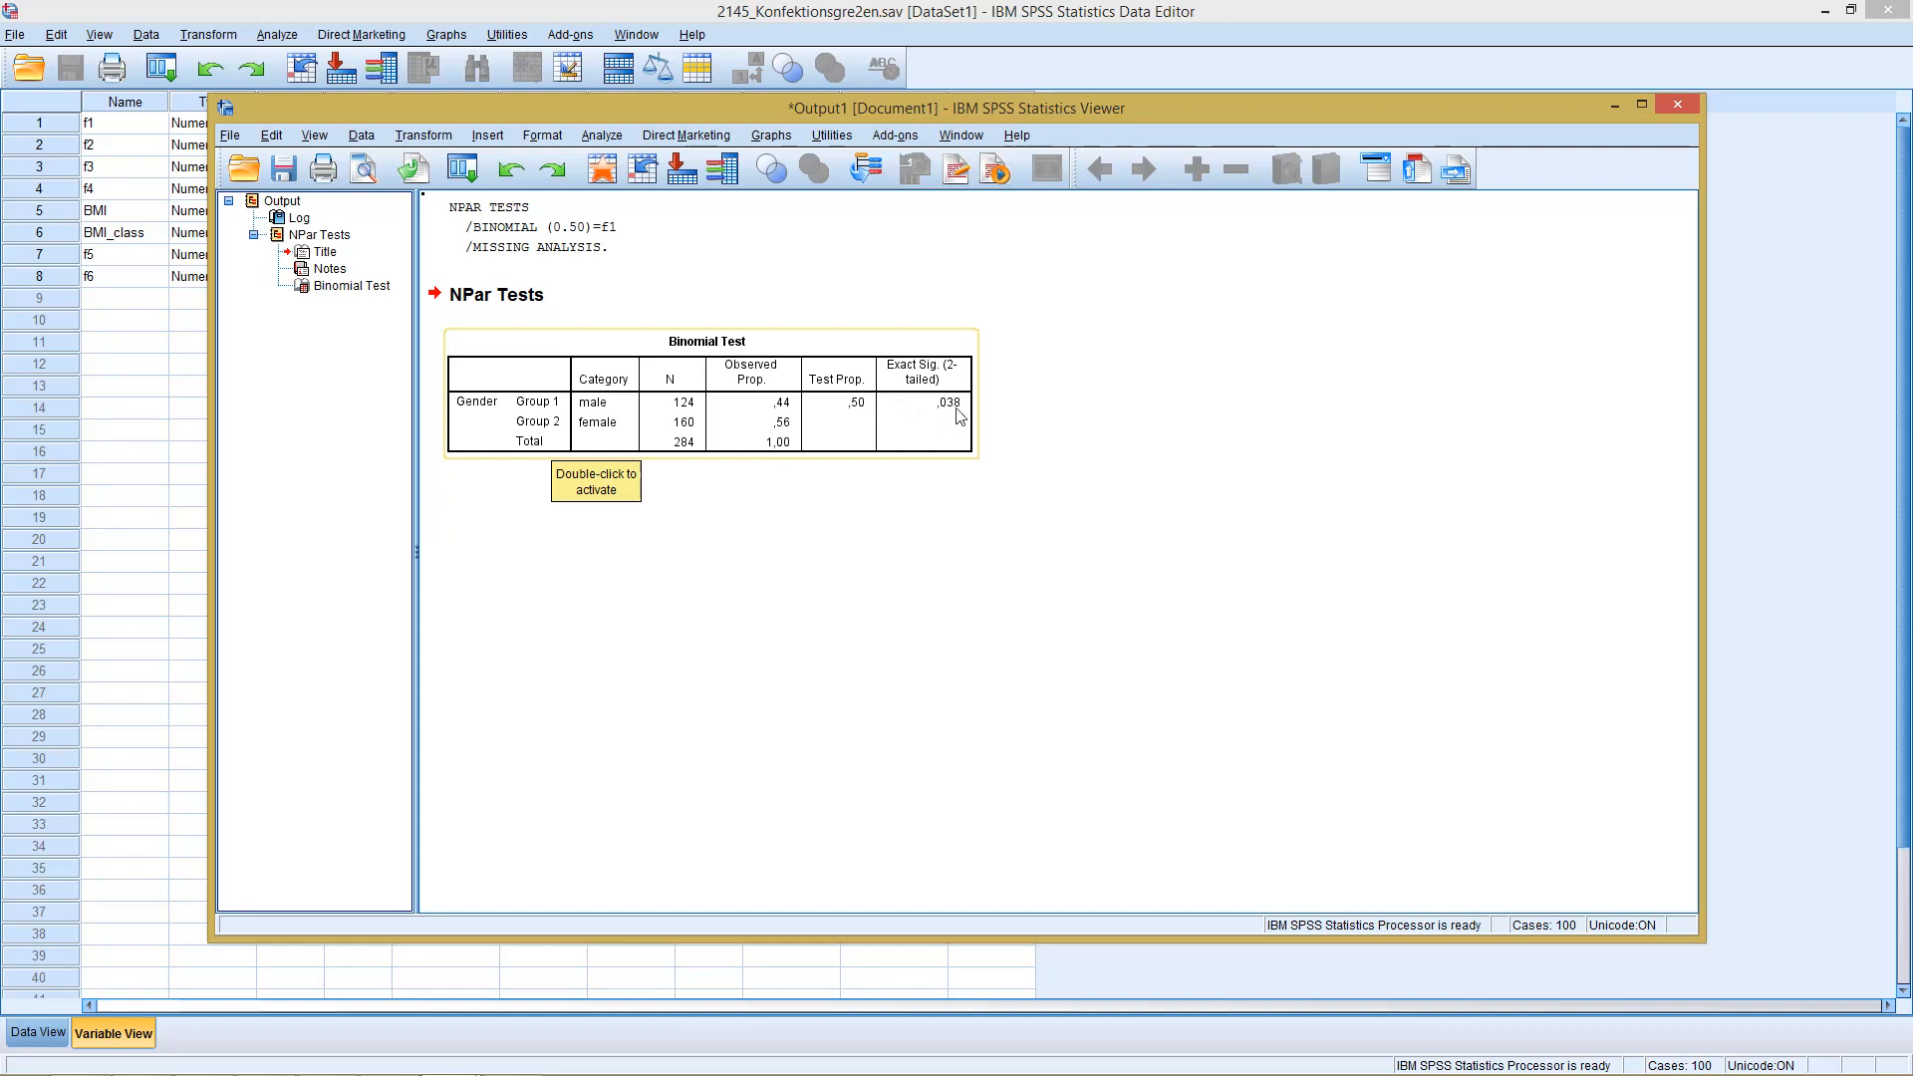
pyautogui.moveTo(946, 416)
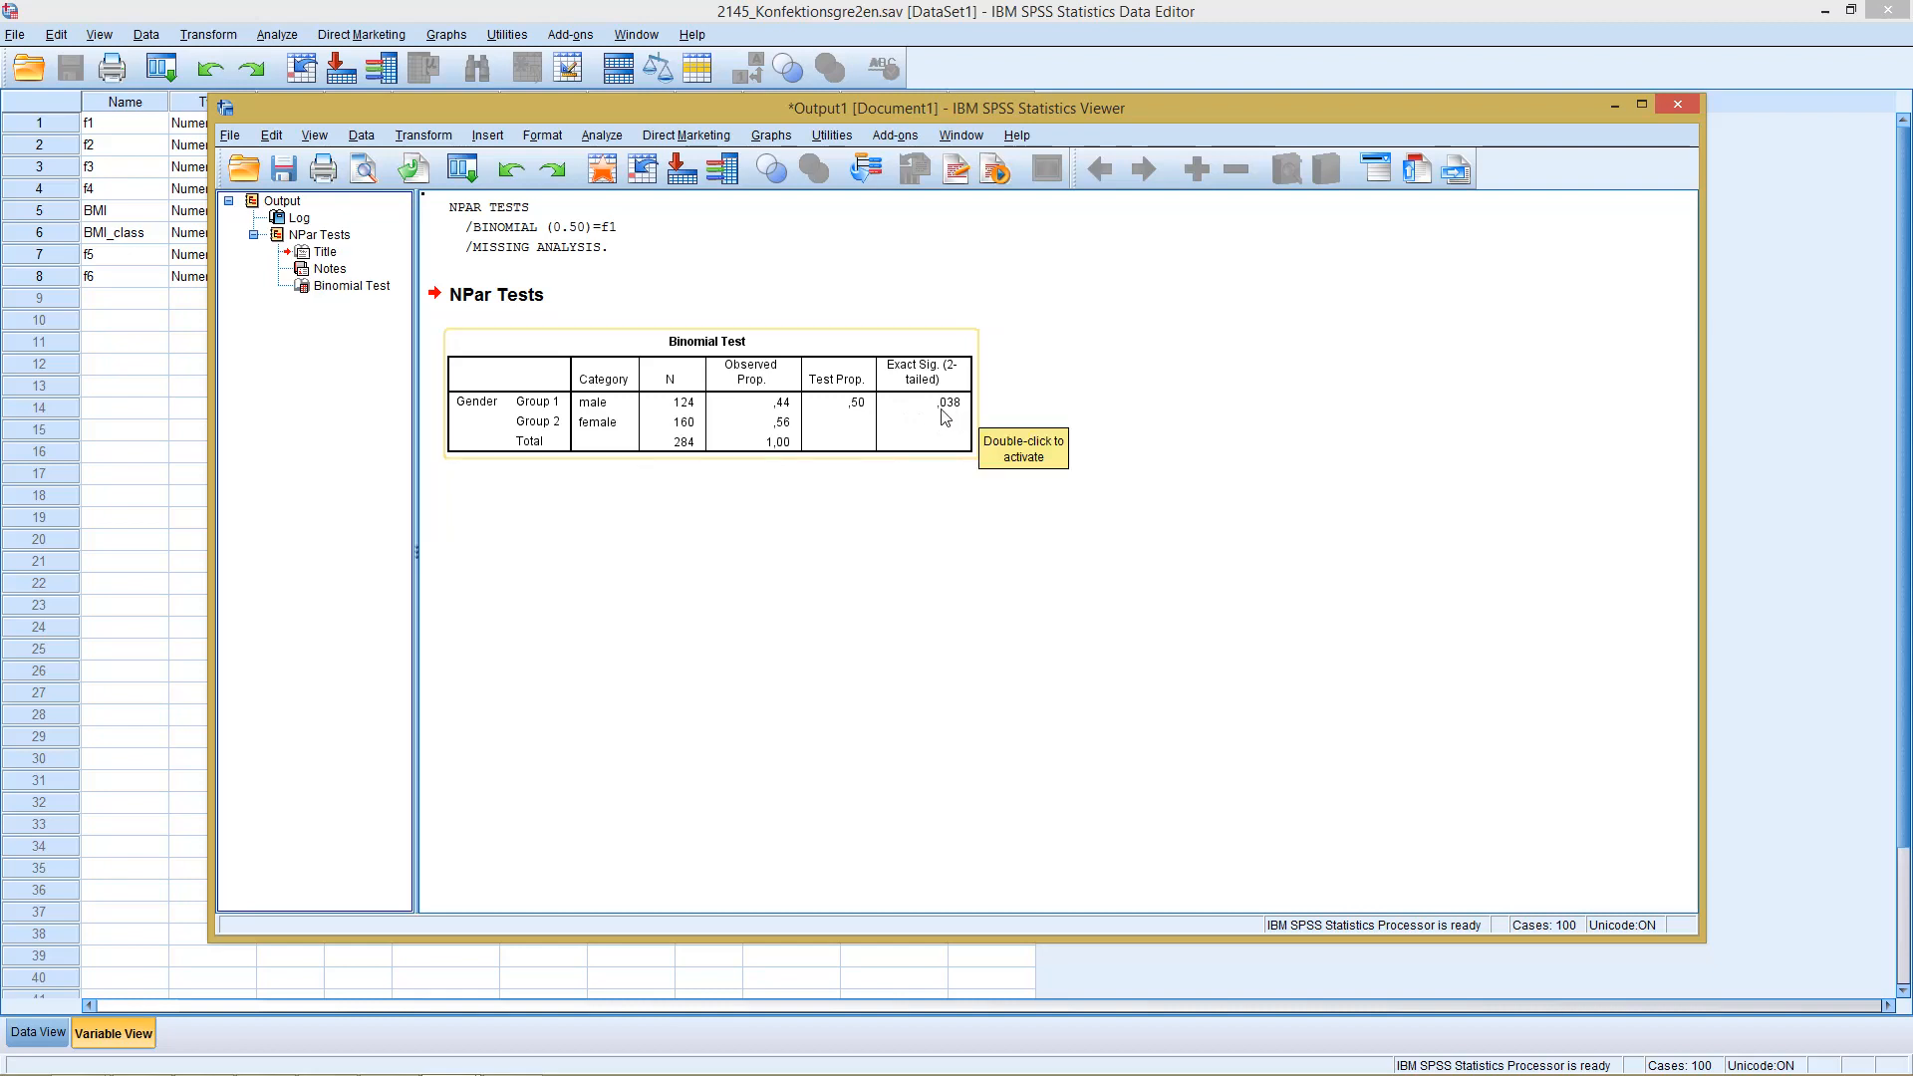
pyautogui.moveTo(946, 417)
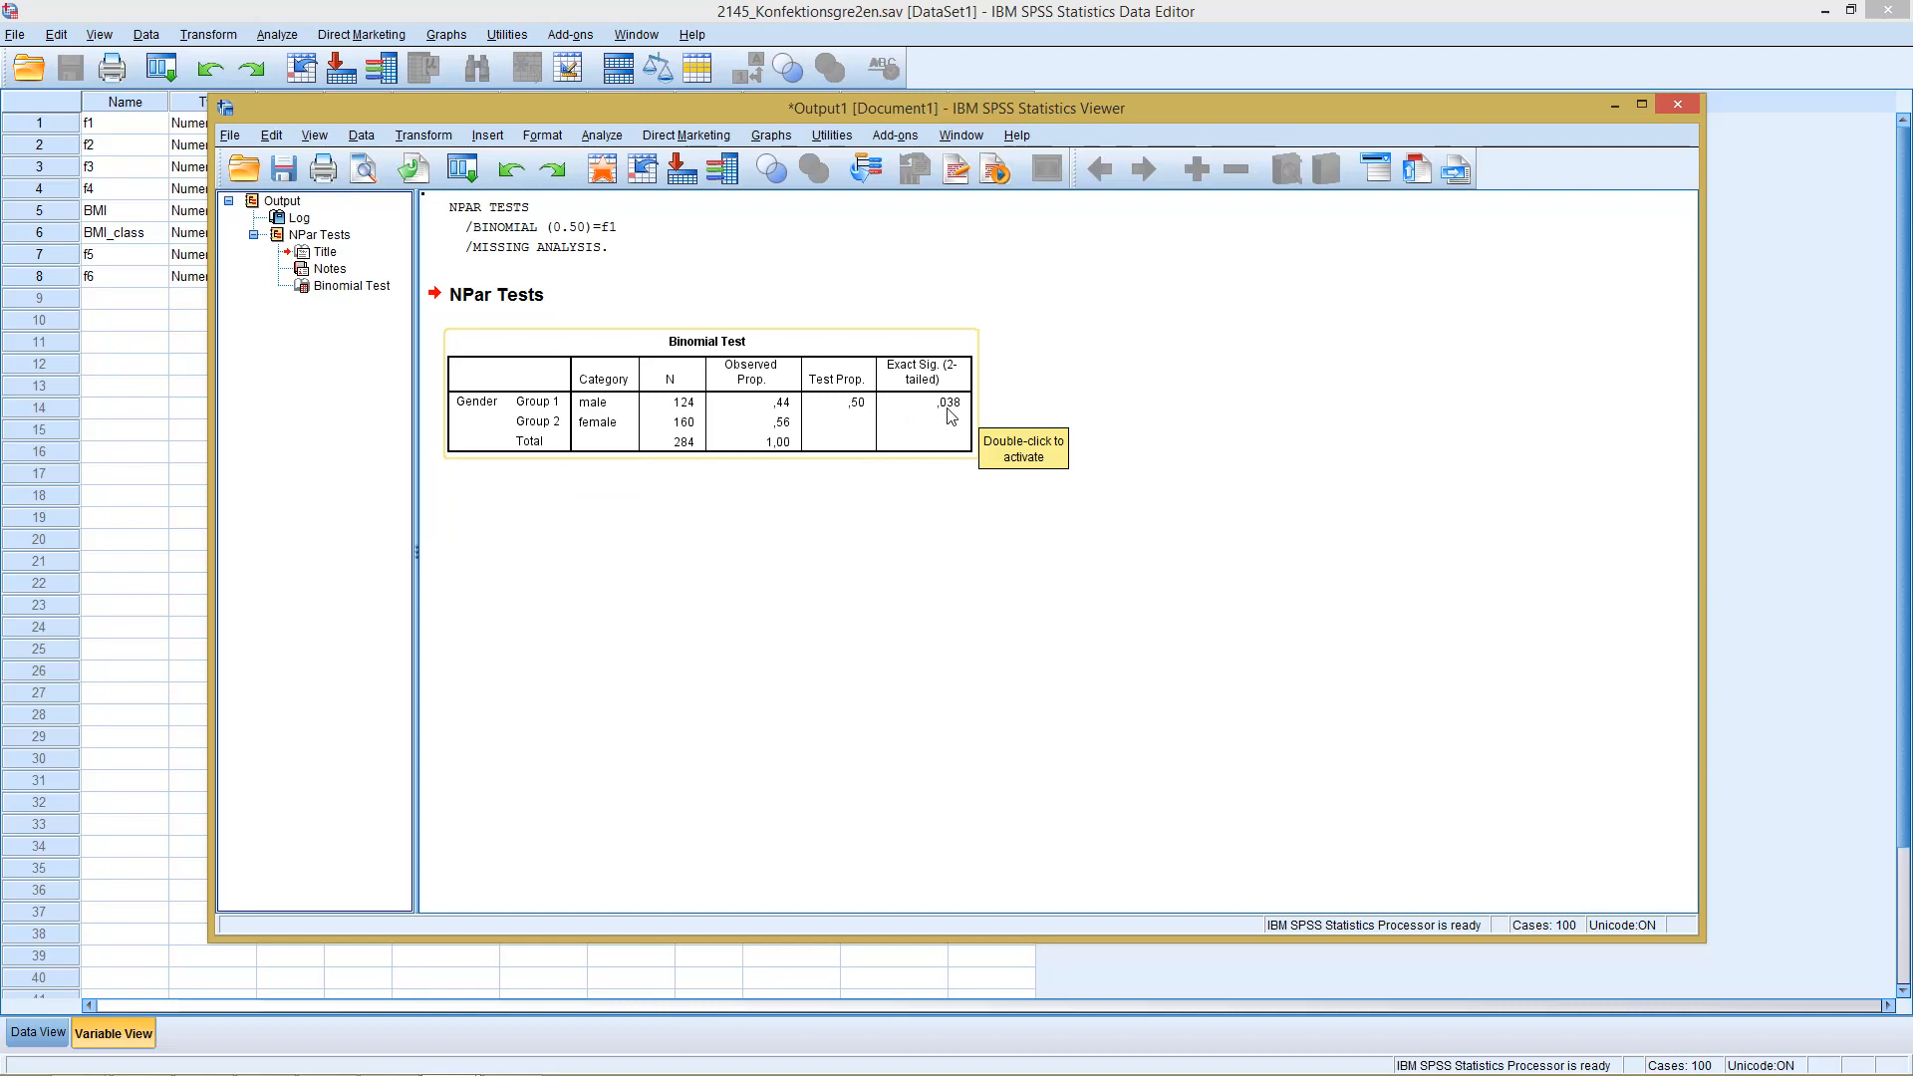
pyautogui.moveTo(756, 349)
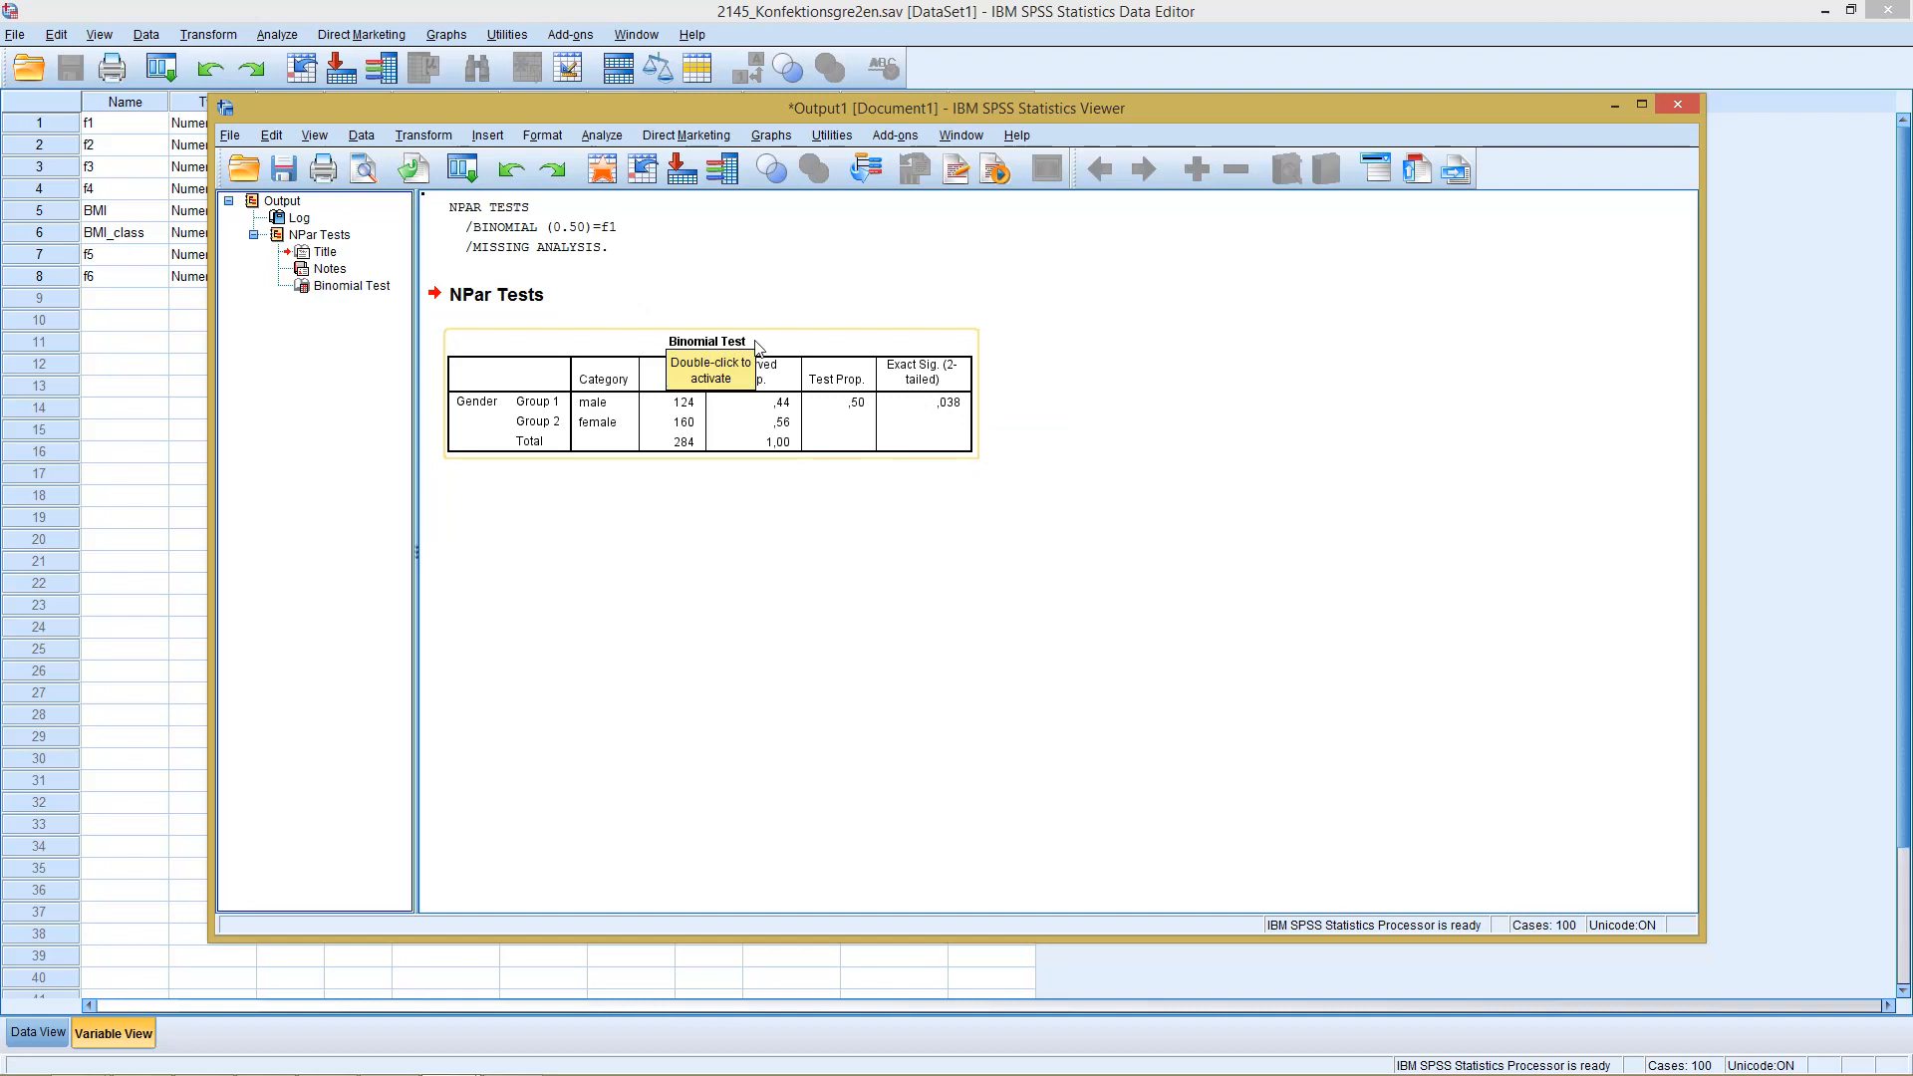
pyautogui.moveTo(545, 409)
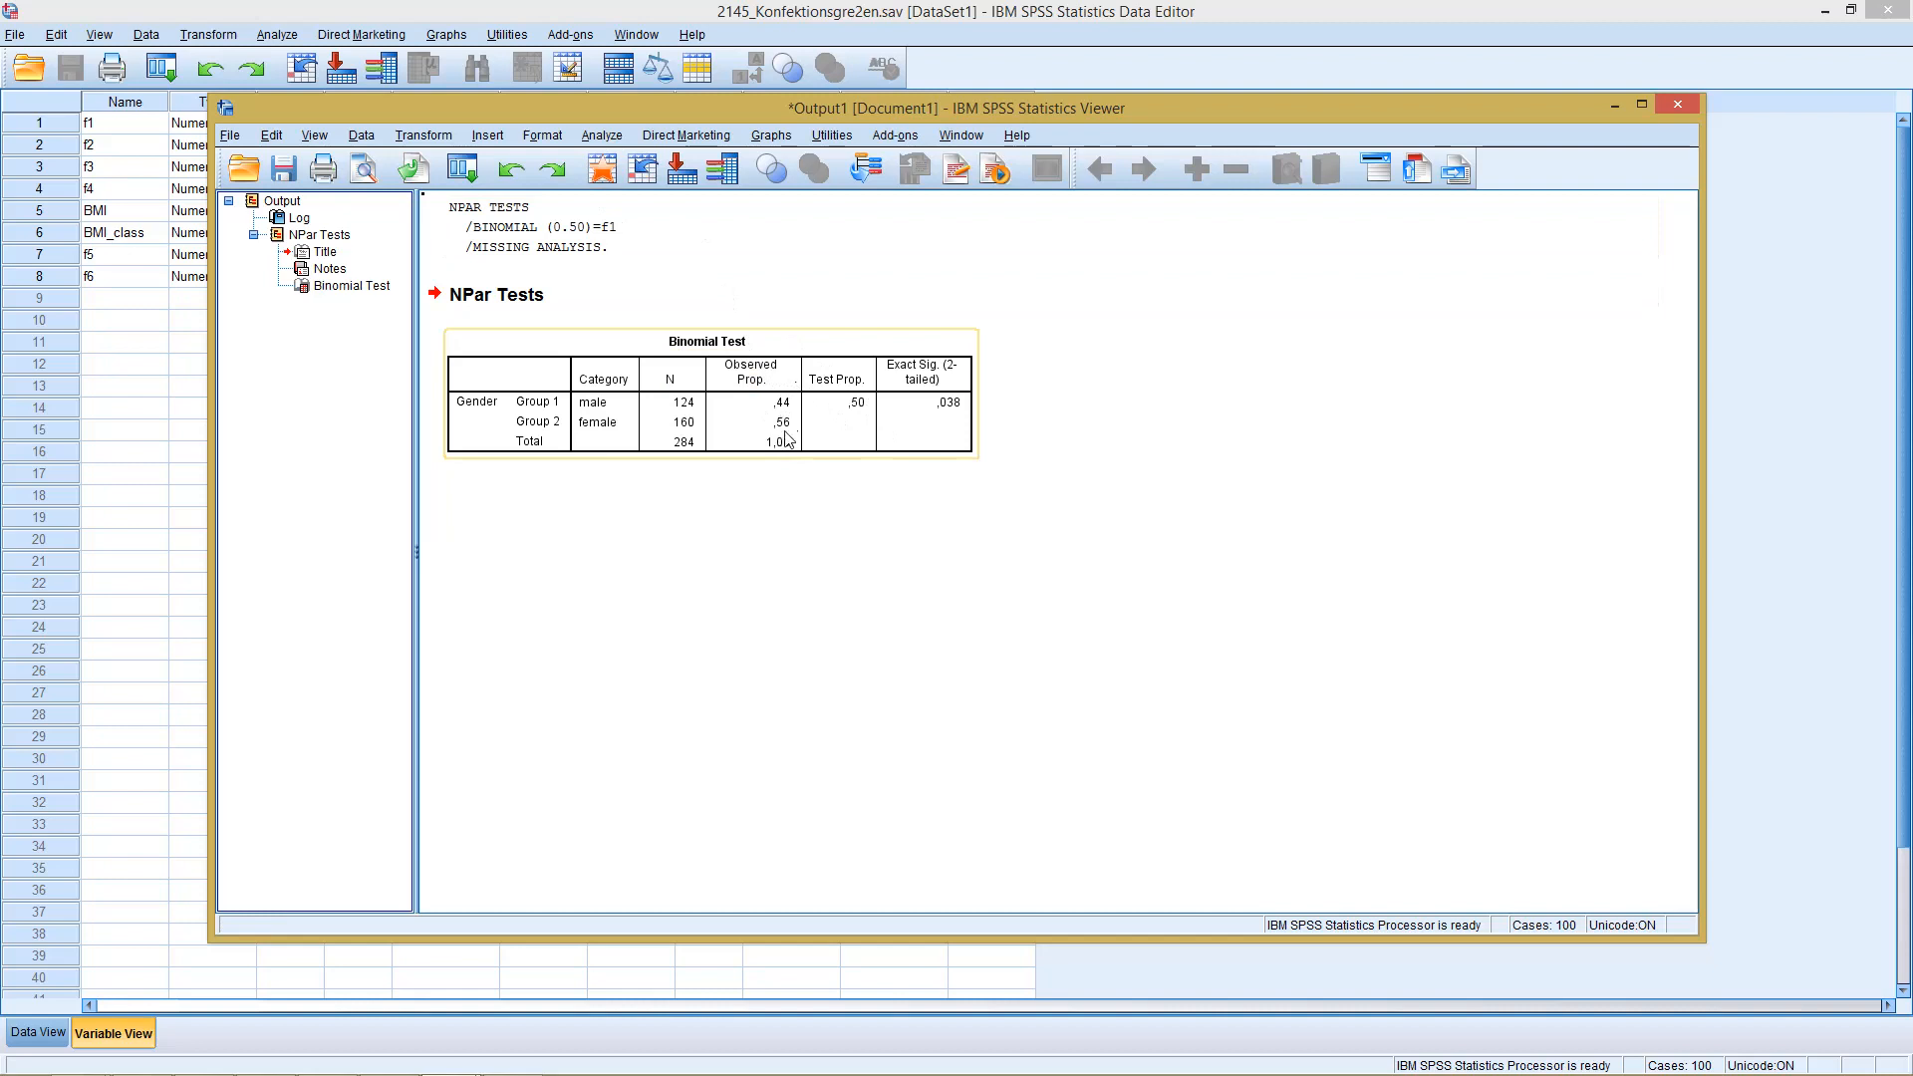
pyautogui.moveTo(793, 437)
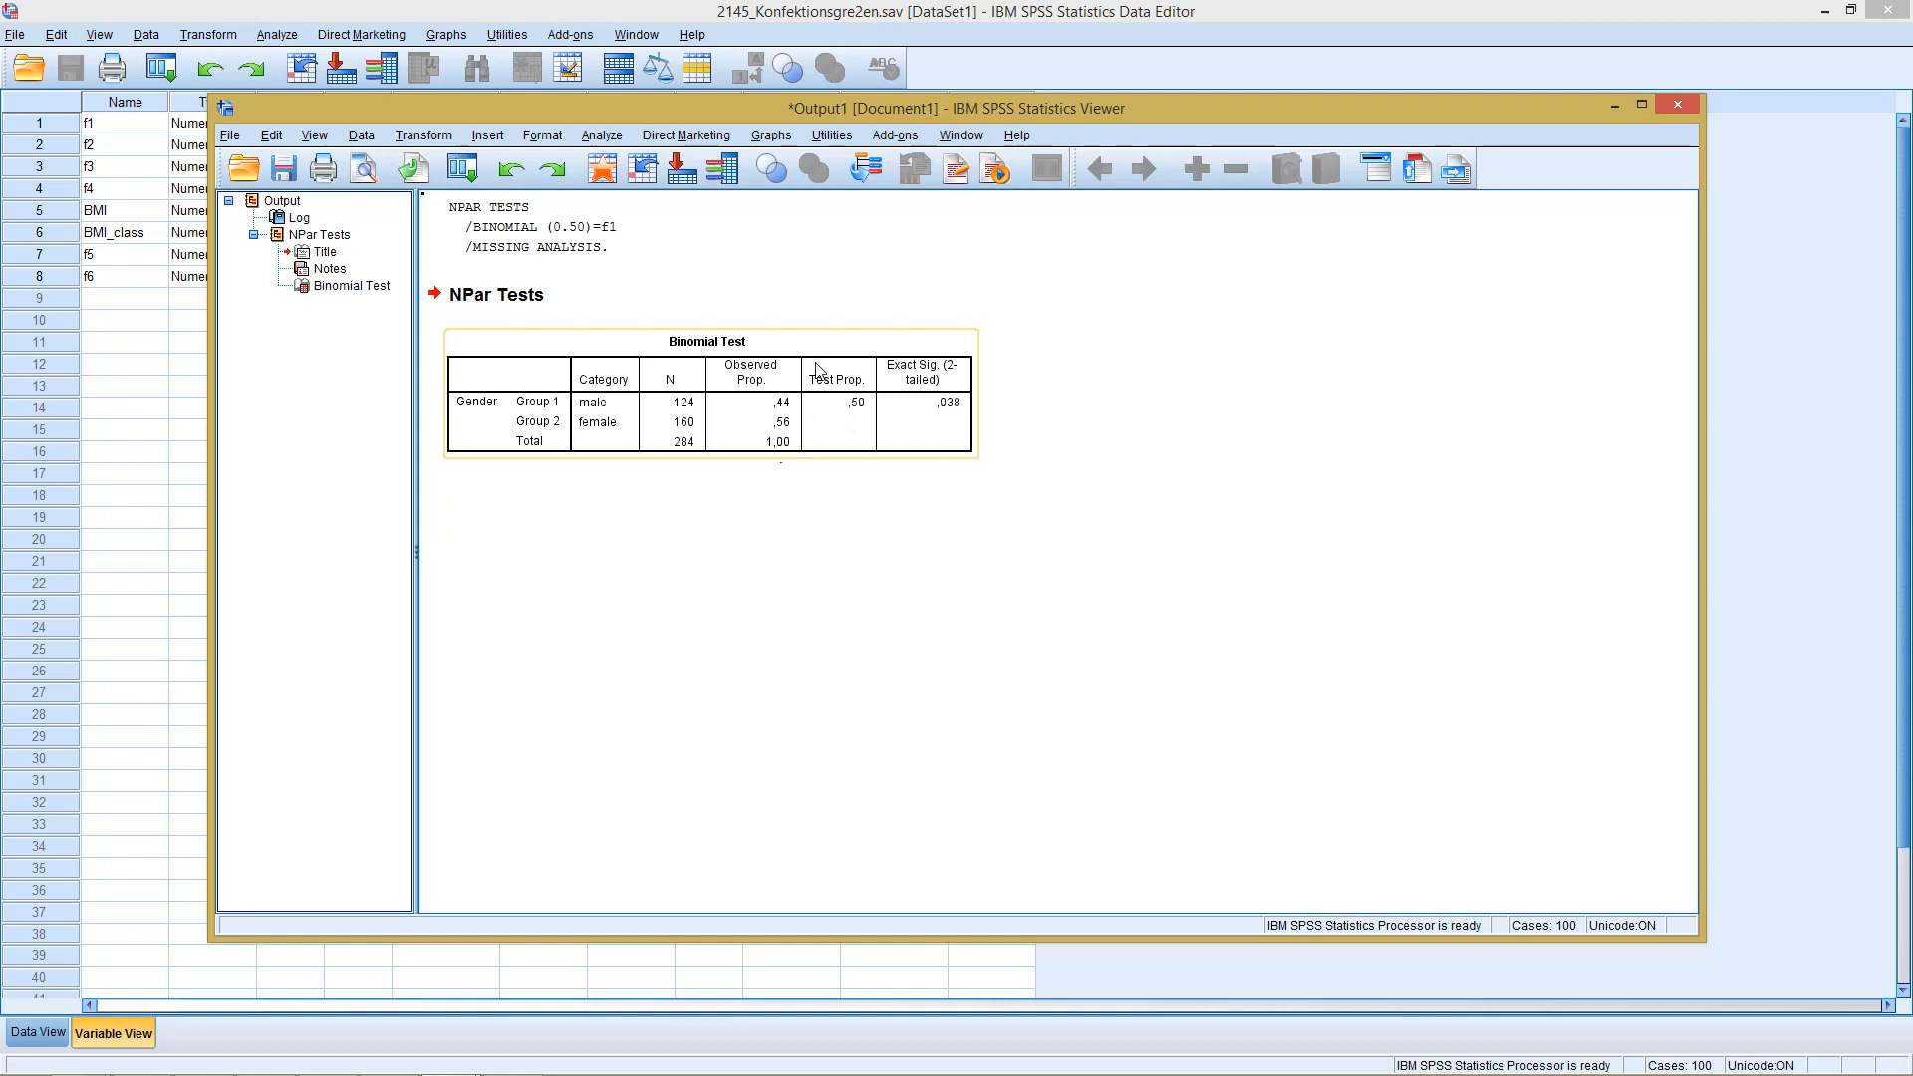
# Reopen the Binomial Test on Gender, change the test proportion to 0.45, and run it.
pyautogui.click(600, 135)
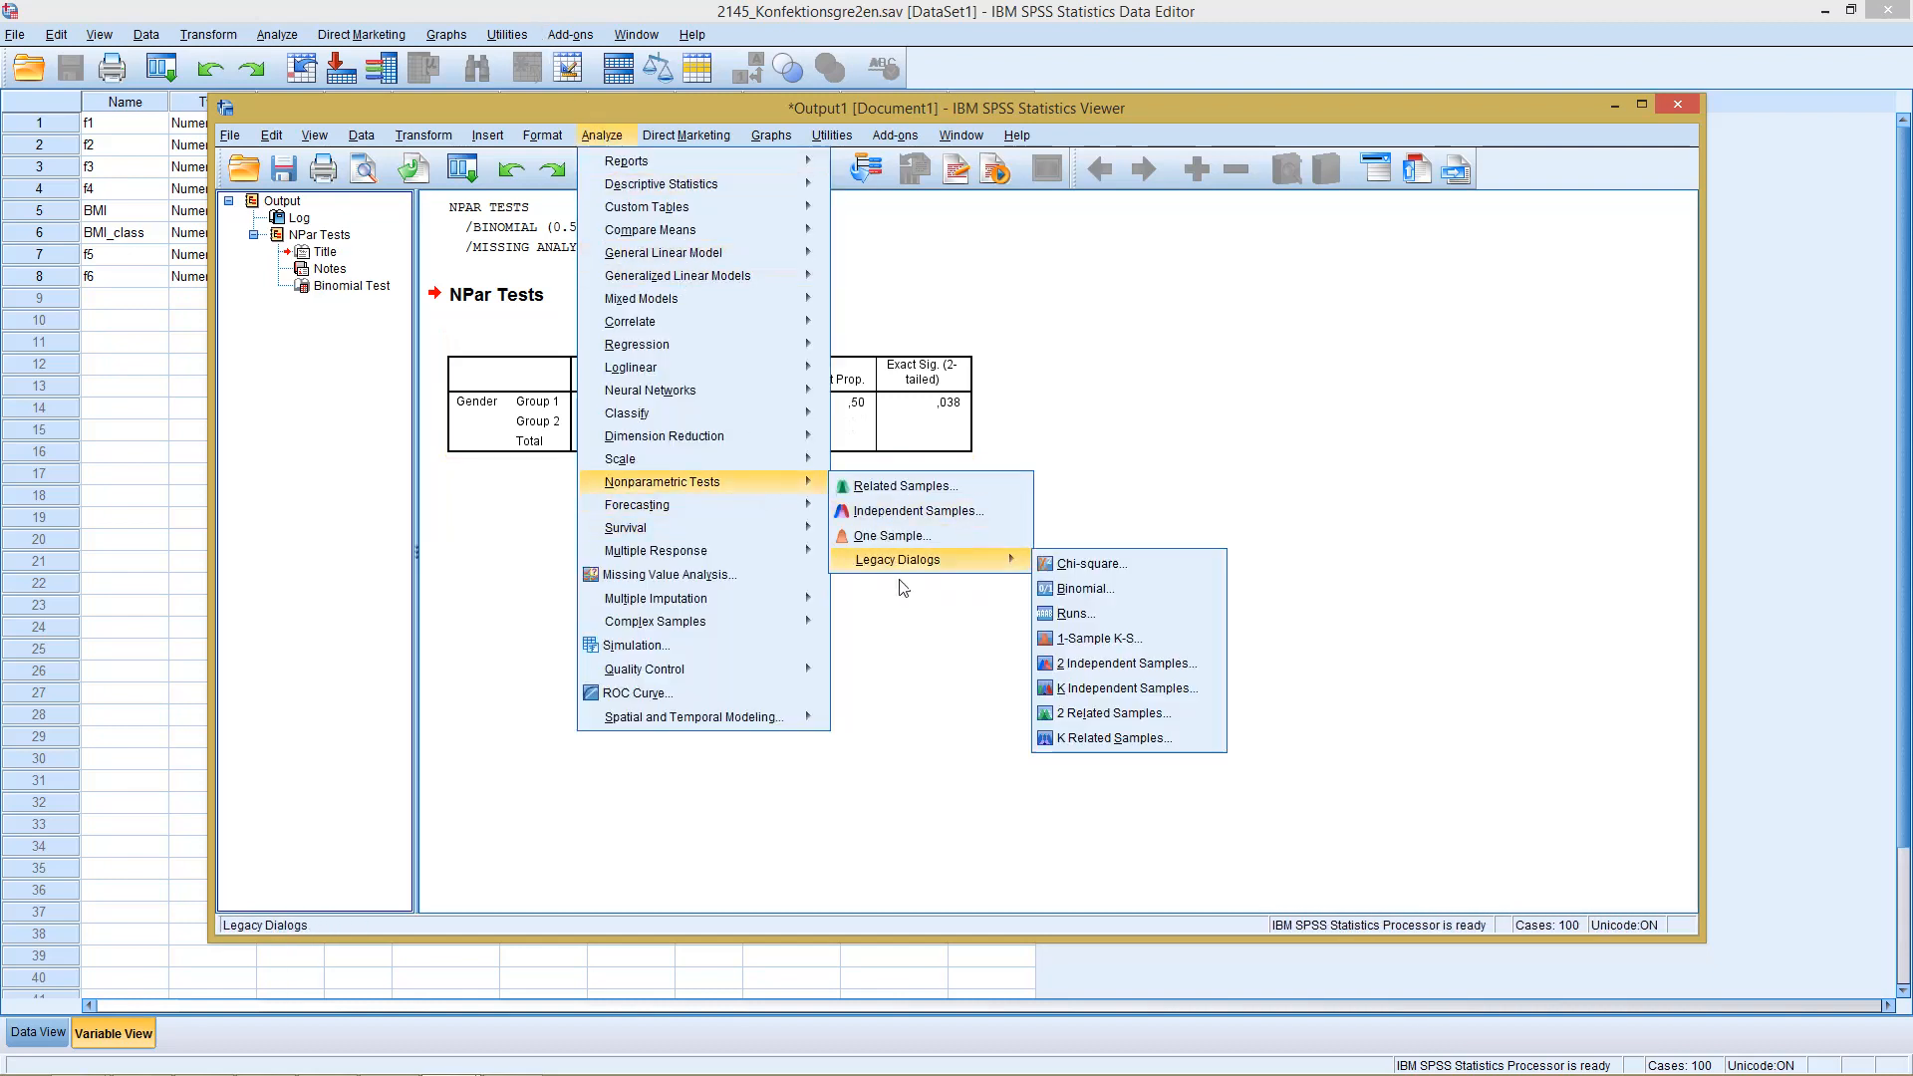
pyautogui.moveTo(1083, 588)
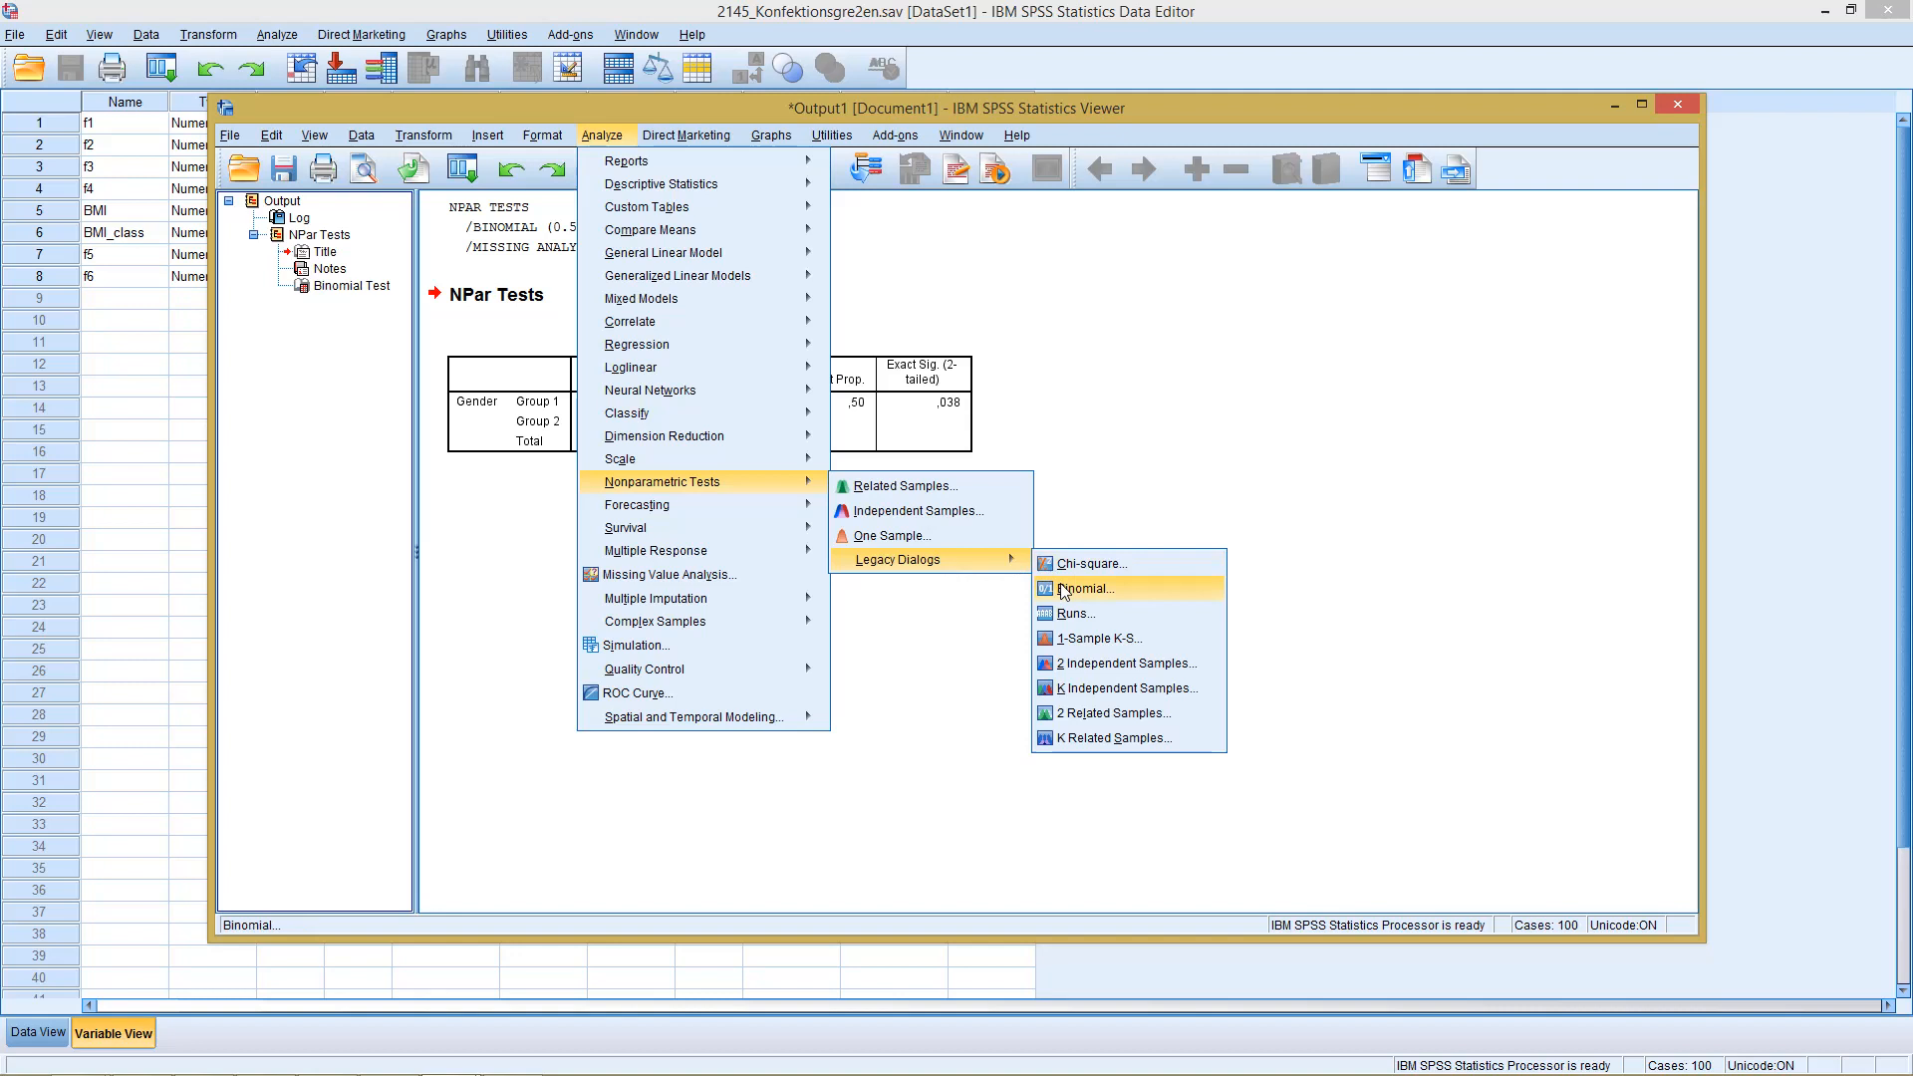
pyautogui.click(1081, 588)
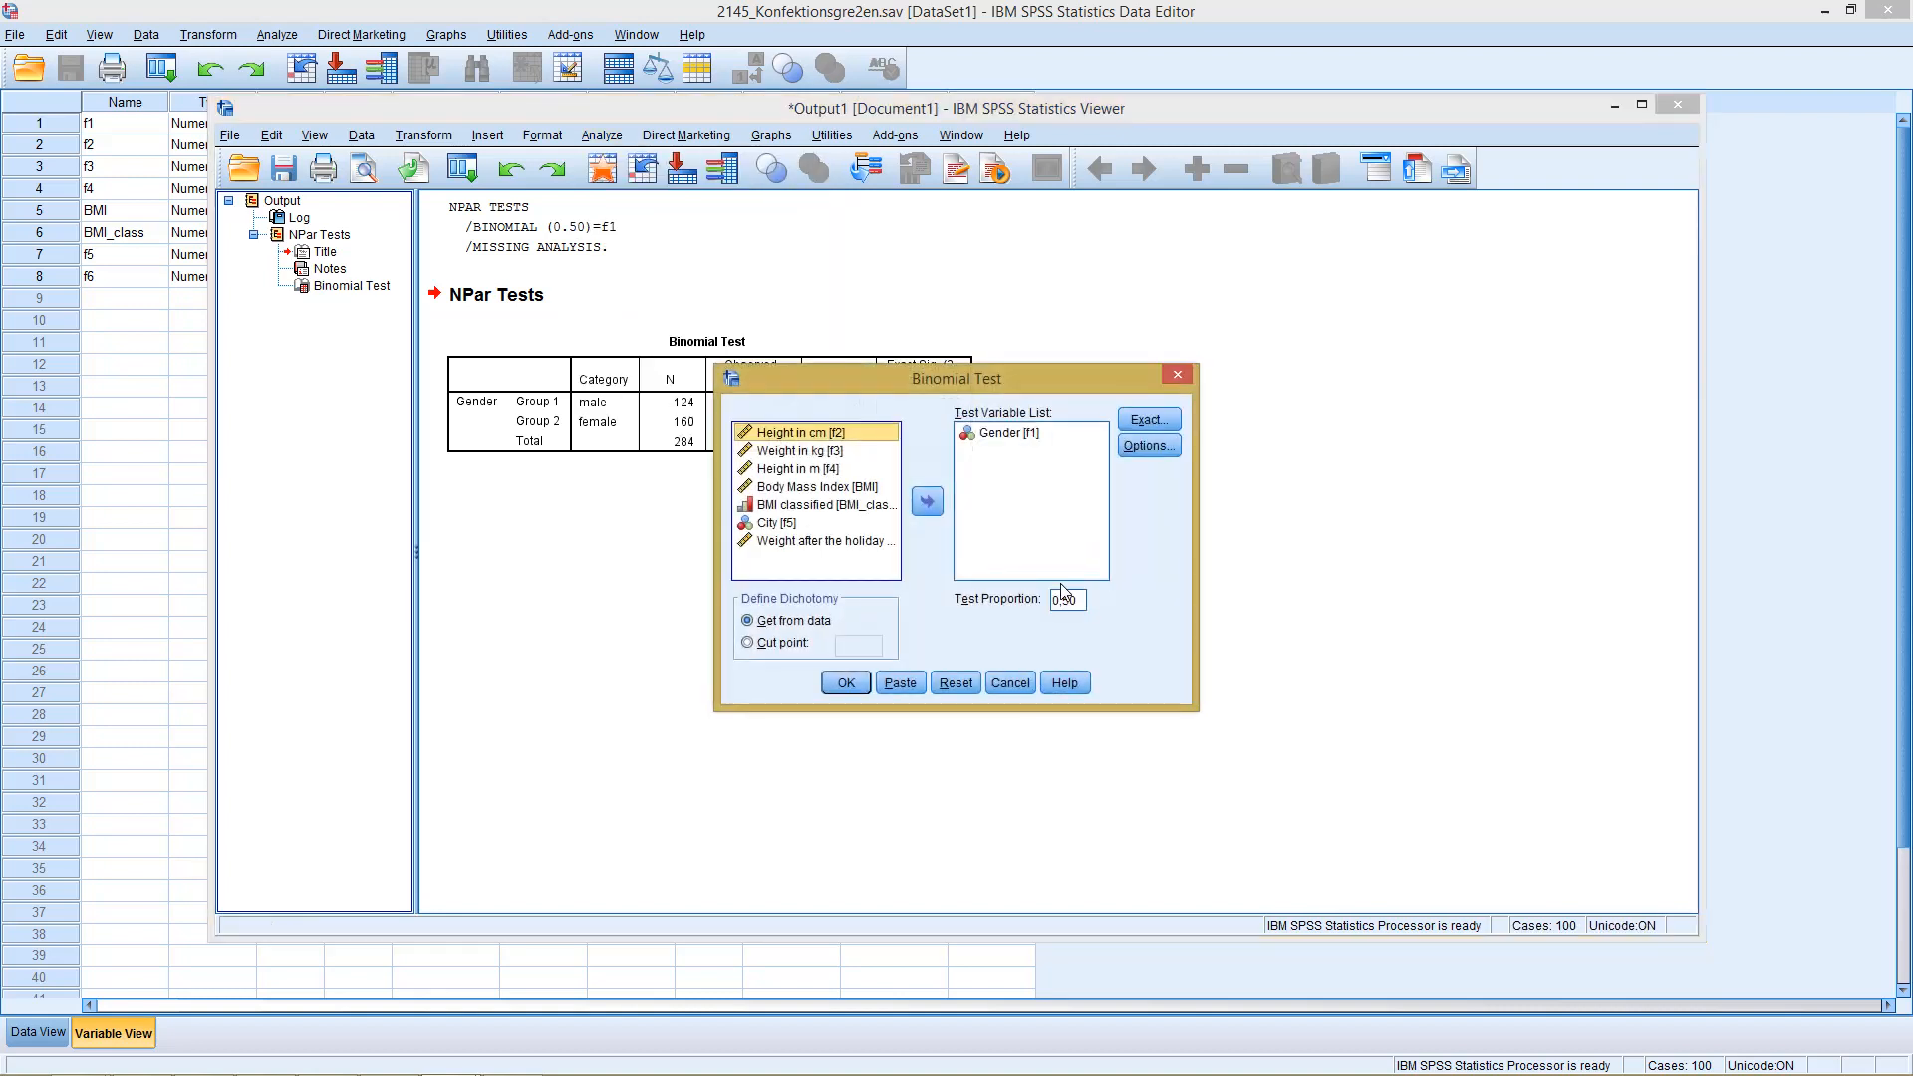
pyautogui.click(1067, 599)
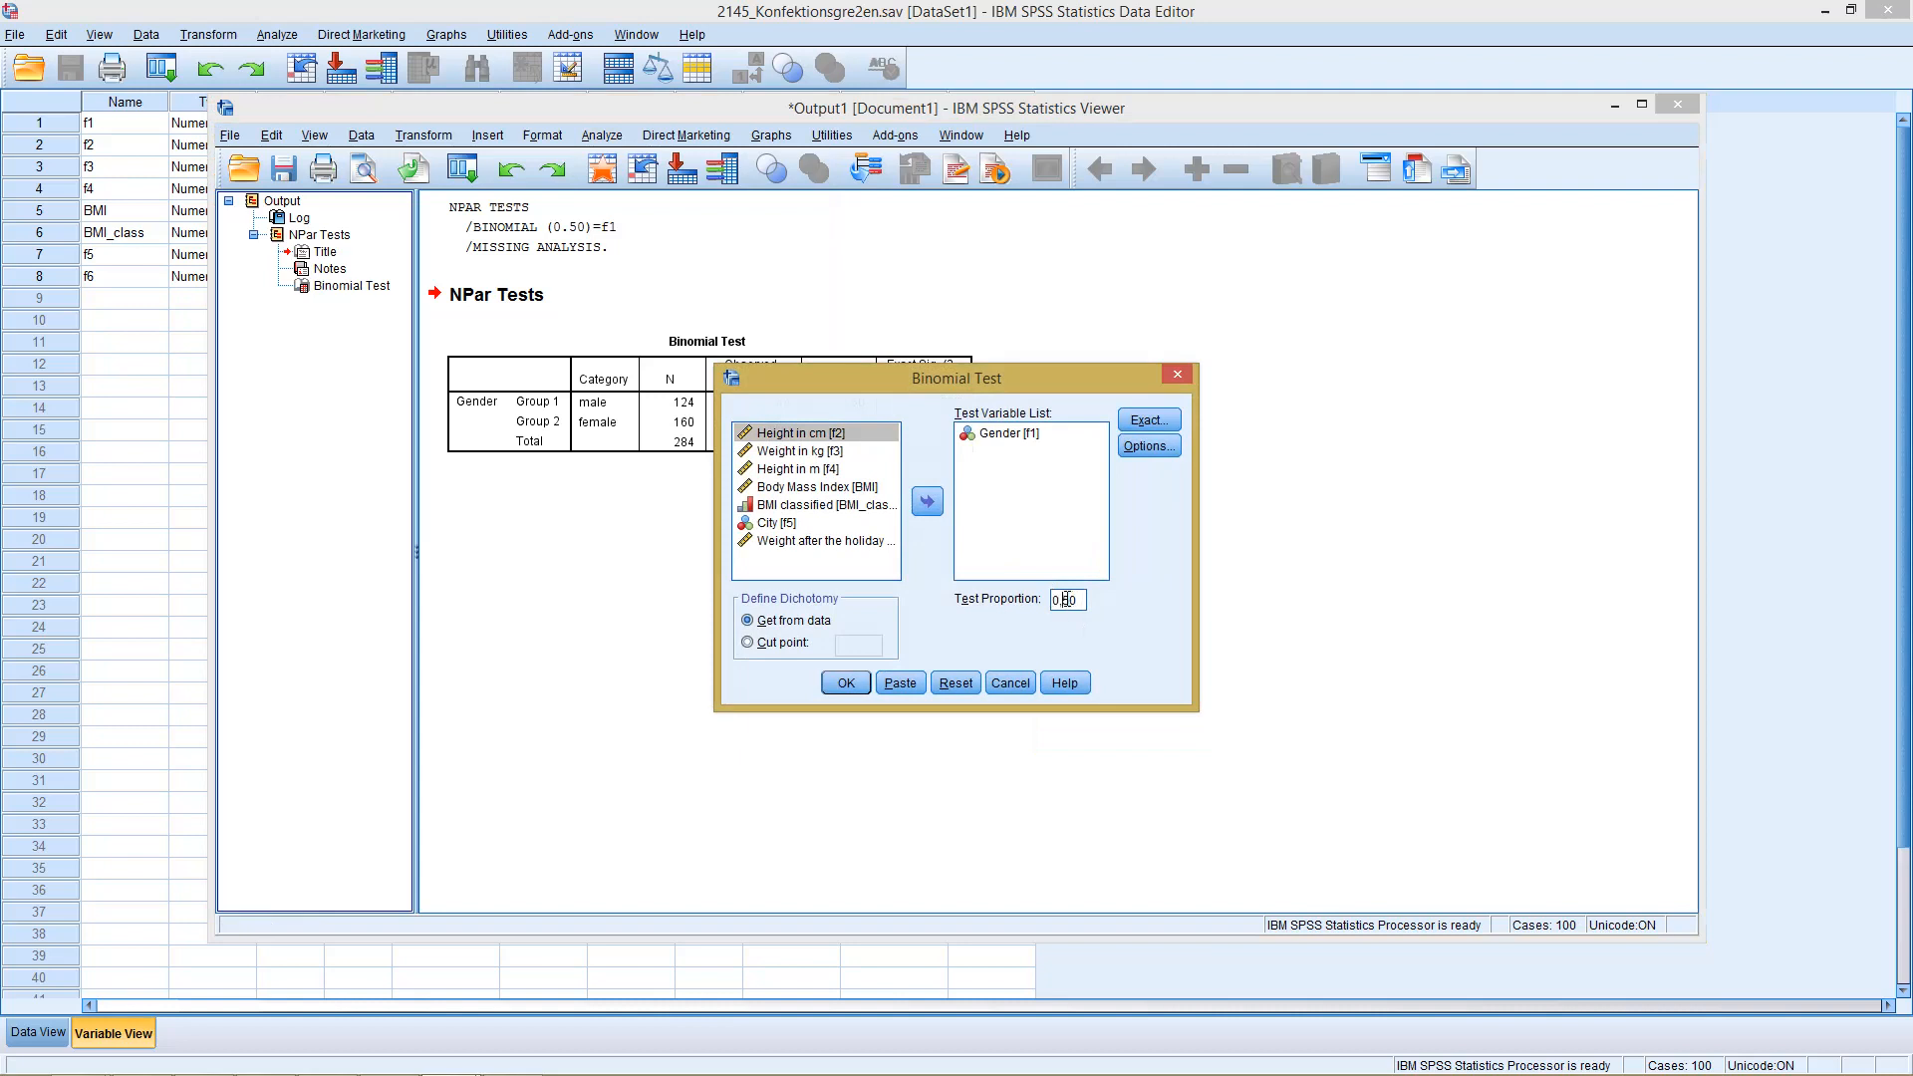
pyautogui.write('0.4')
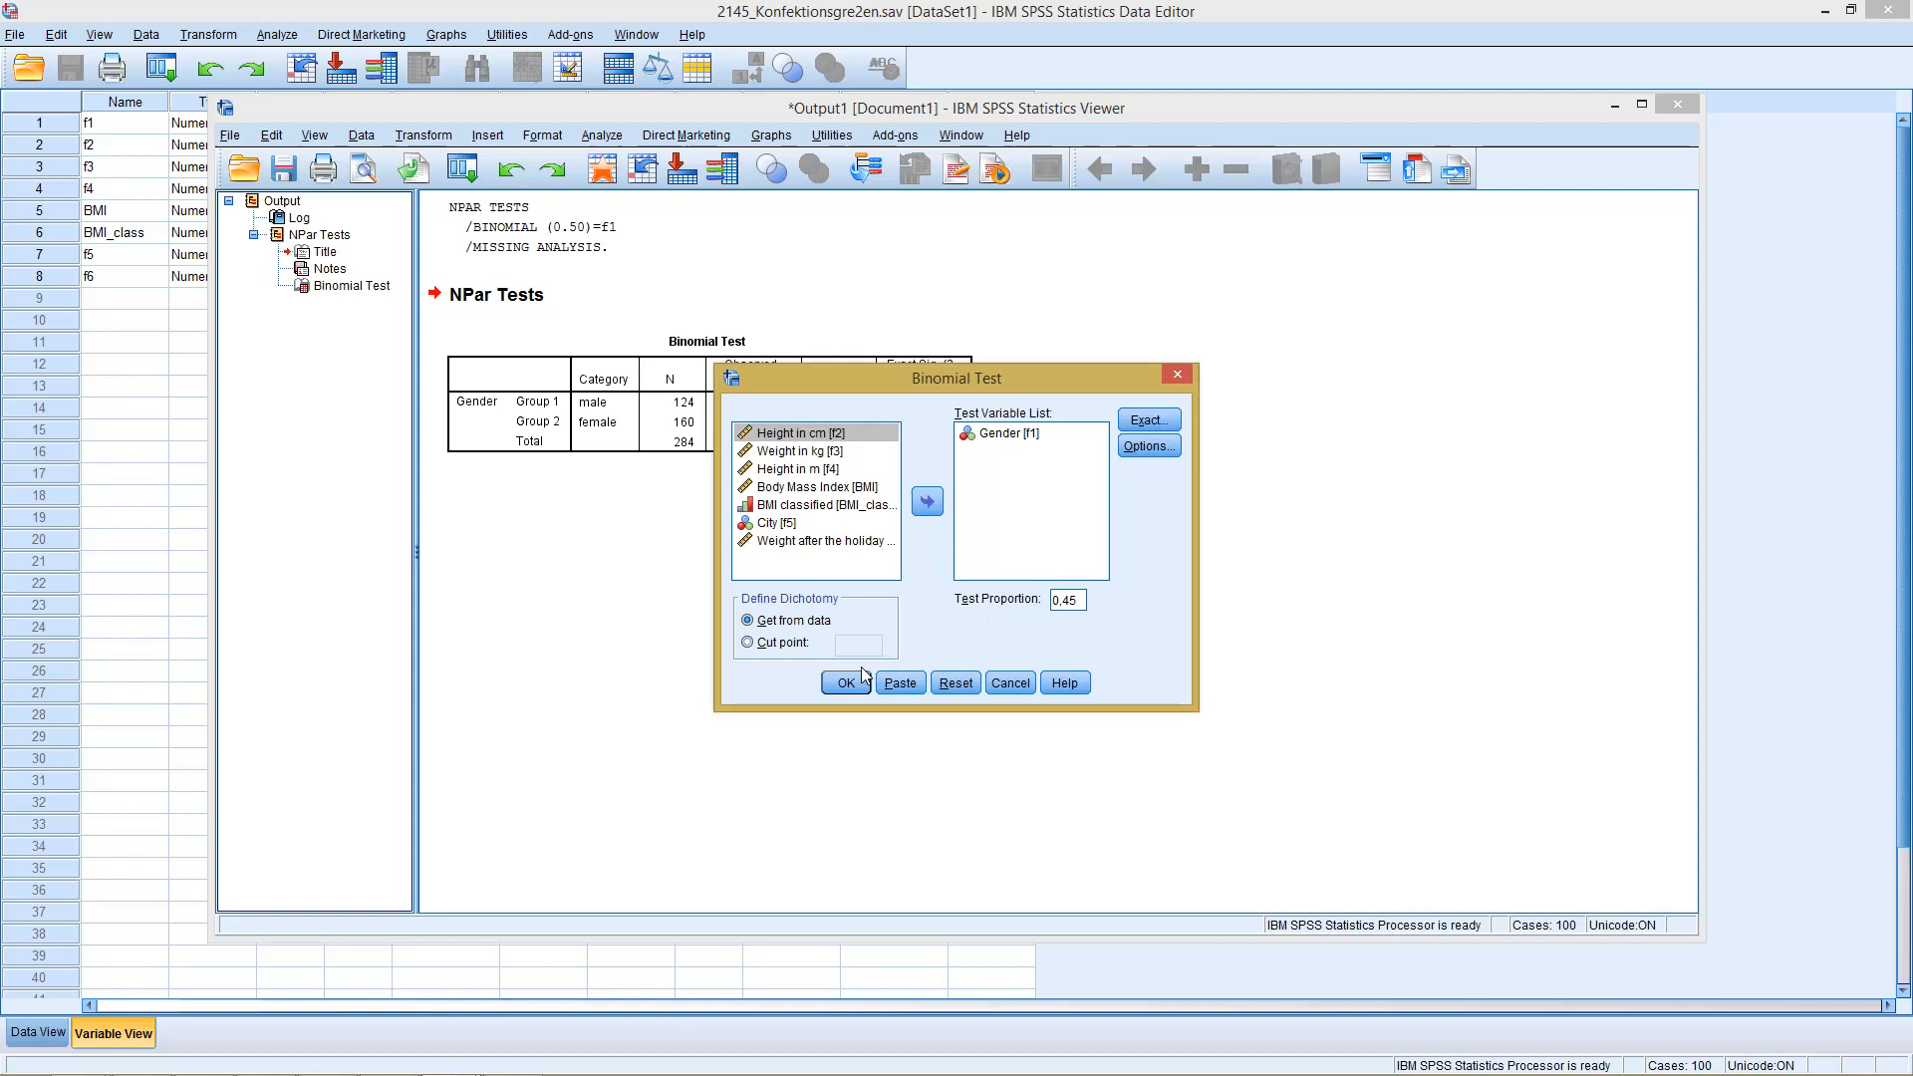
pyautogui.click(846, 682)
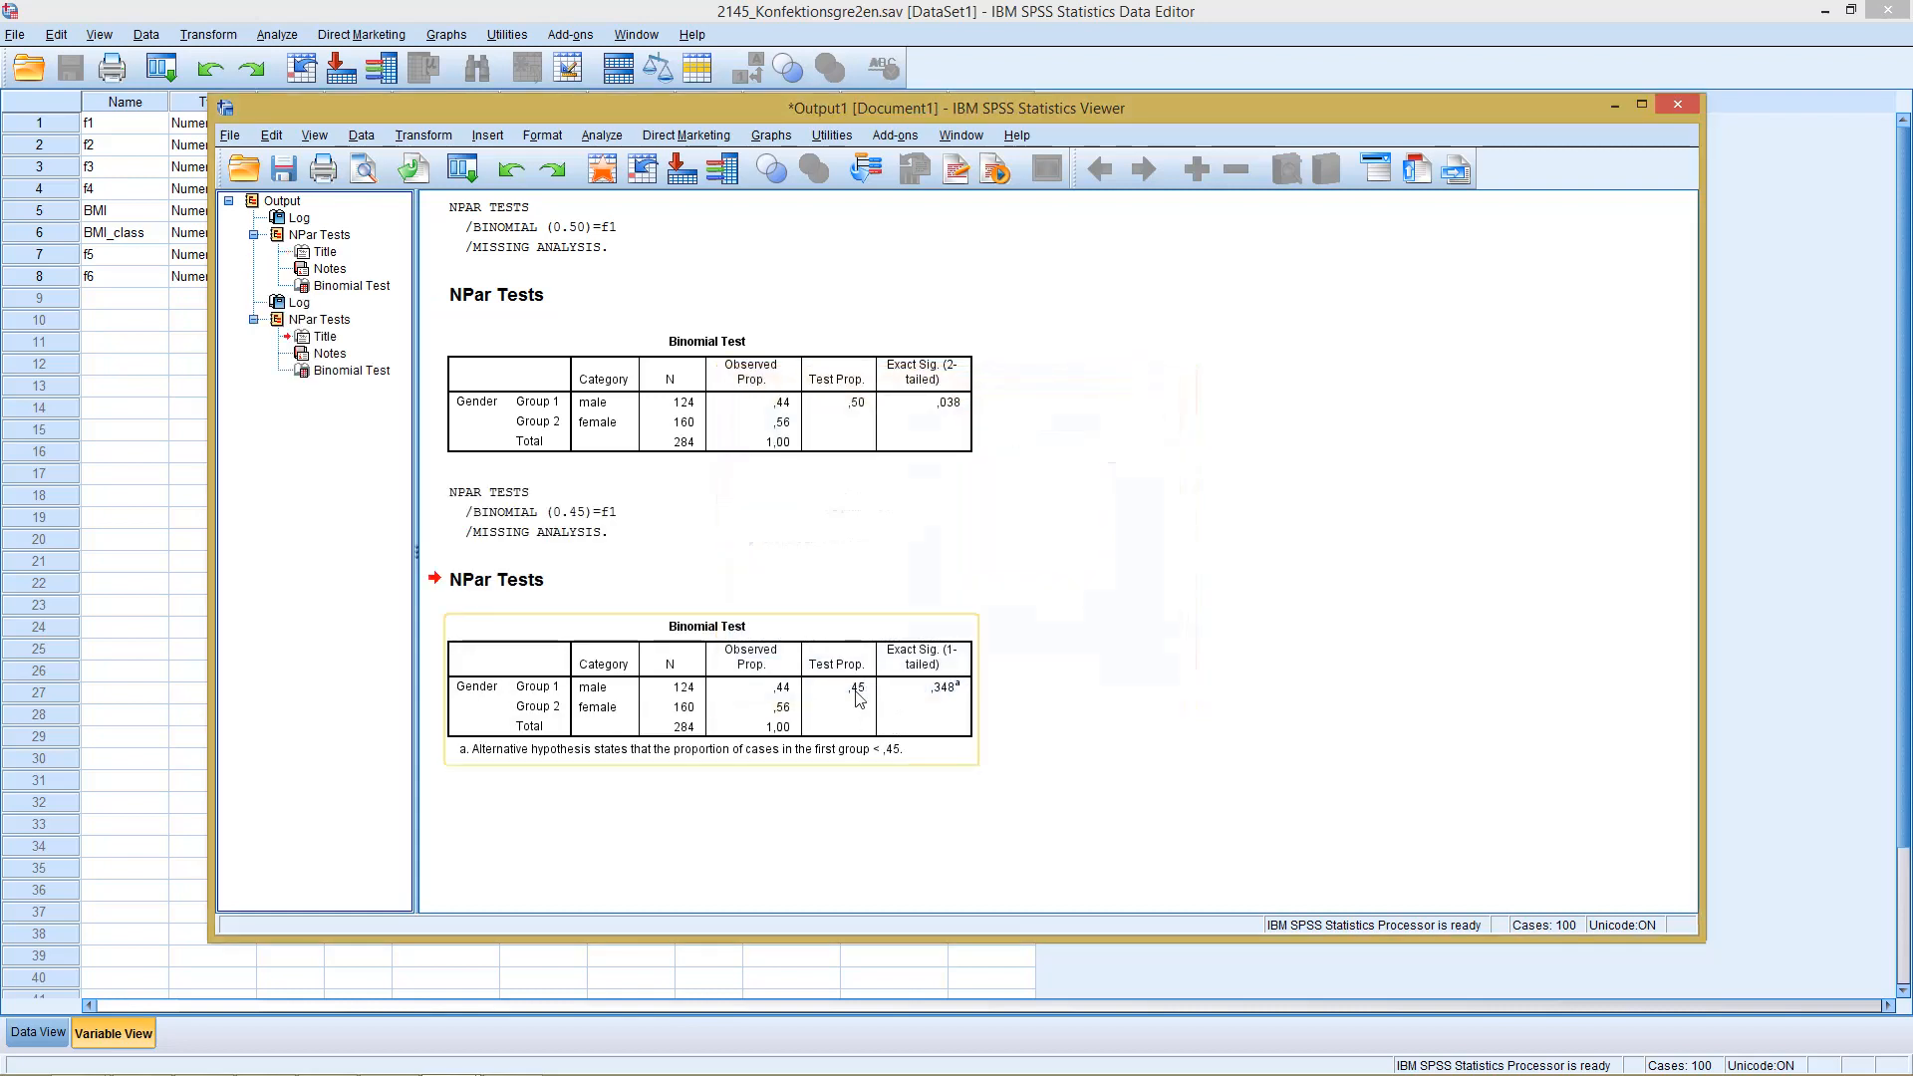
pyautogui.moveTo(857, 700)
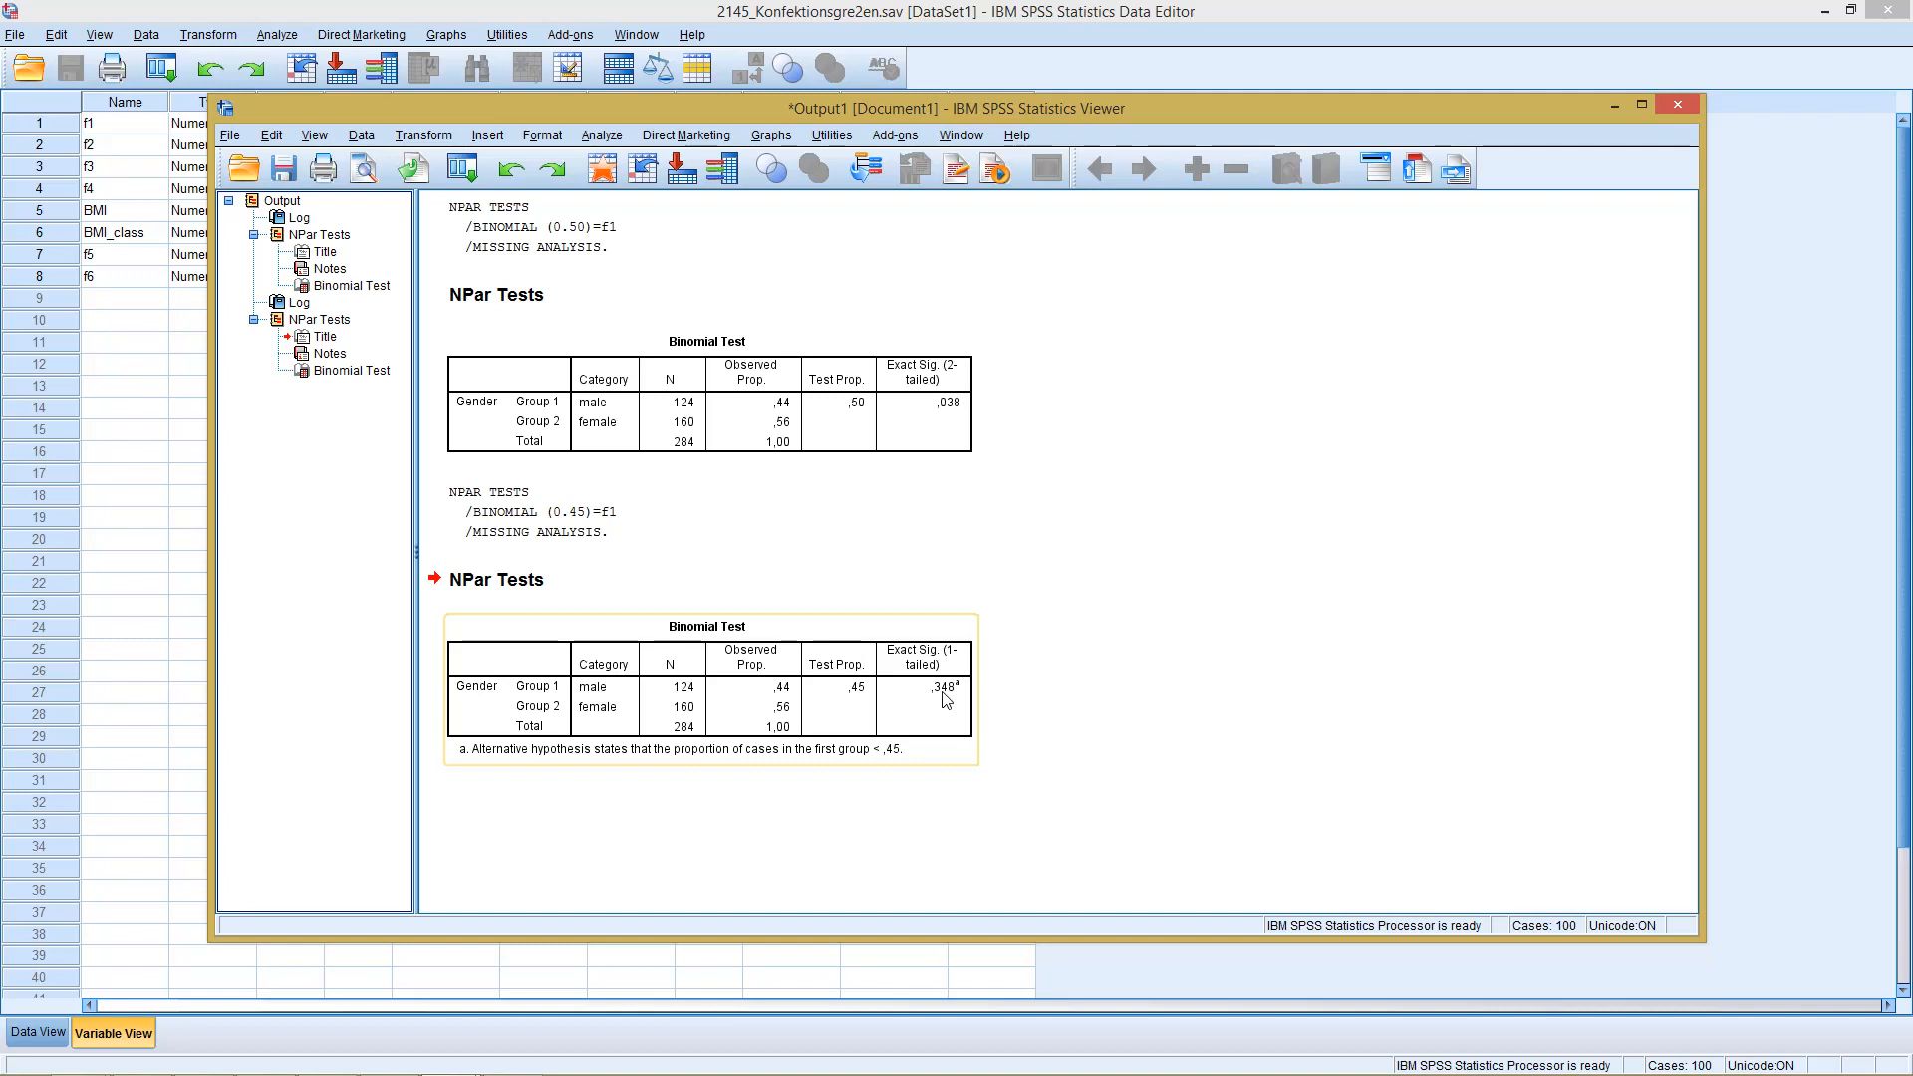
pyautogui.moveTo(657, 651)
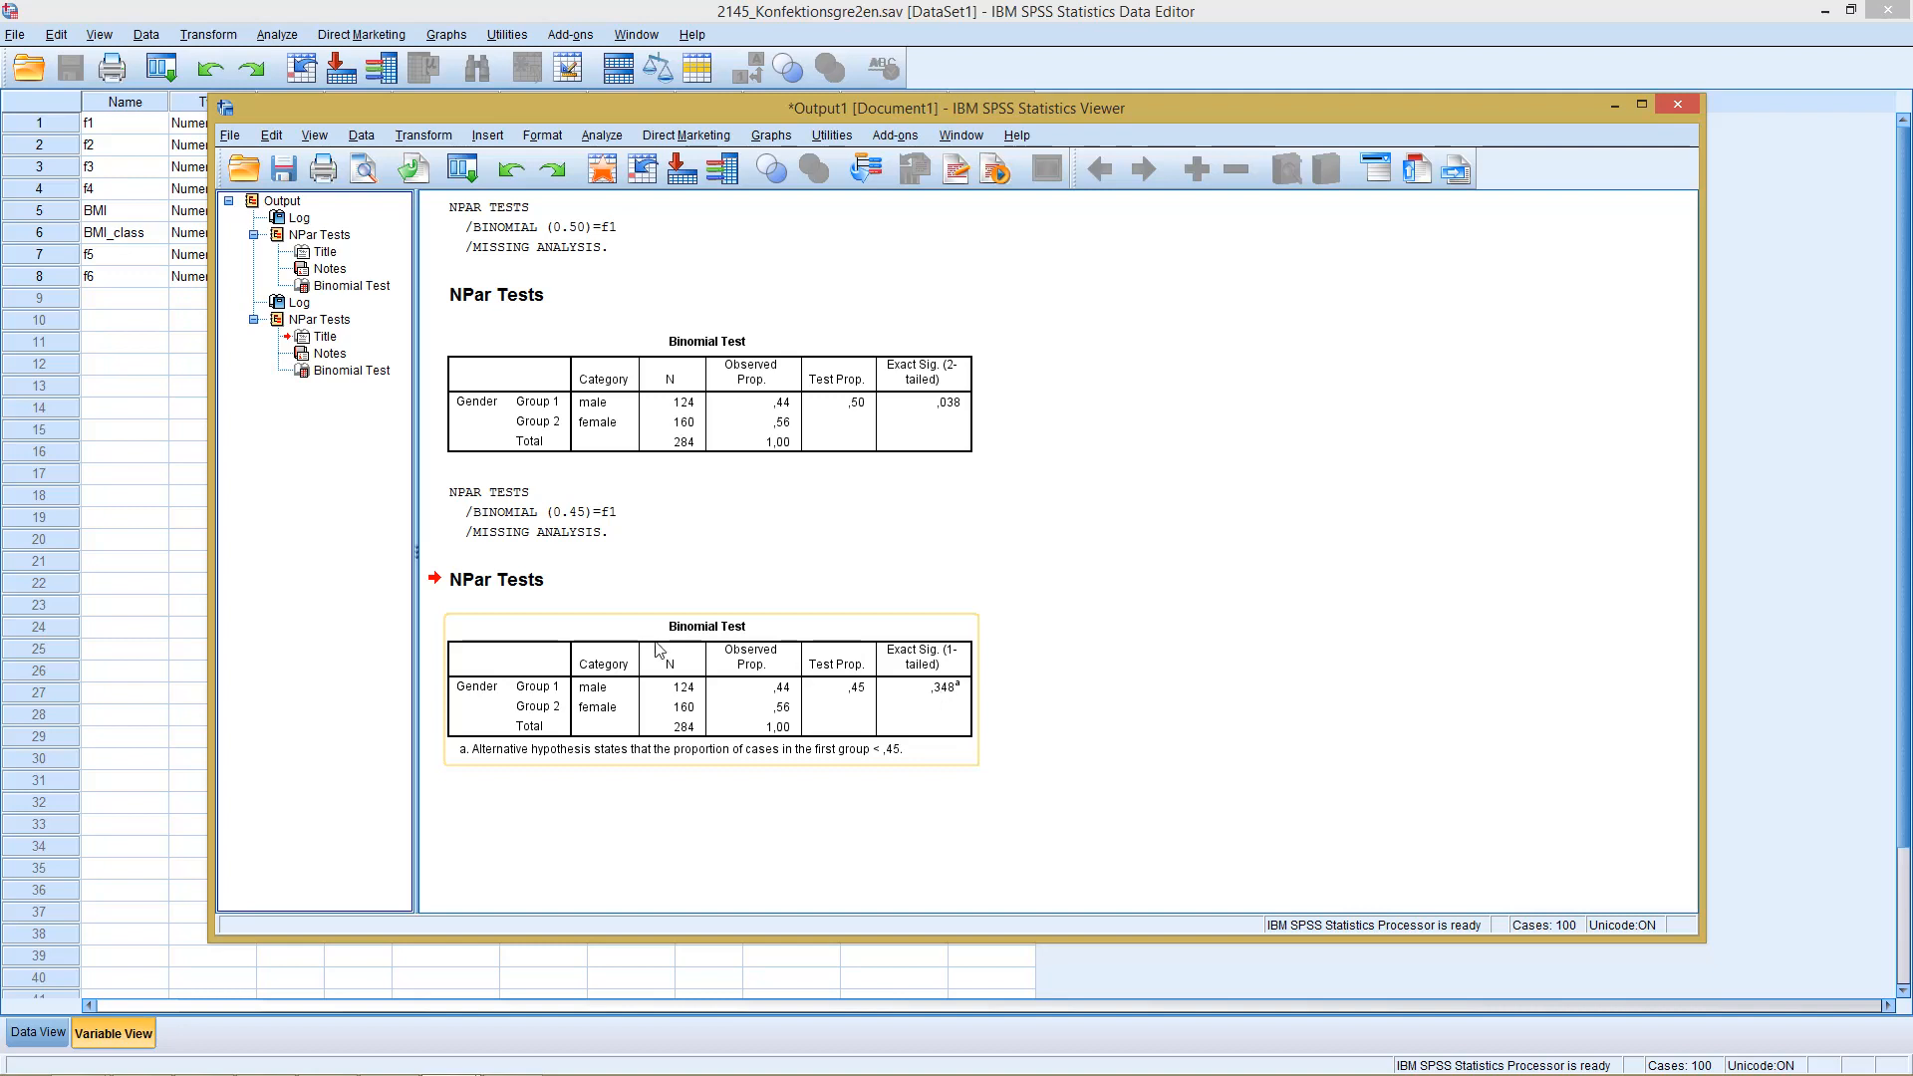
pyautogui.moveTo(669, 656)
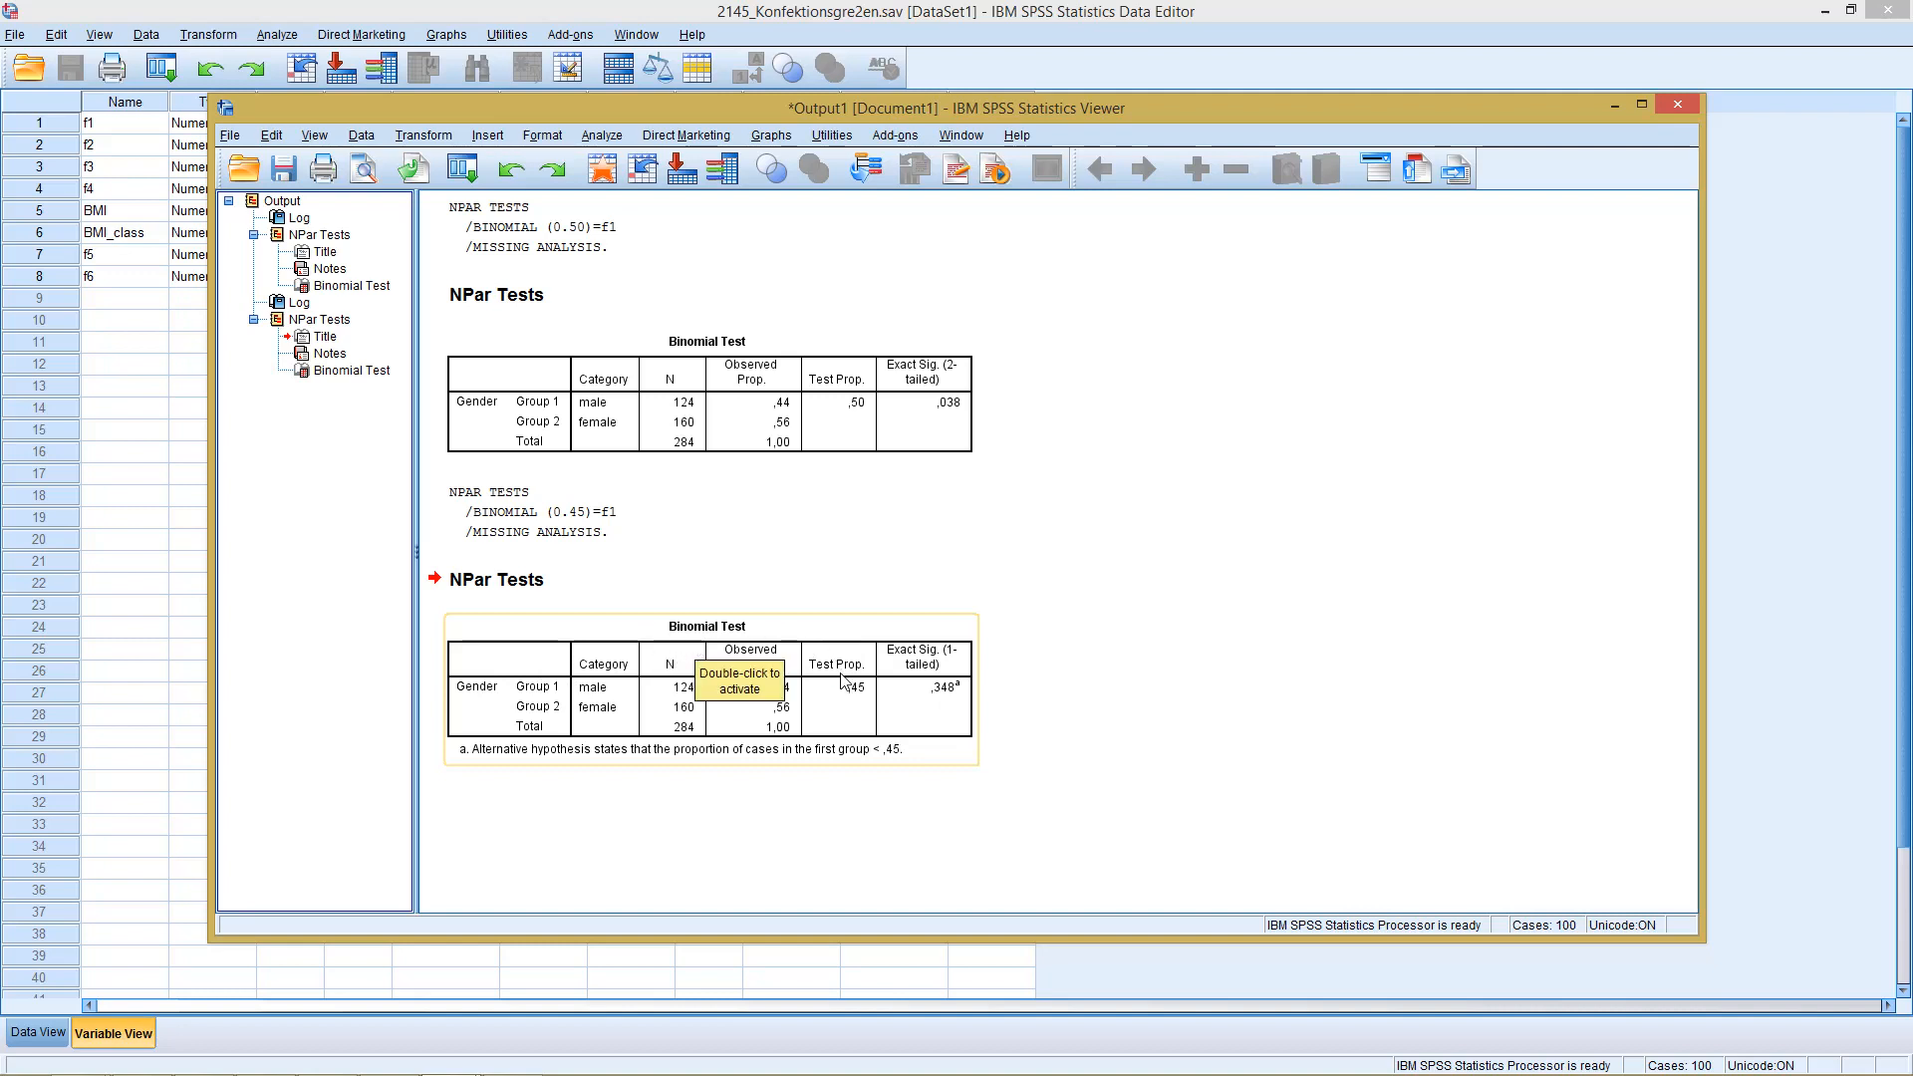
pyautogui.moveTo(869, 701)
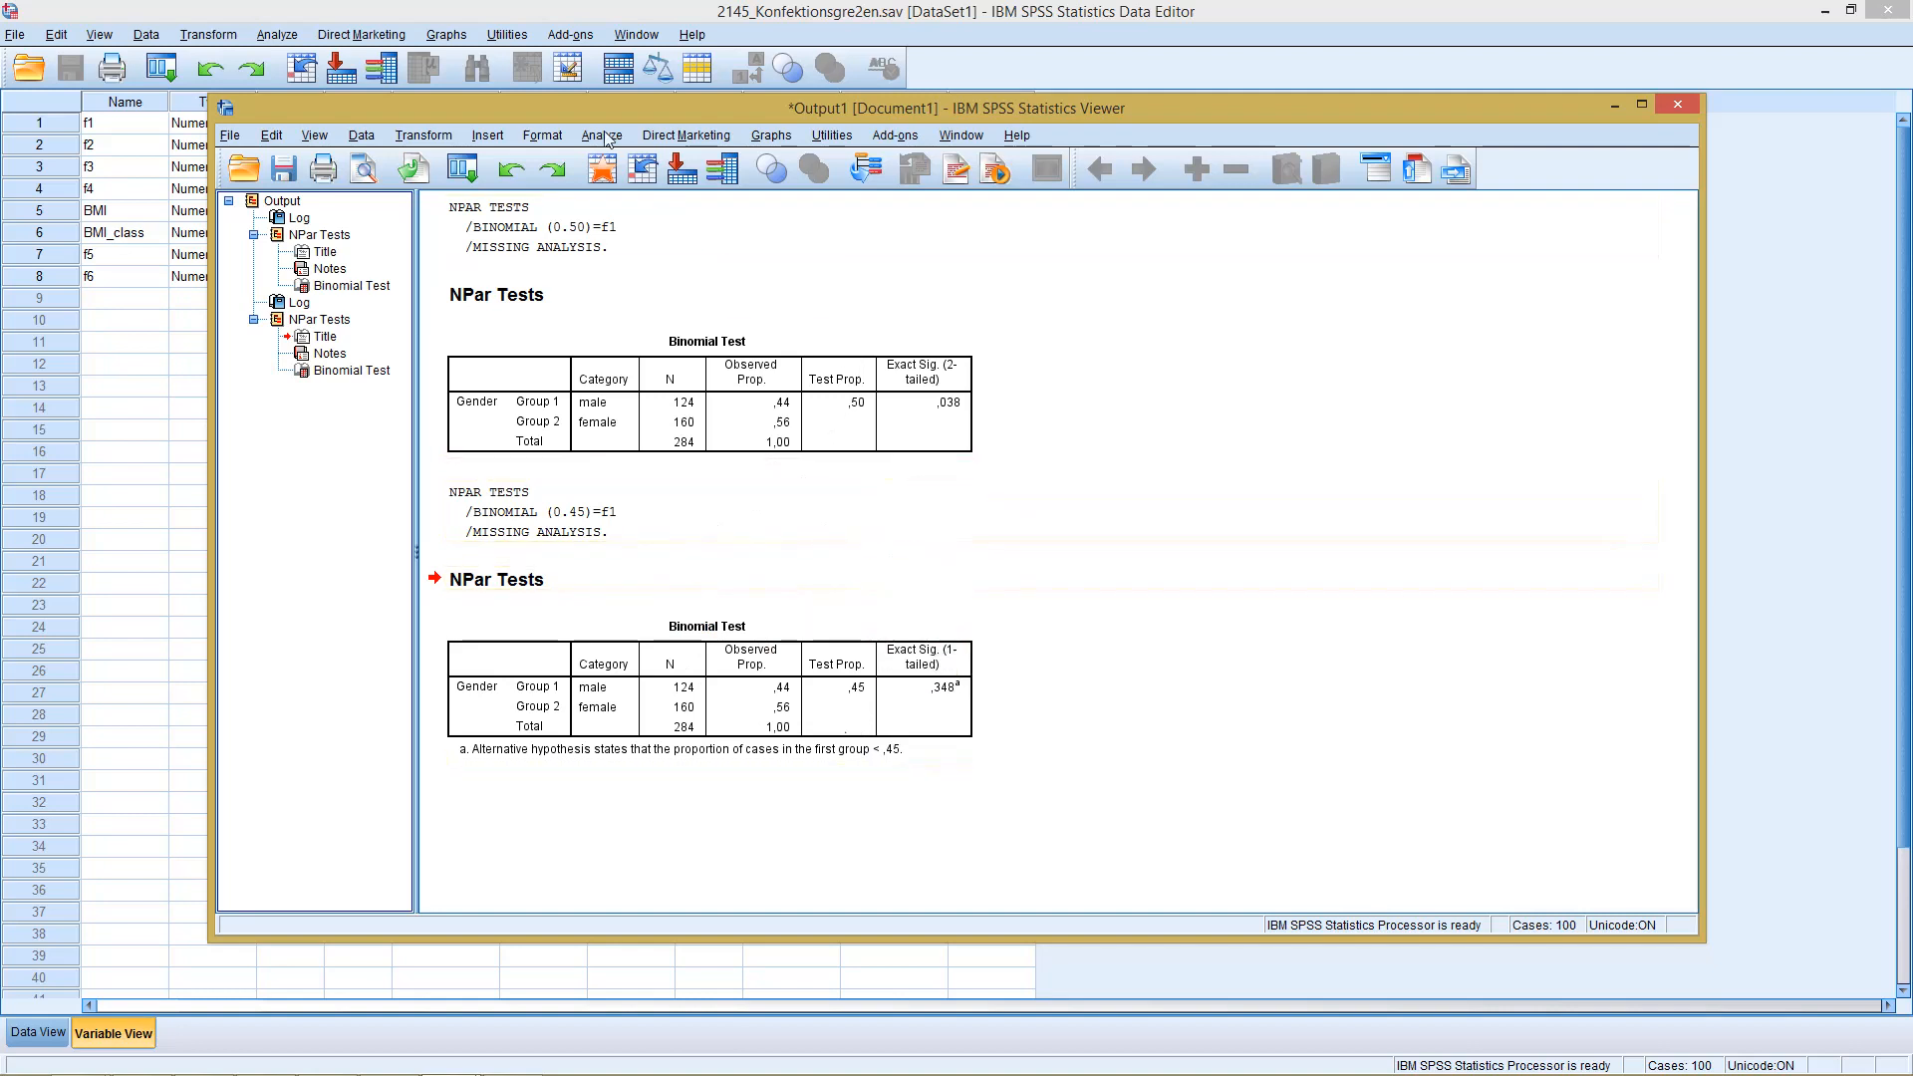
pyautogui.click(602, 135)
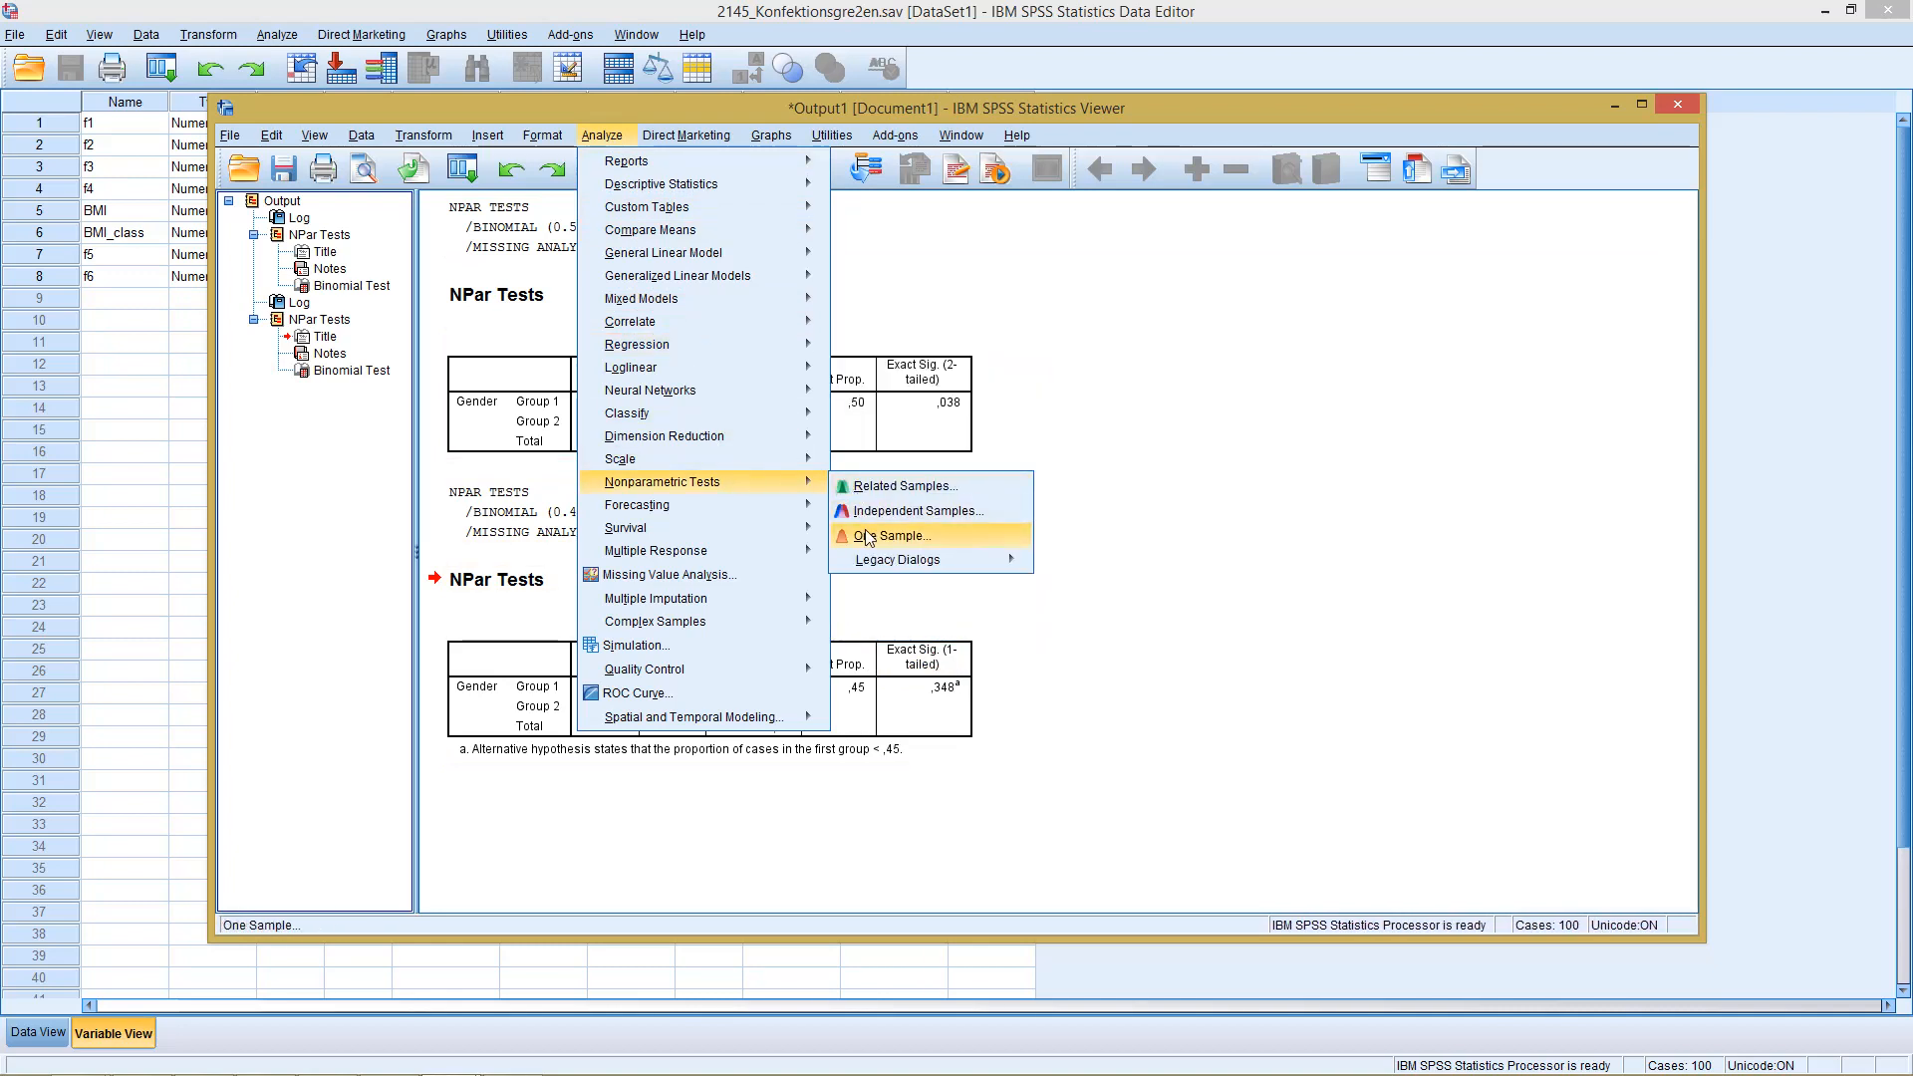
# Open One-Sample Nonparametric Tests, which automatically compares observed data to hypothesized.
pyautogui.click(891, 536)
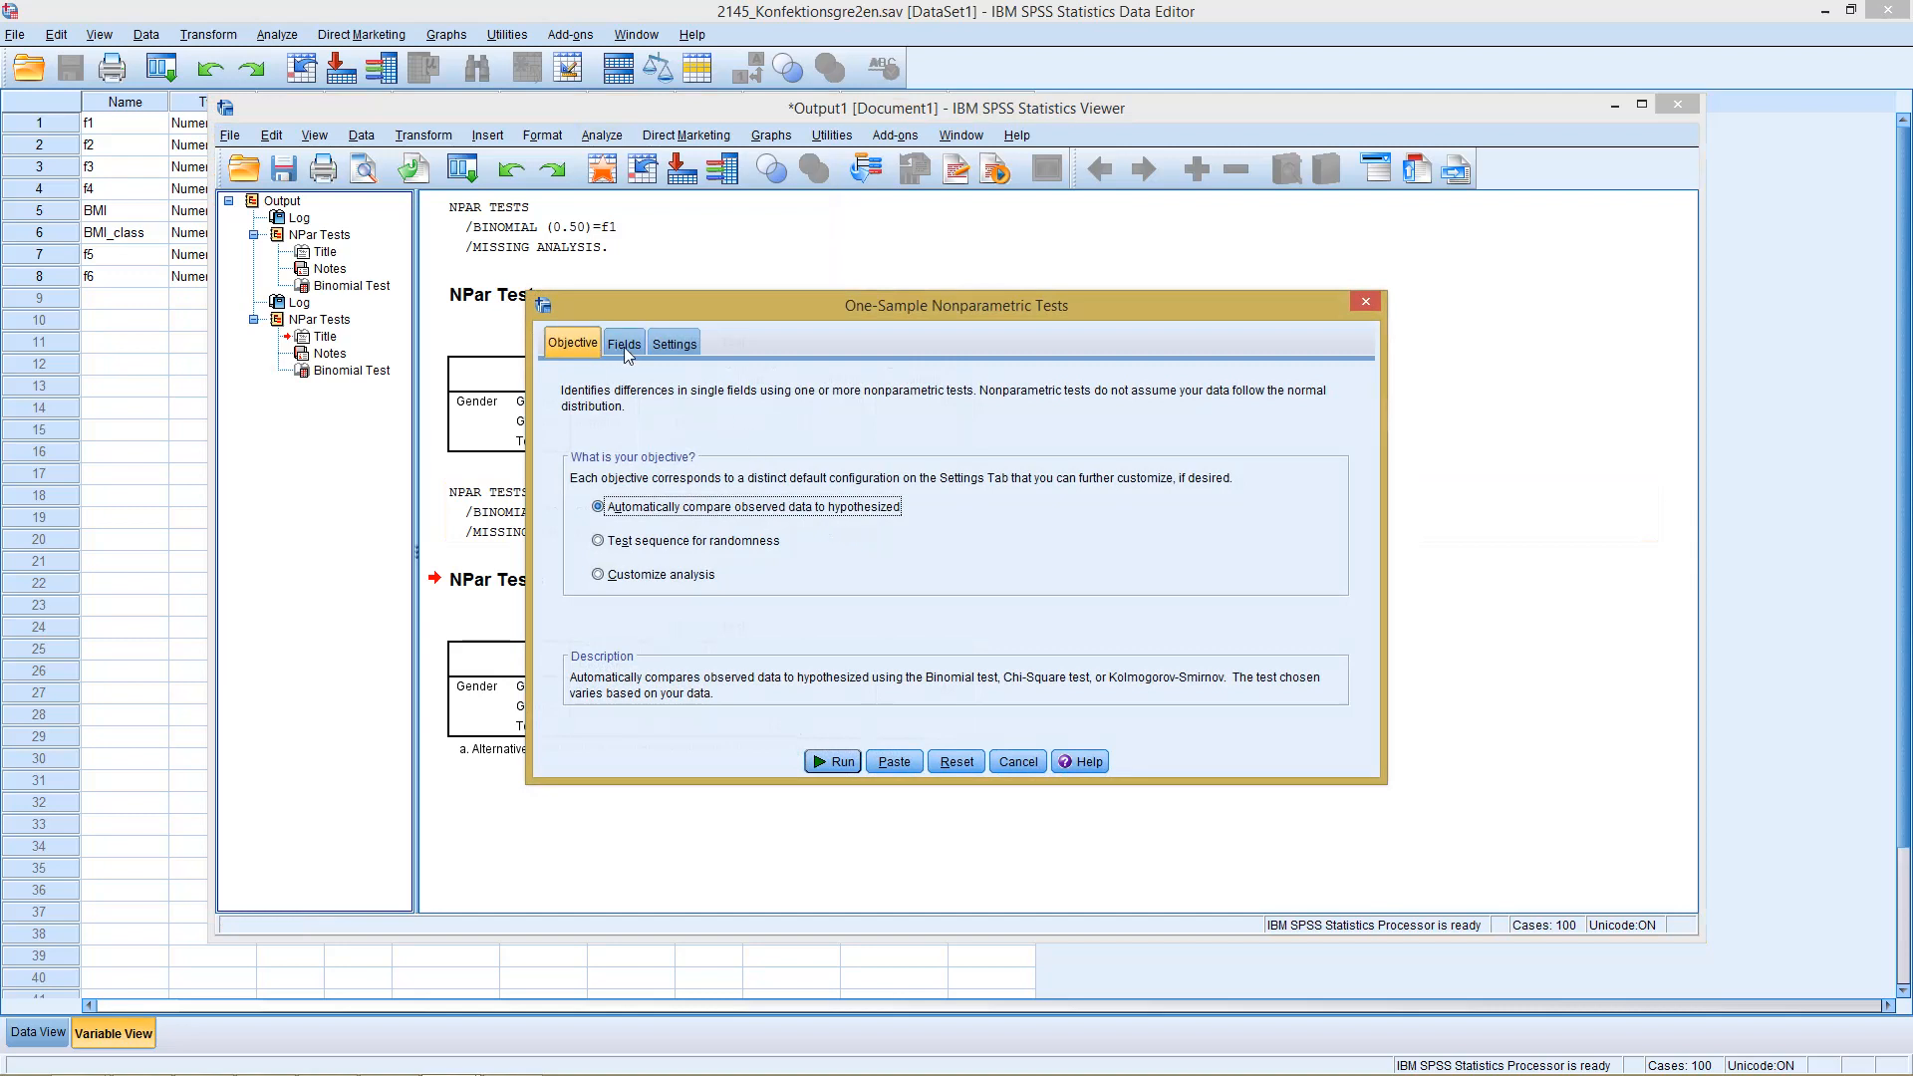
# On the Fields tab, remove every field except Gender from the test fields.
pyautogui.click(624, 343)
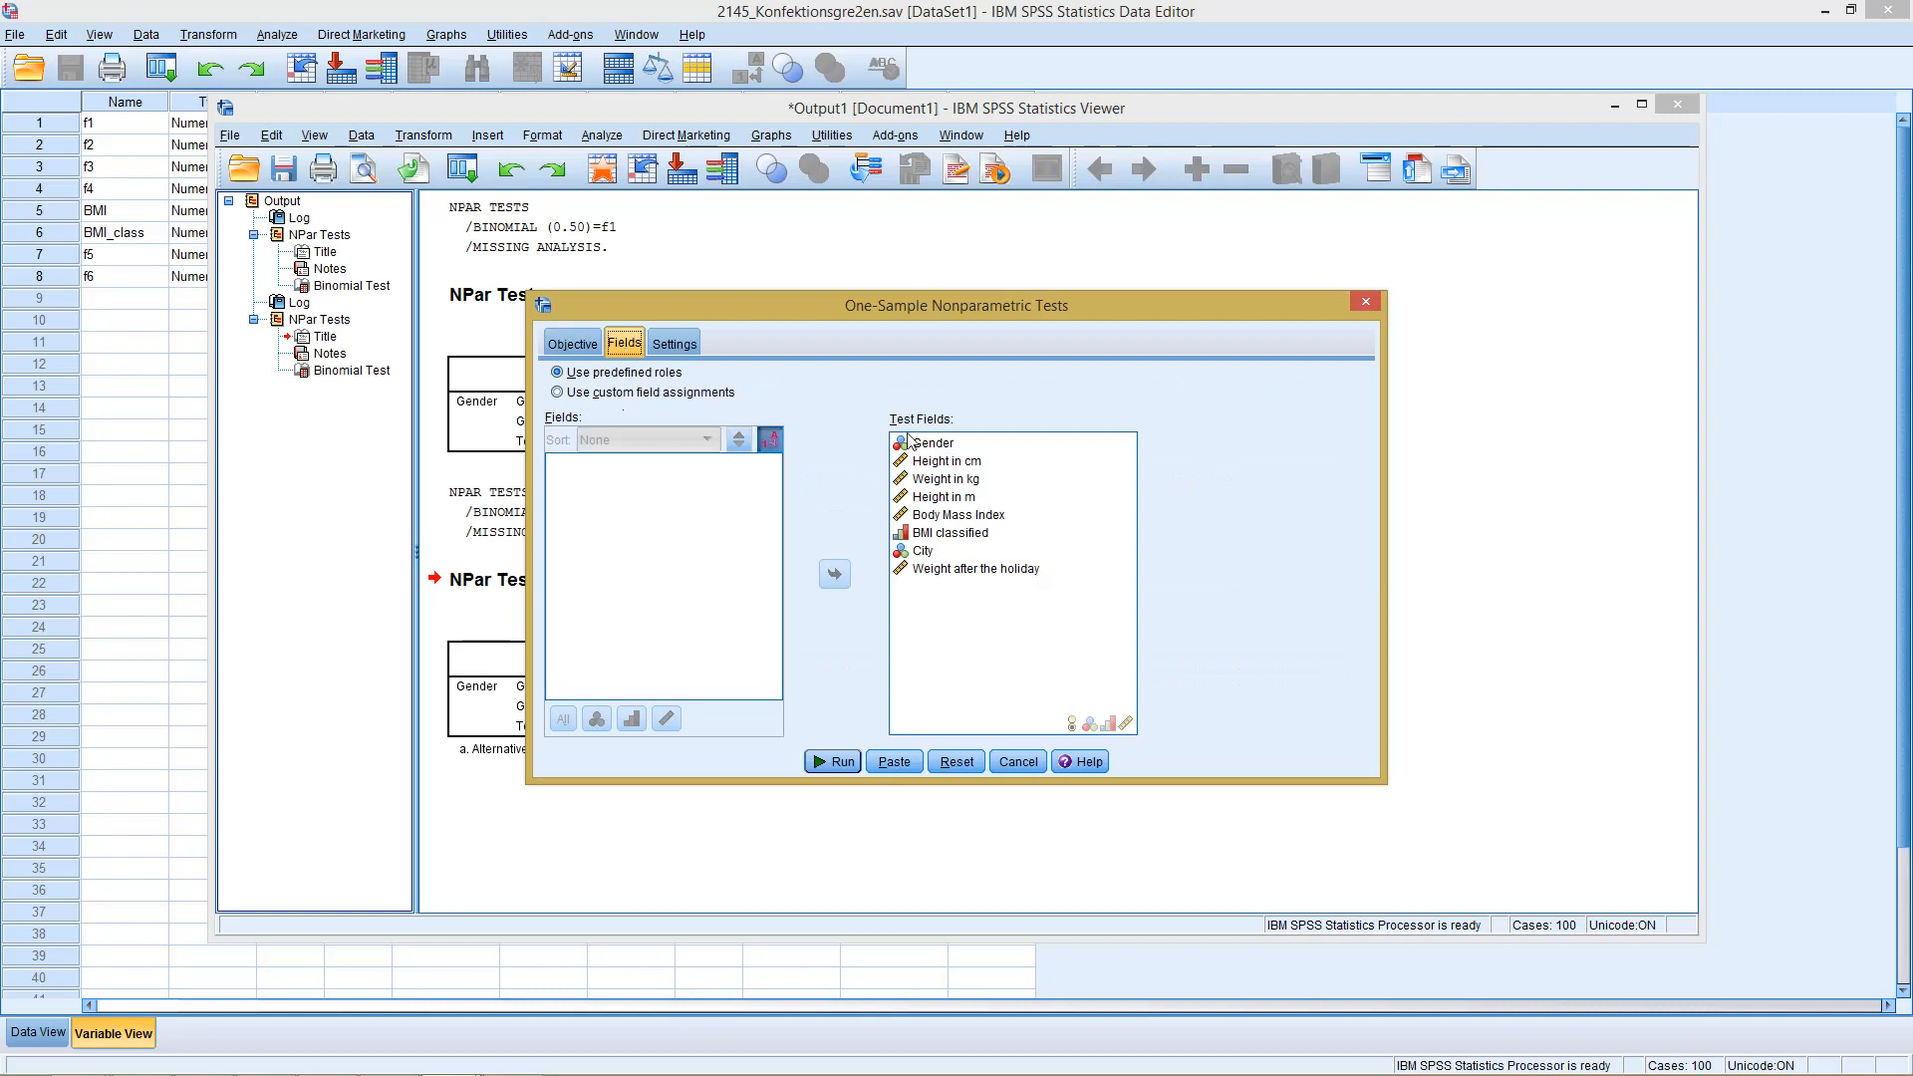
pyautogui.moveTo(934, 461)
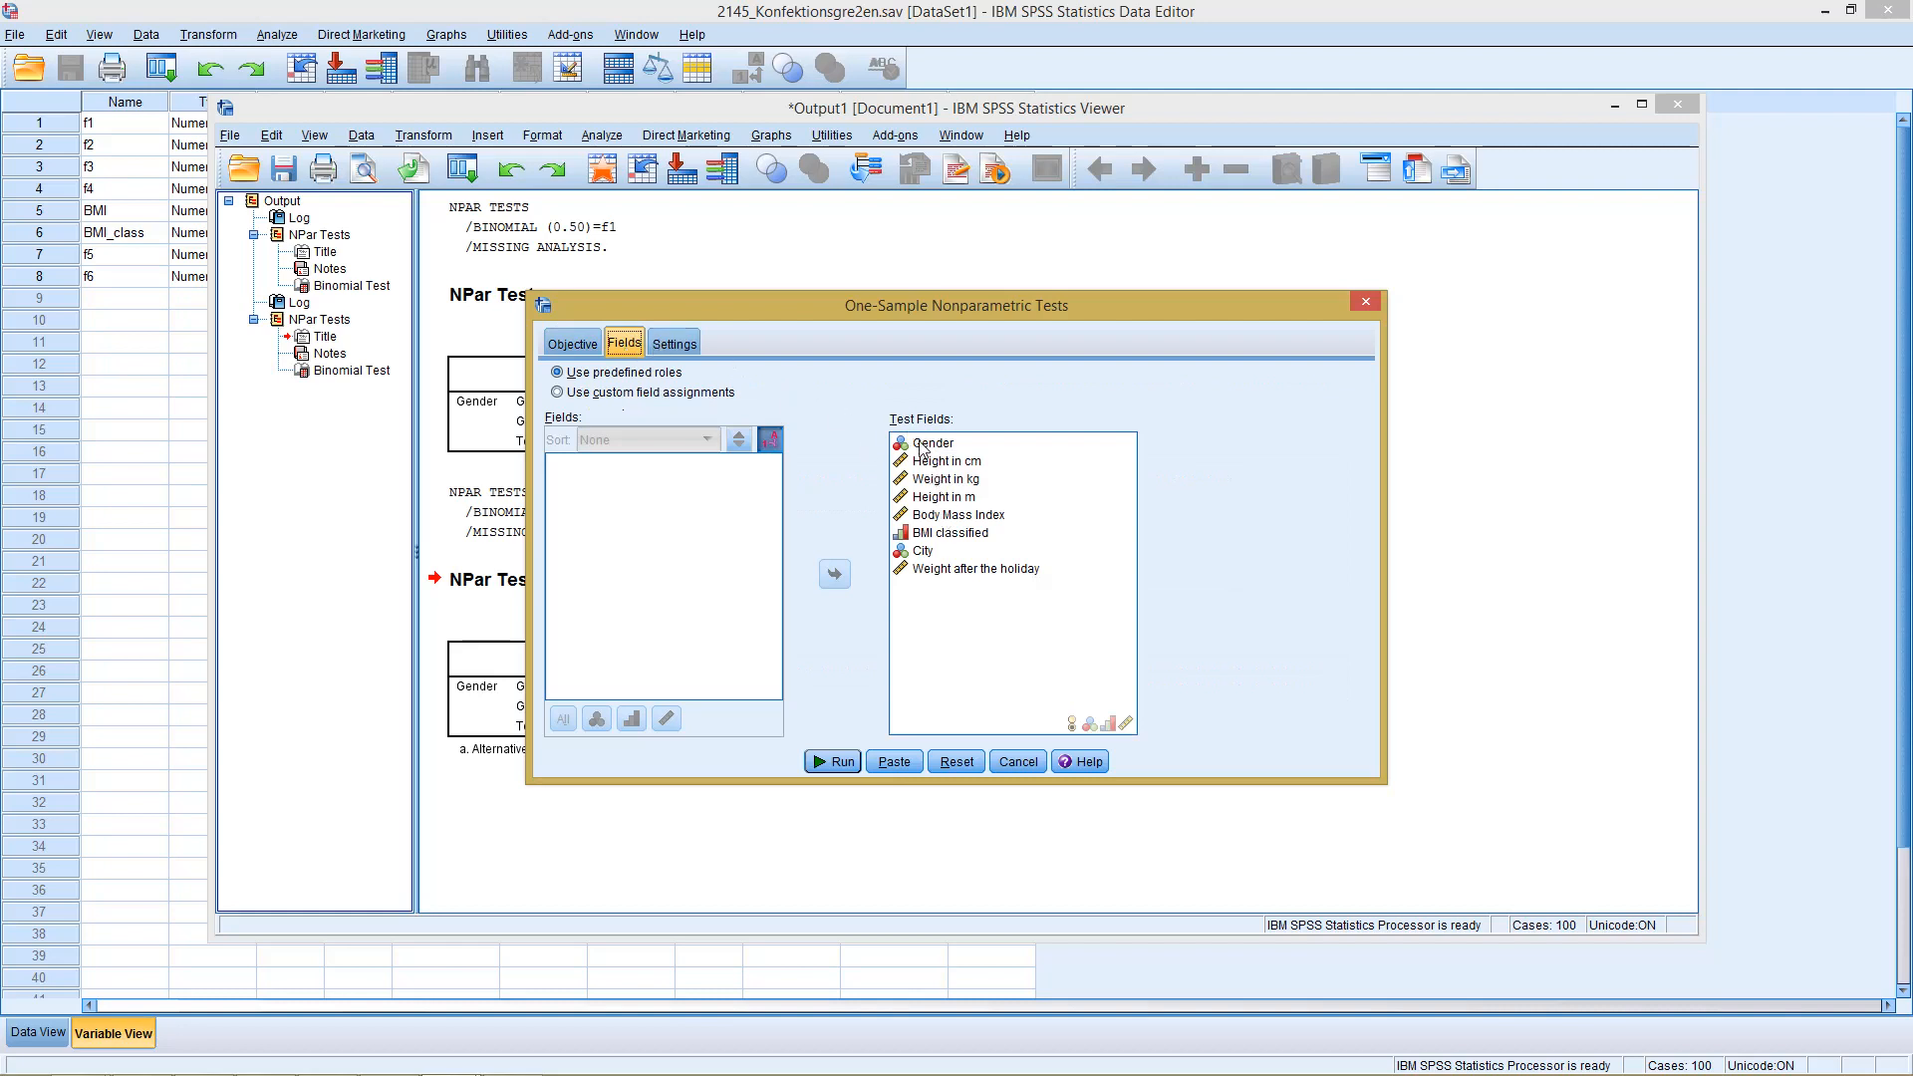
pyautogui.click(940, 460)
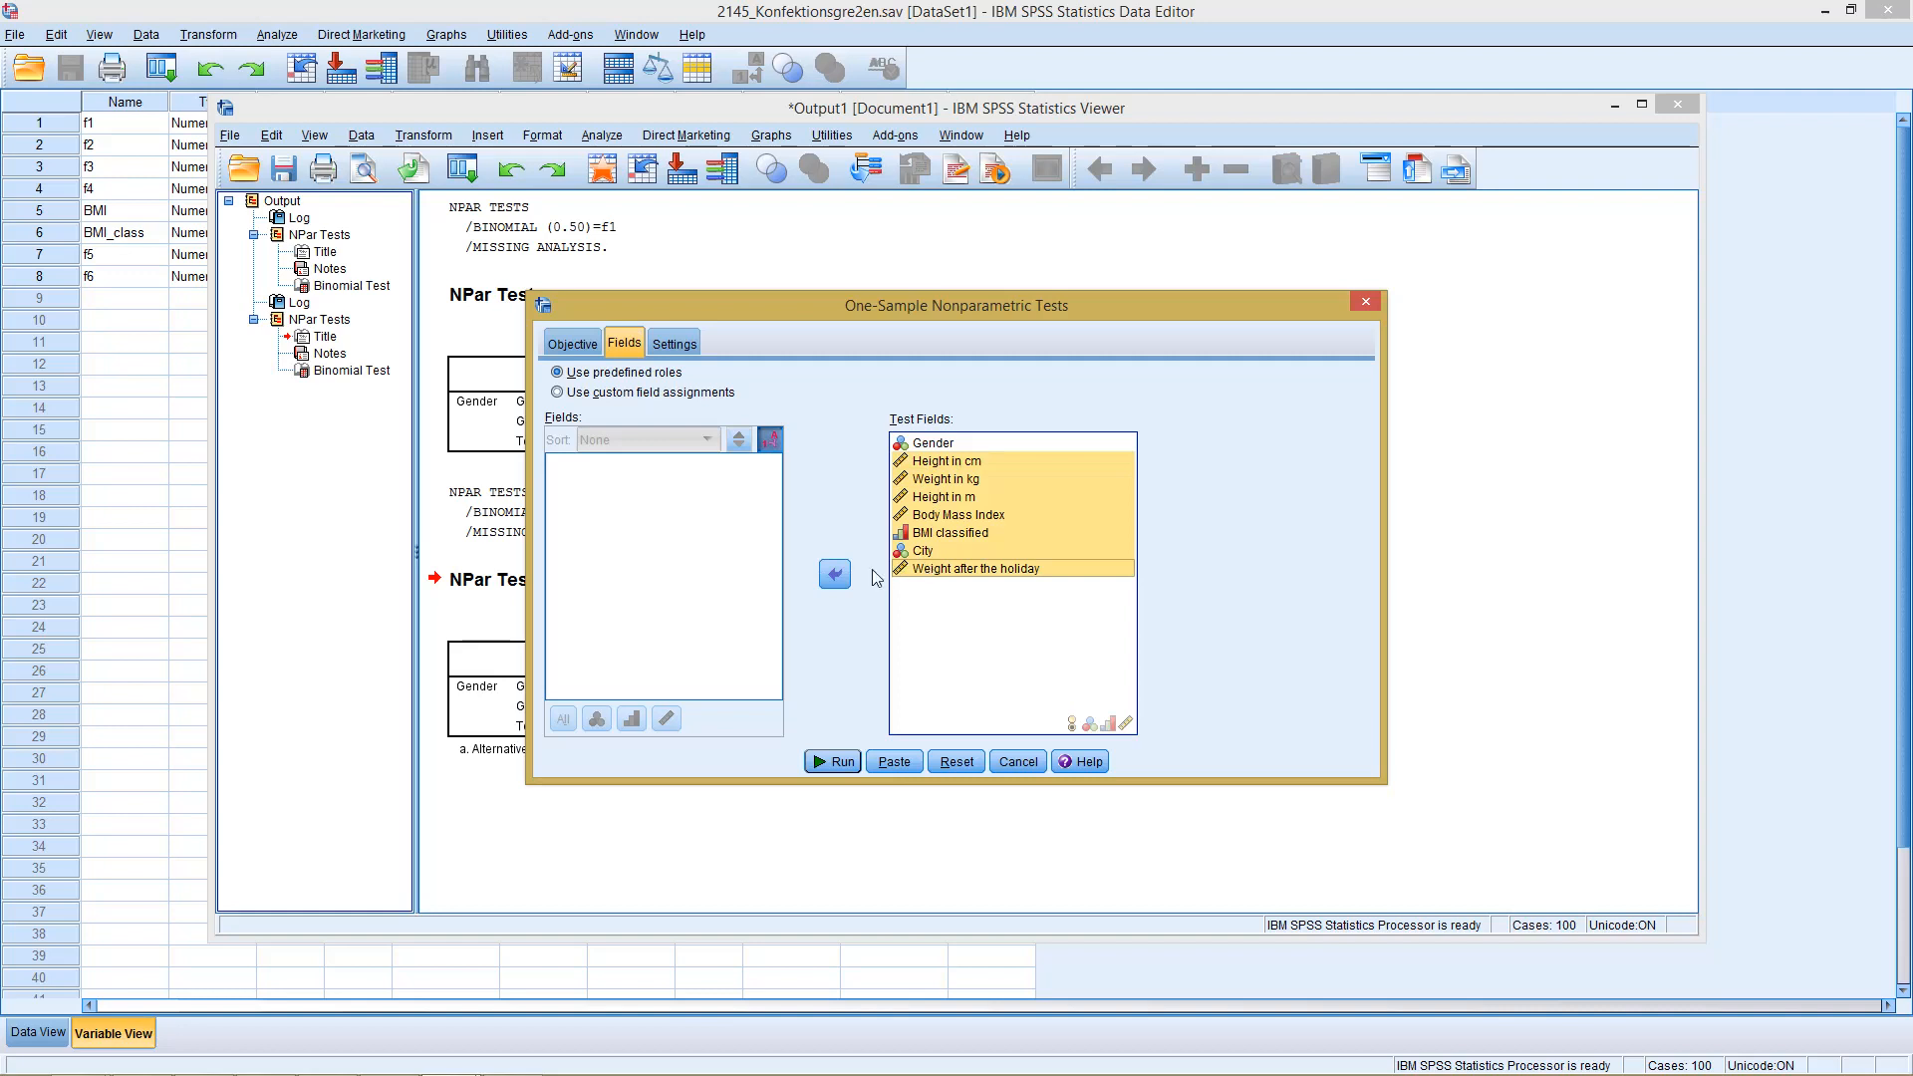
pyautogui.click(559, 392)
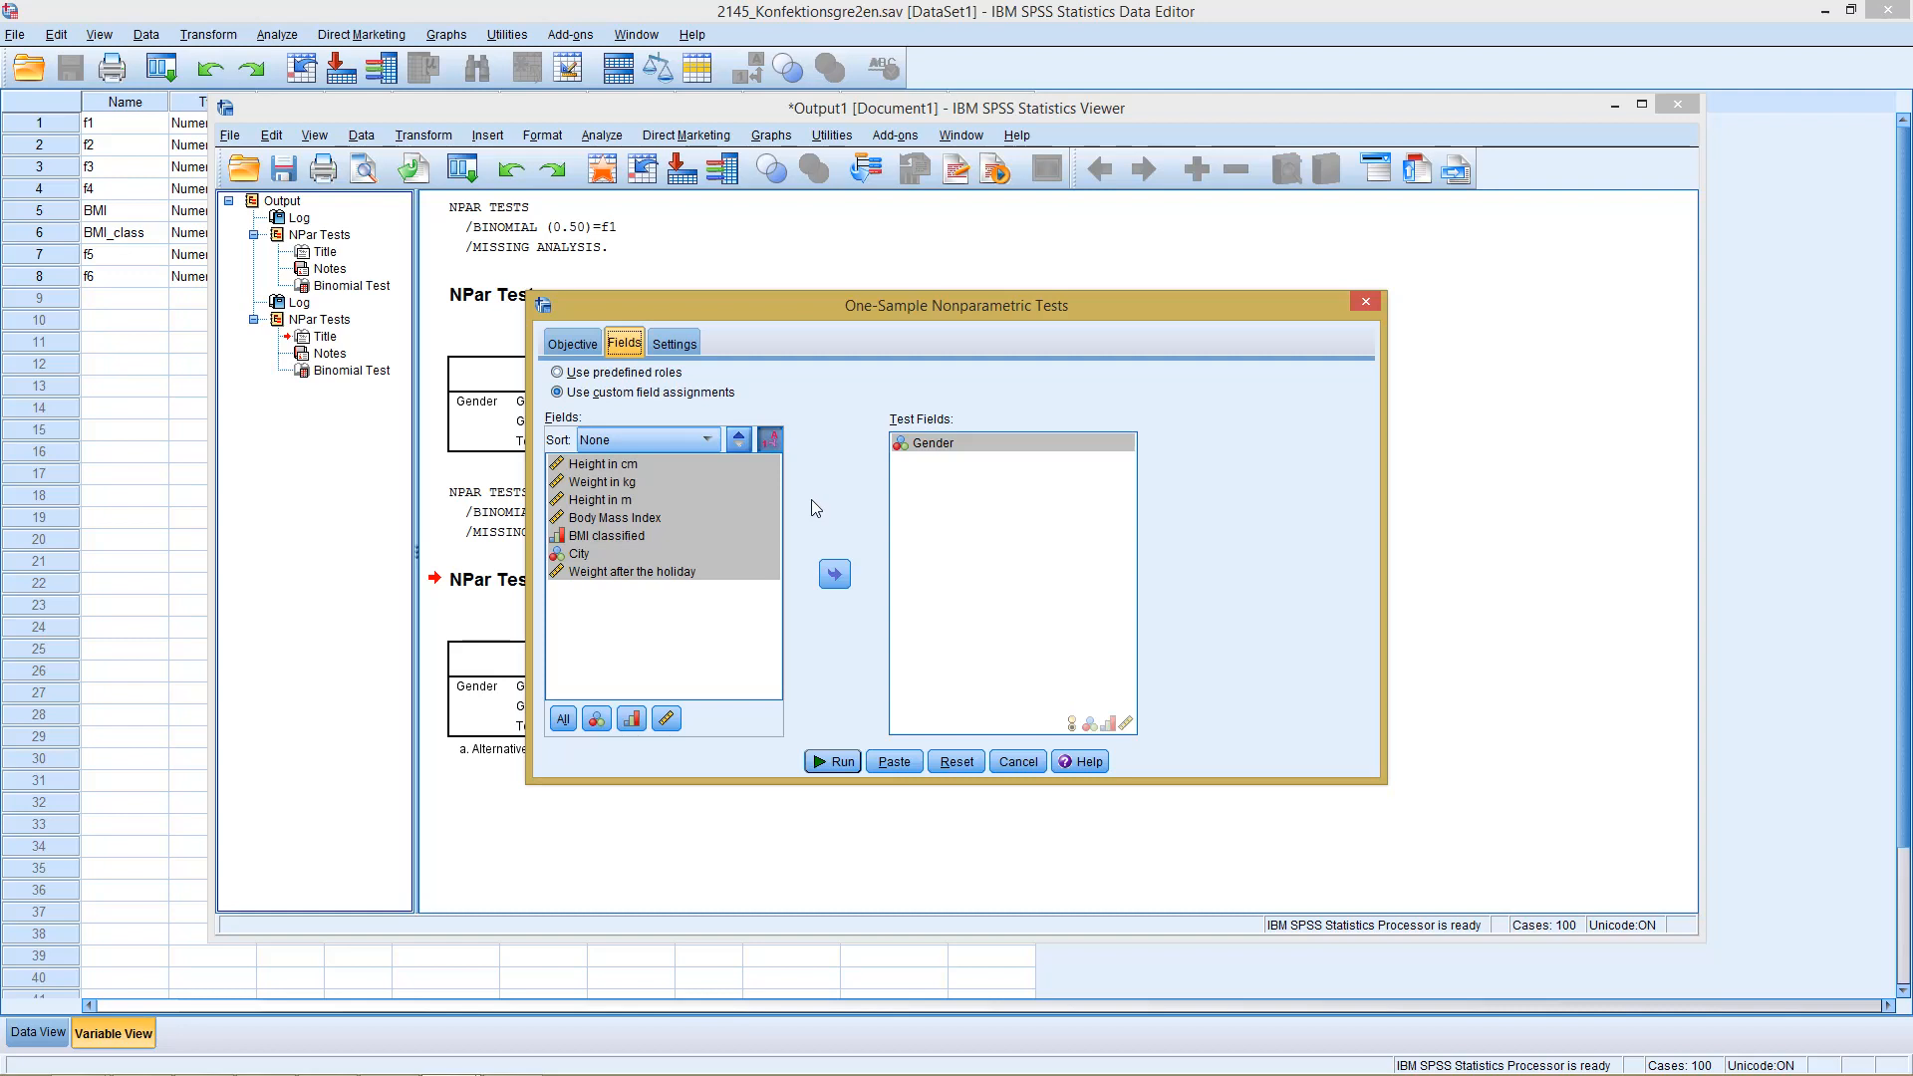
pyautogui.moveTo(632, 314)
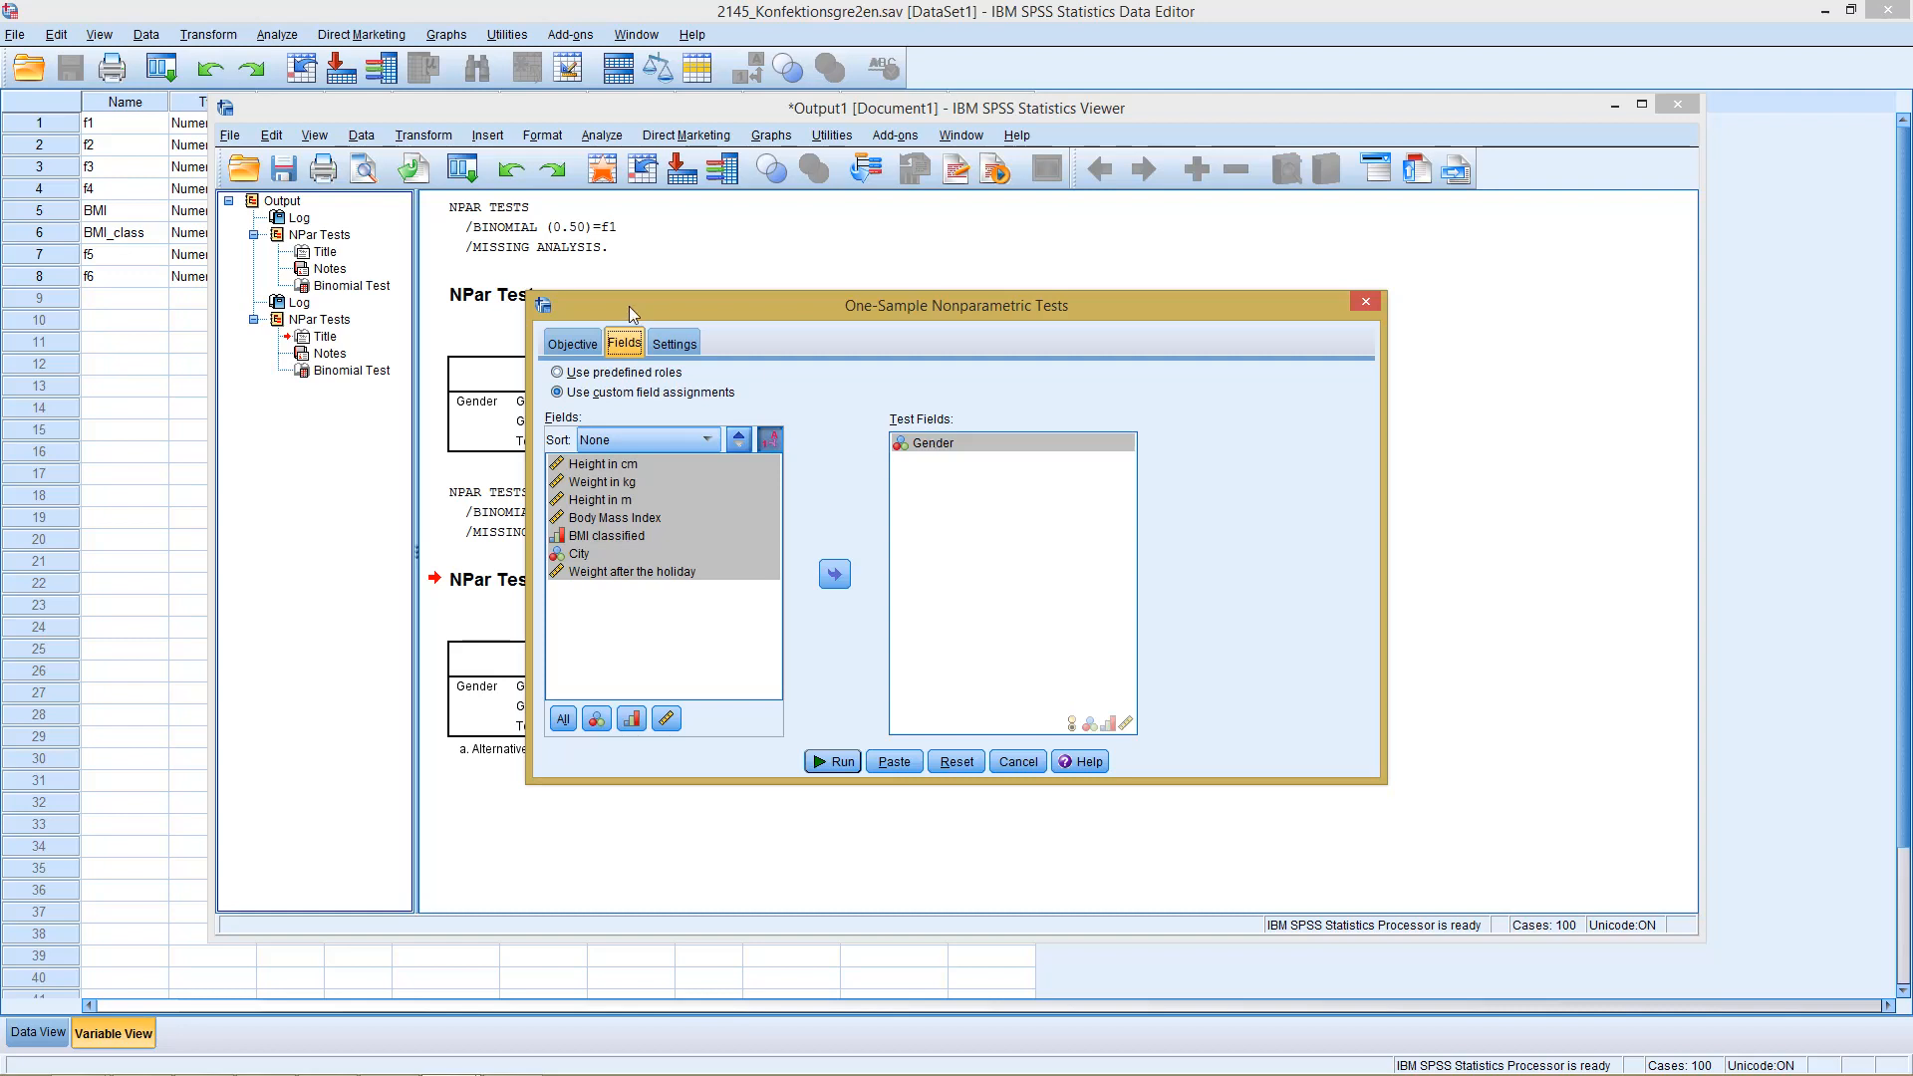
pyautogui.click(673, 342)
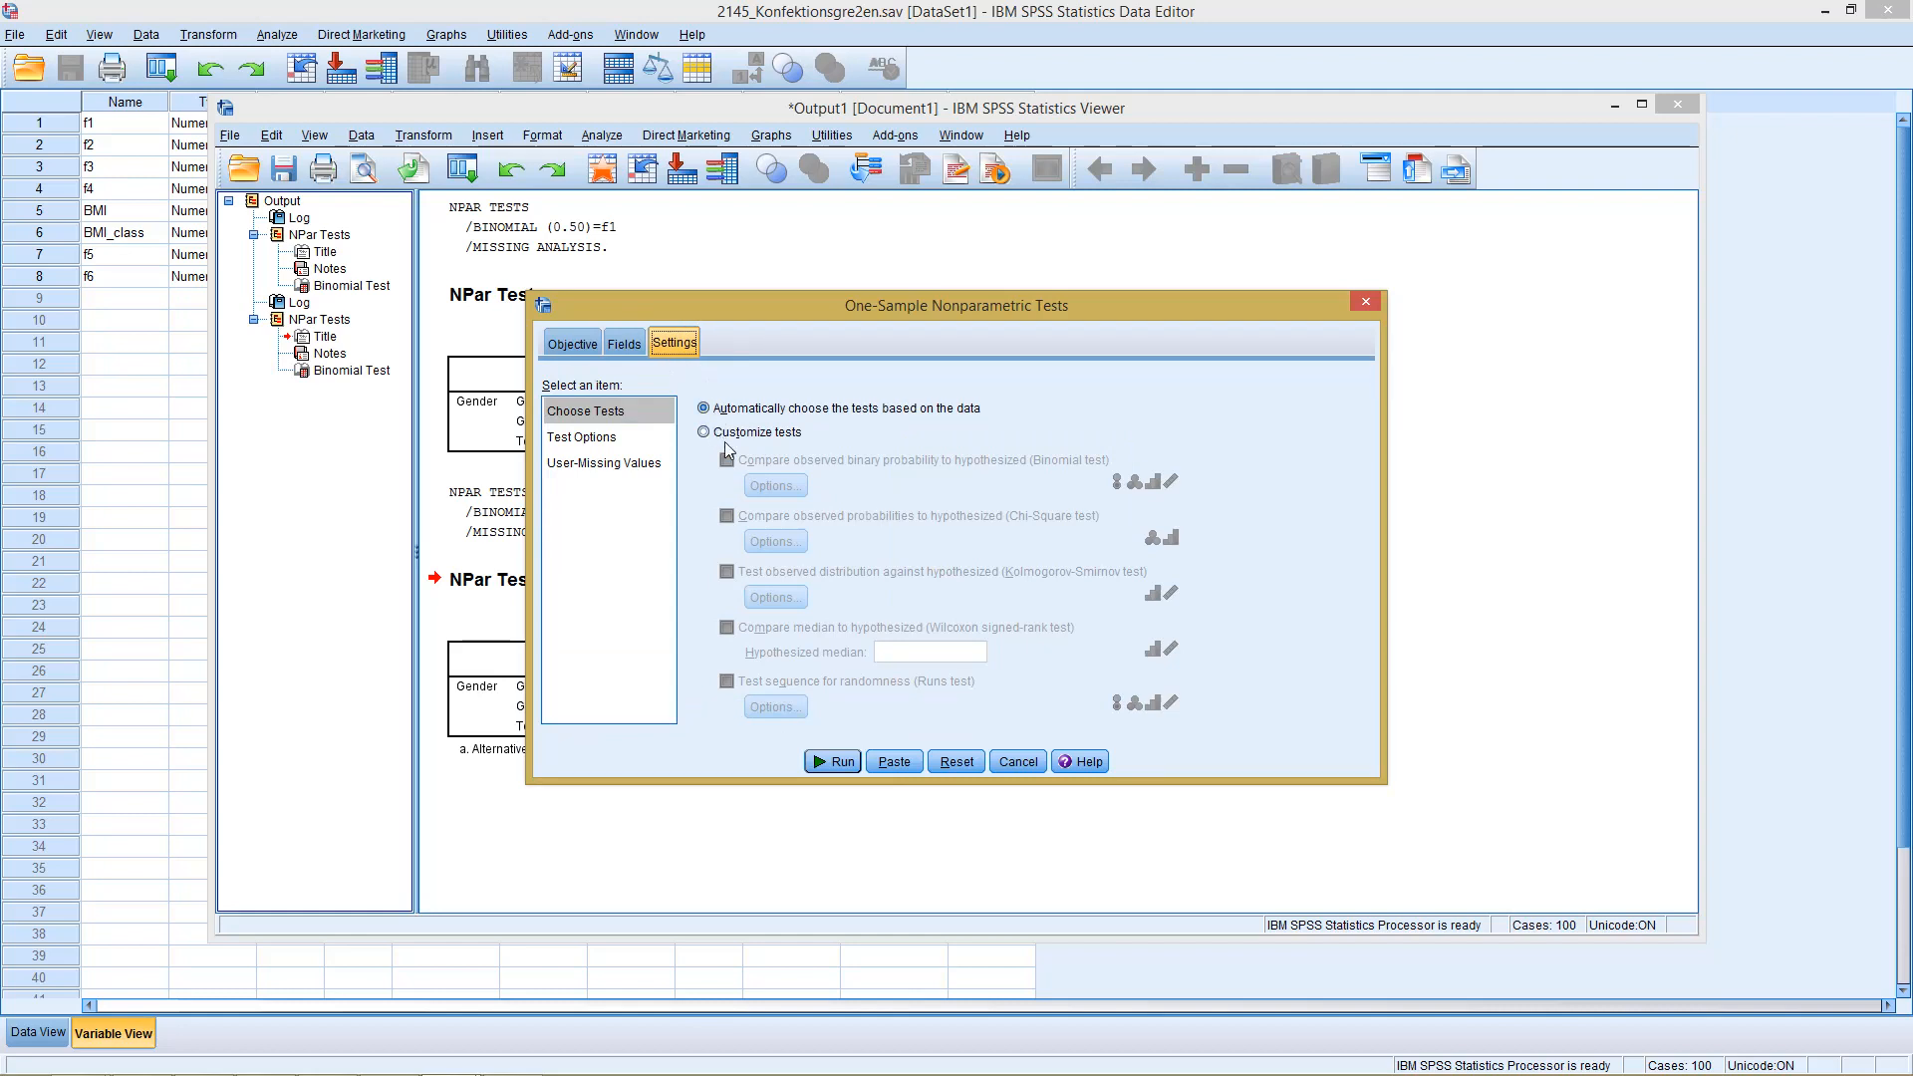
pyautogui.click(705, 431)
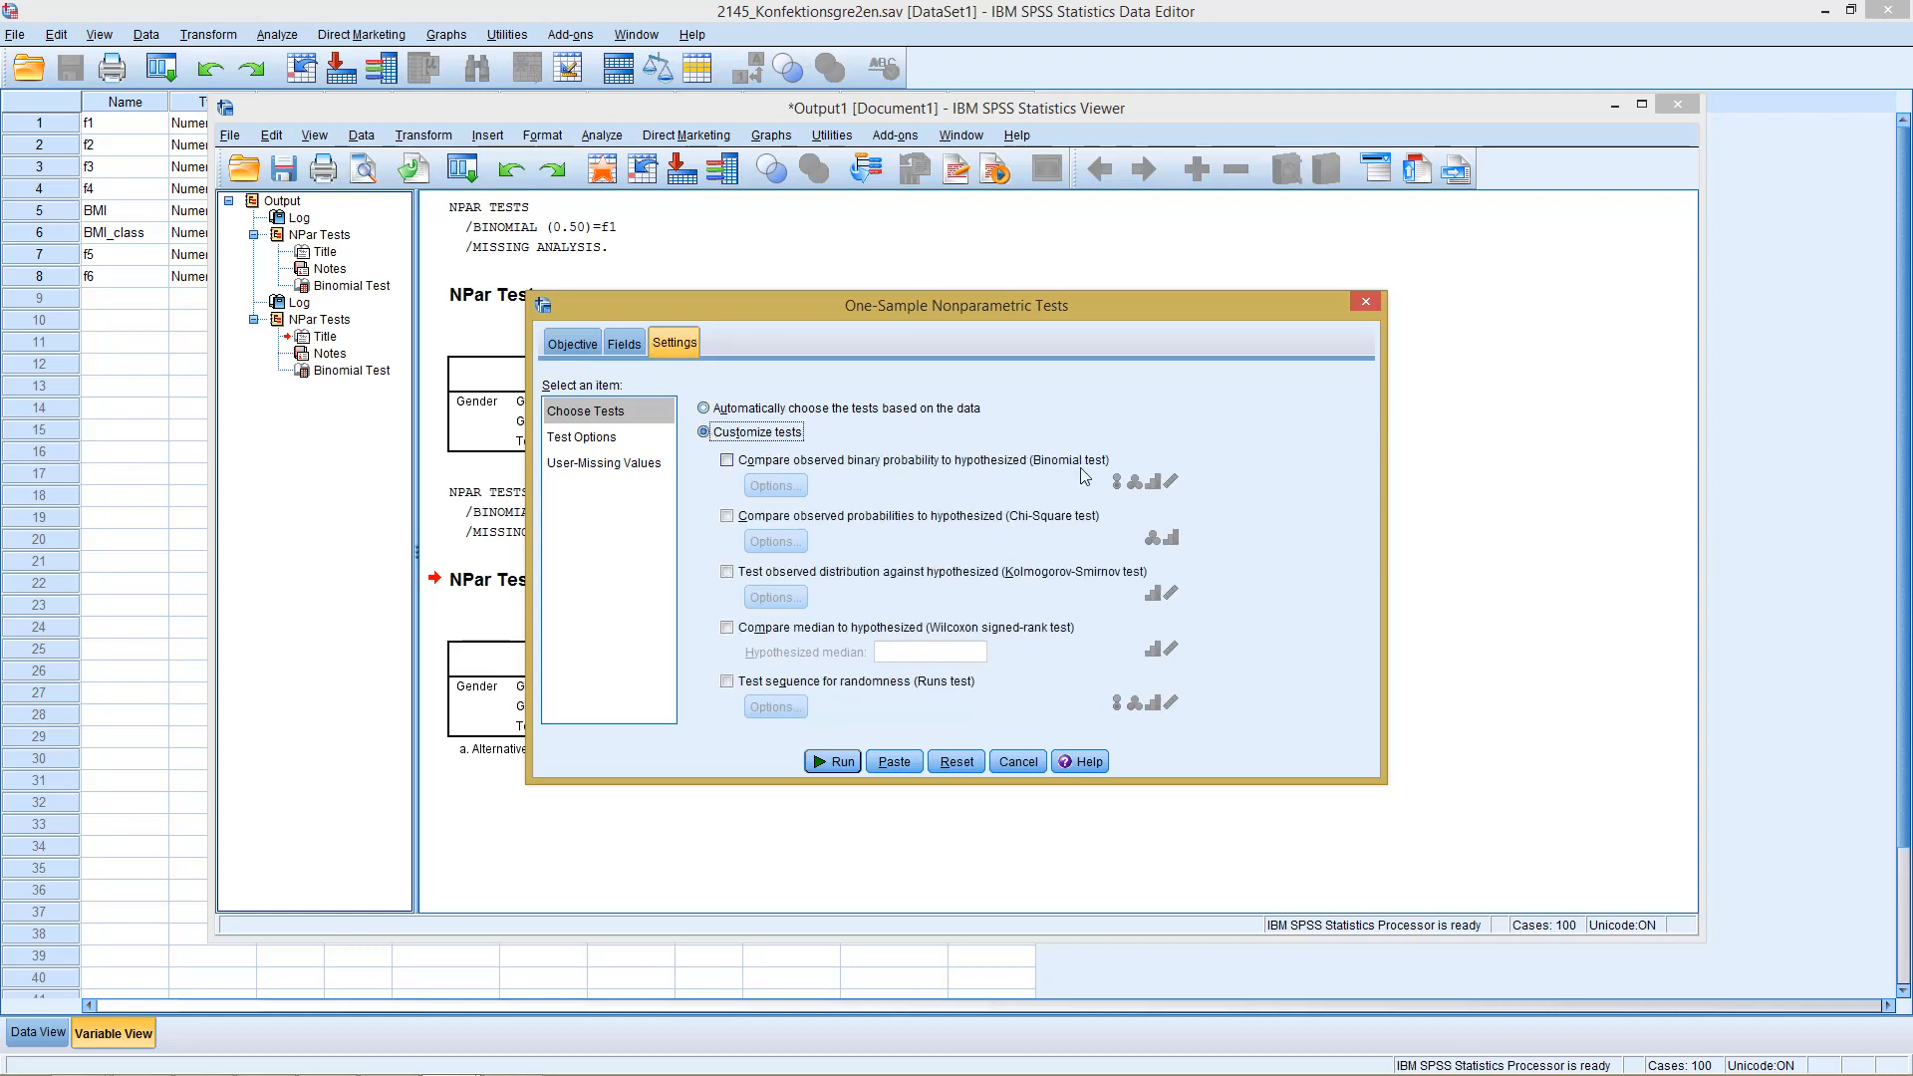
pyautogui.click(727, 461)
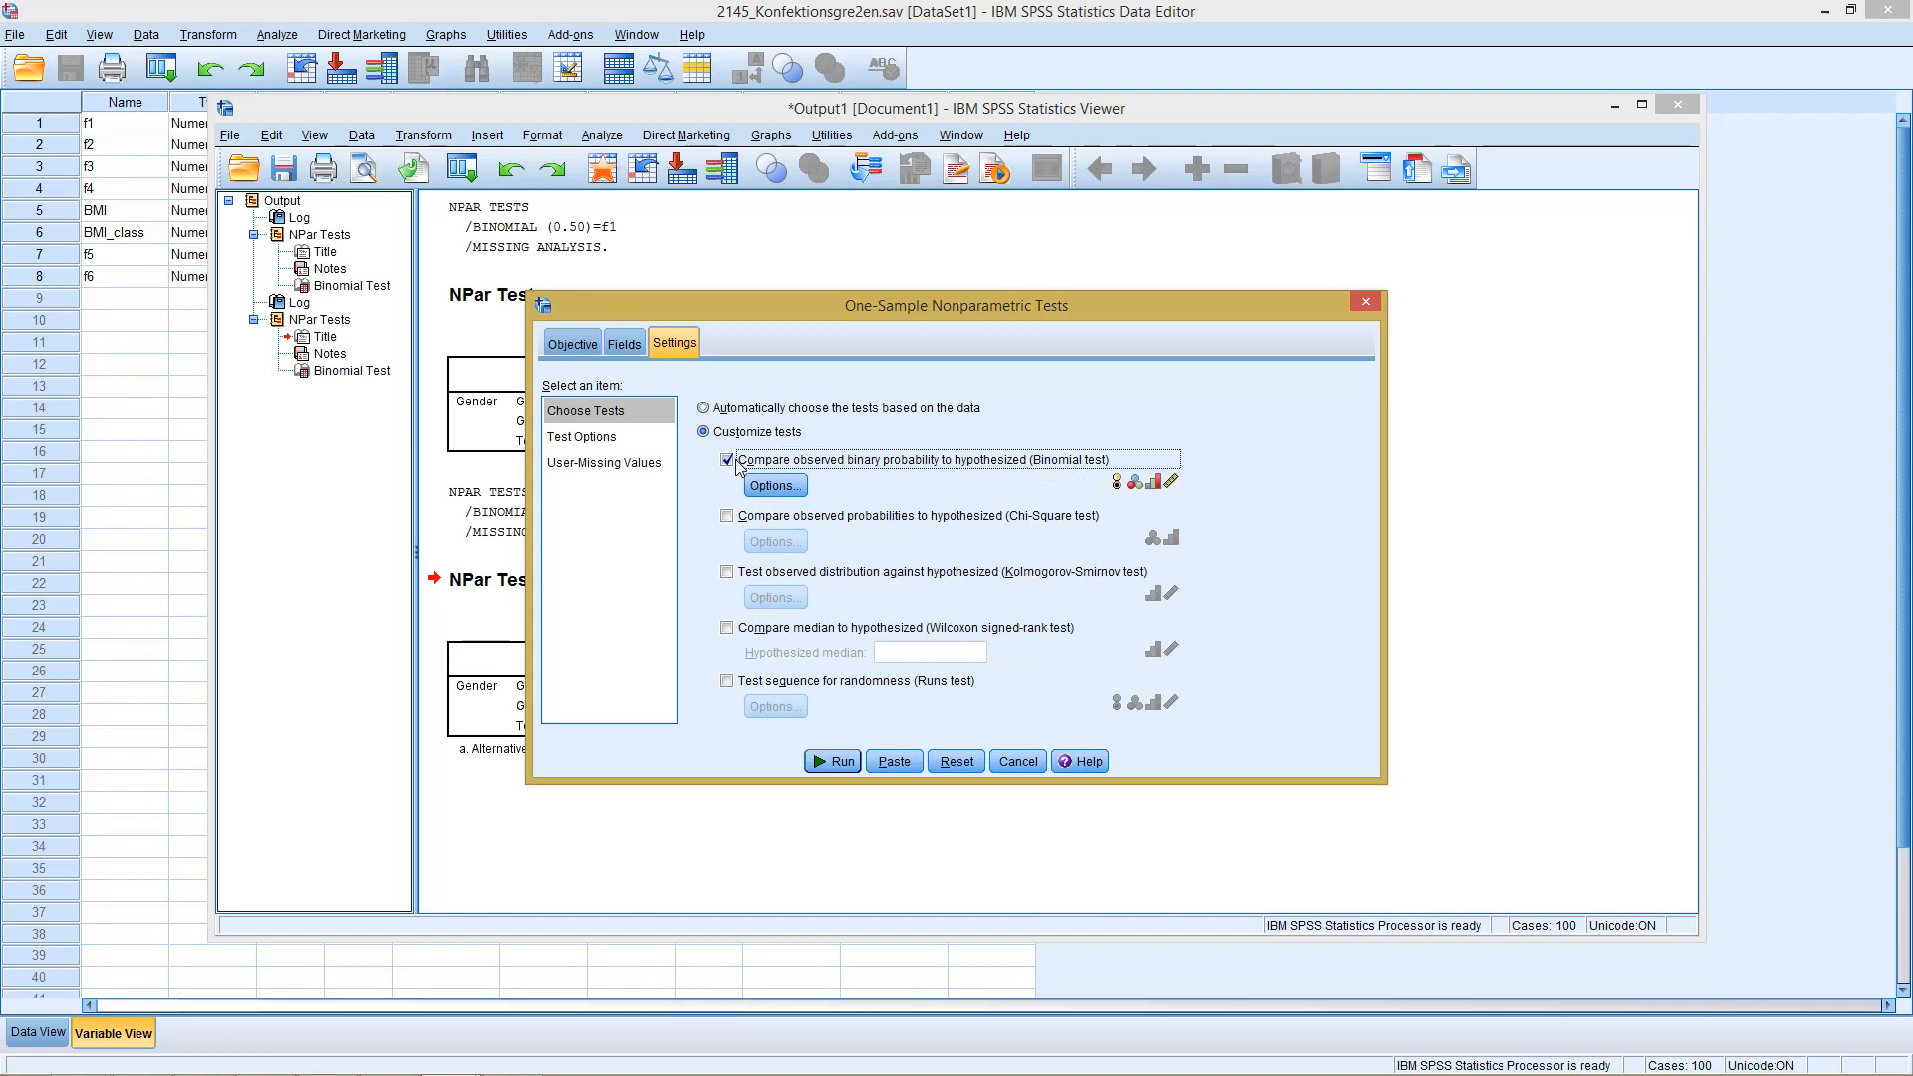
pyautogui.click(775, 484)
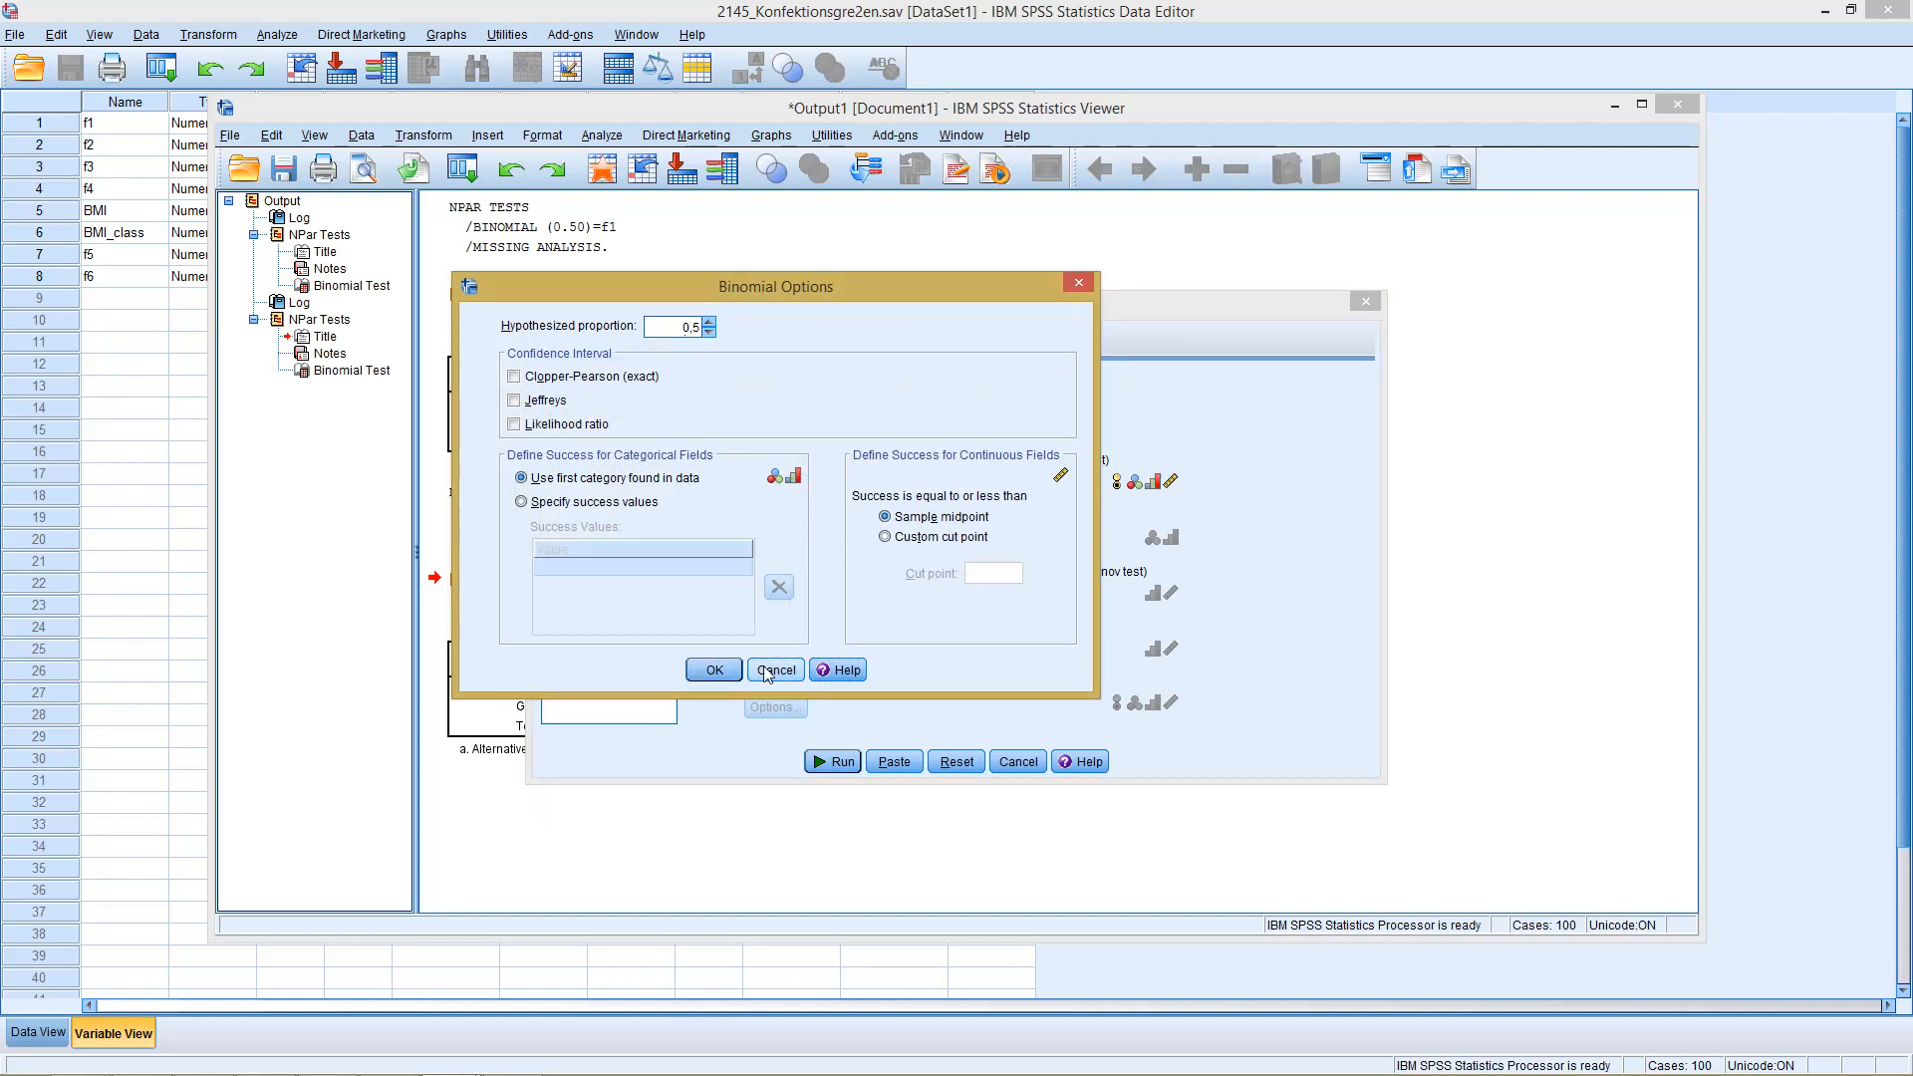
pyautogui.click(776, 669)
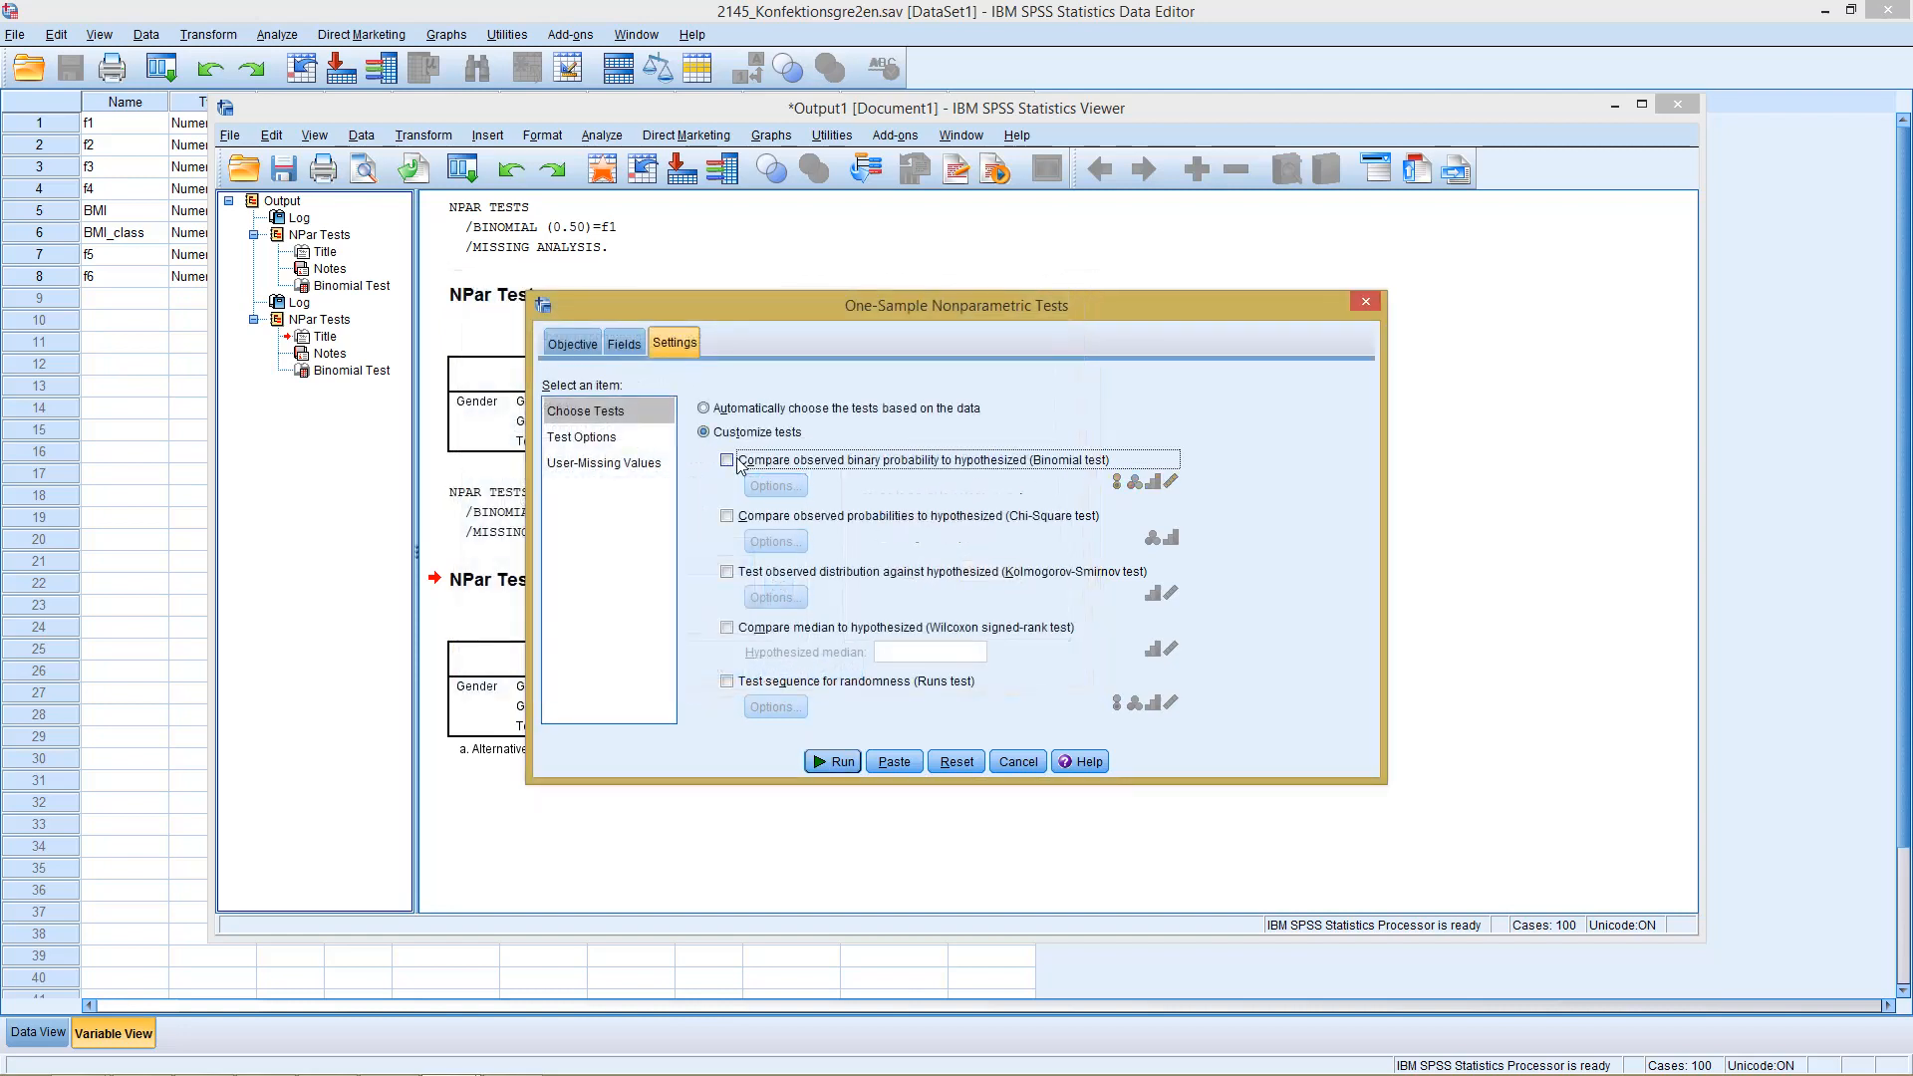
pyautogui.click(702, 408)
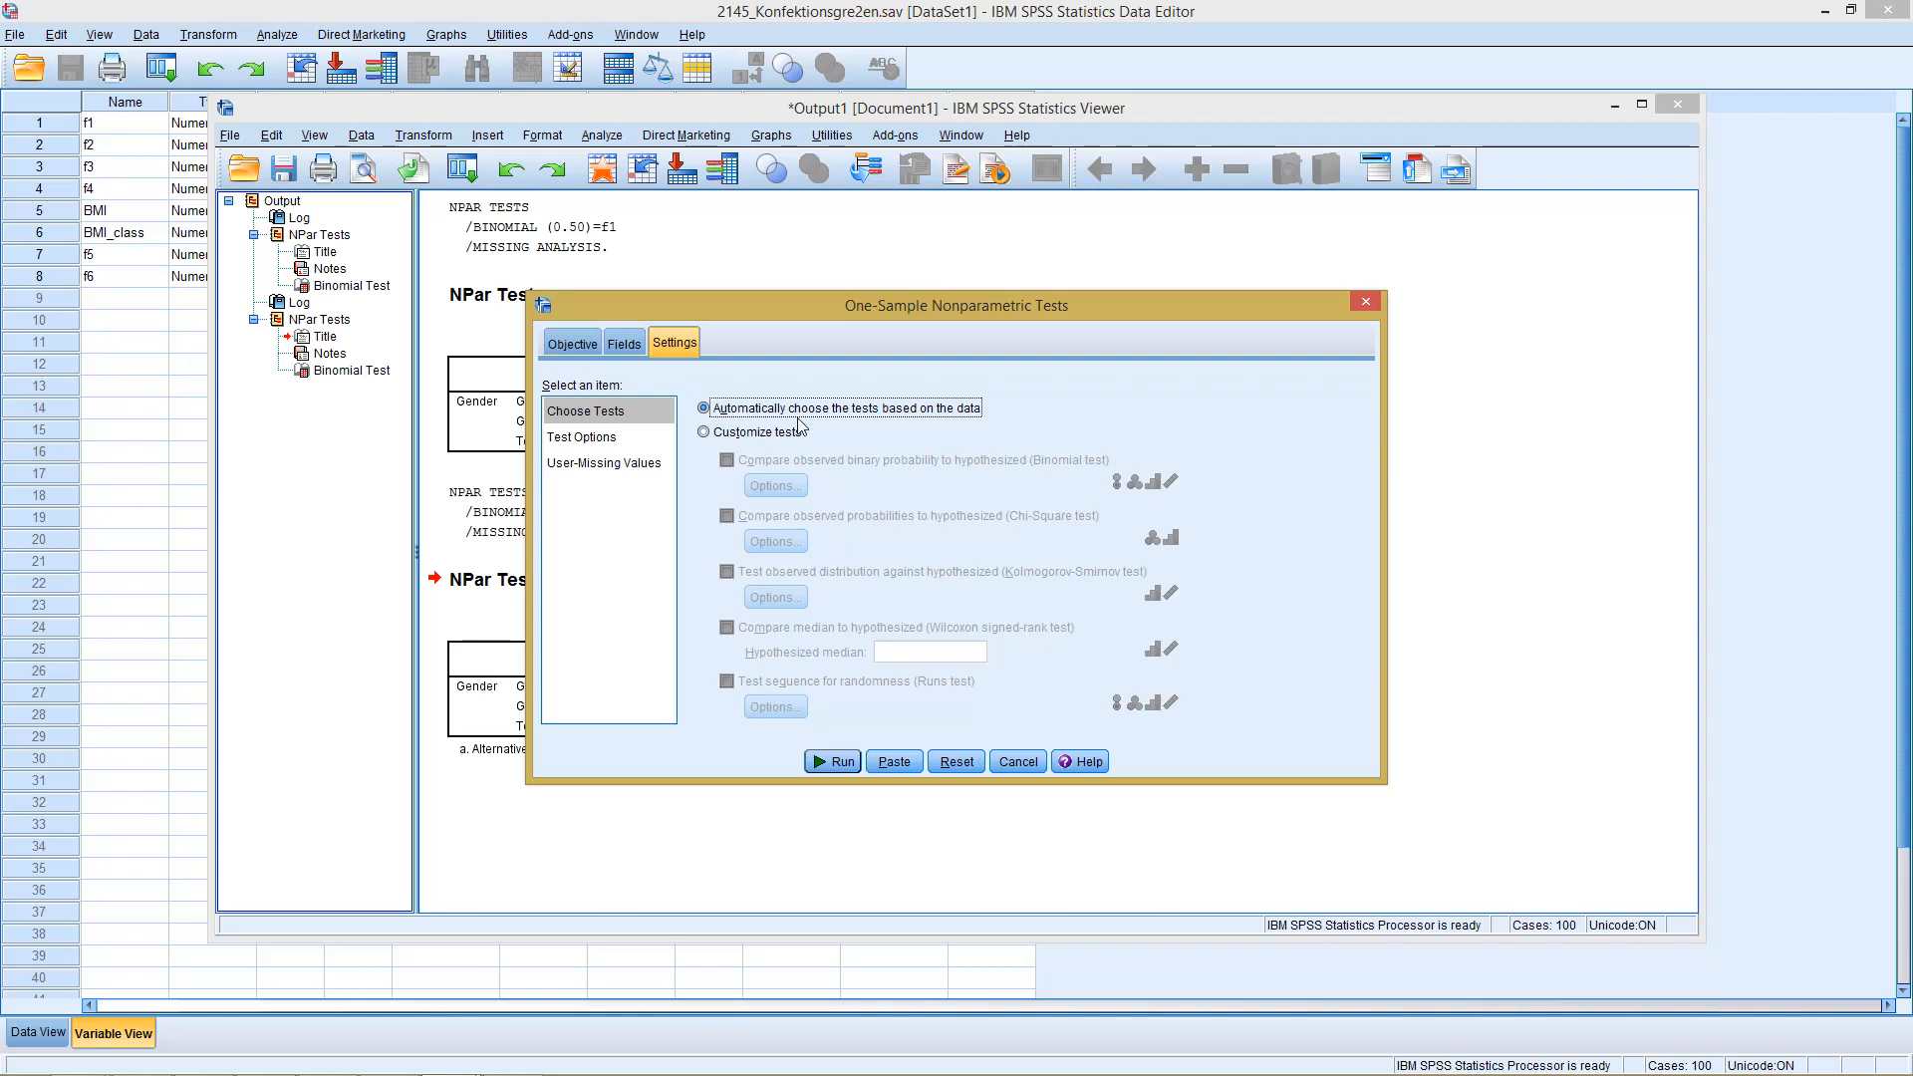
pyautogui.click(834, 761)
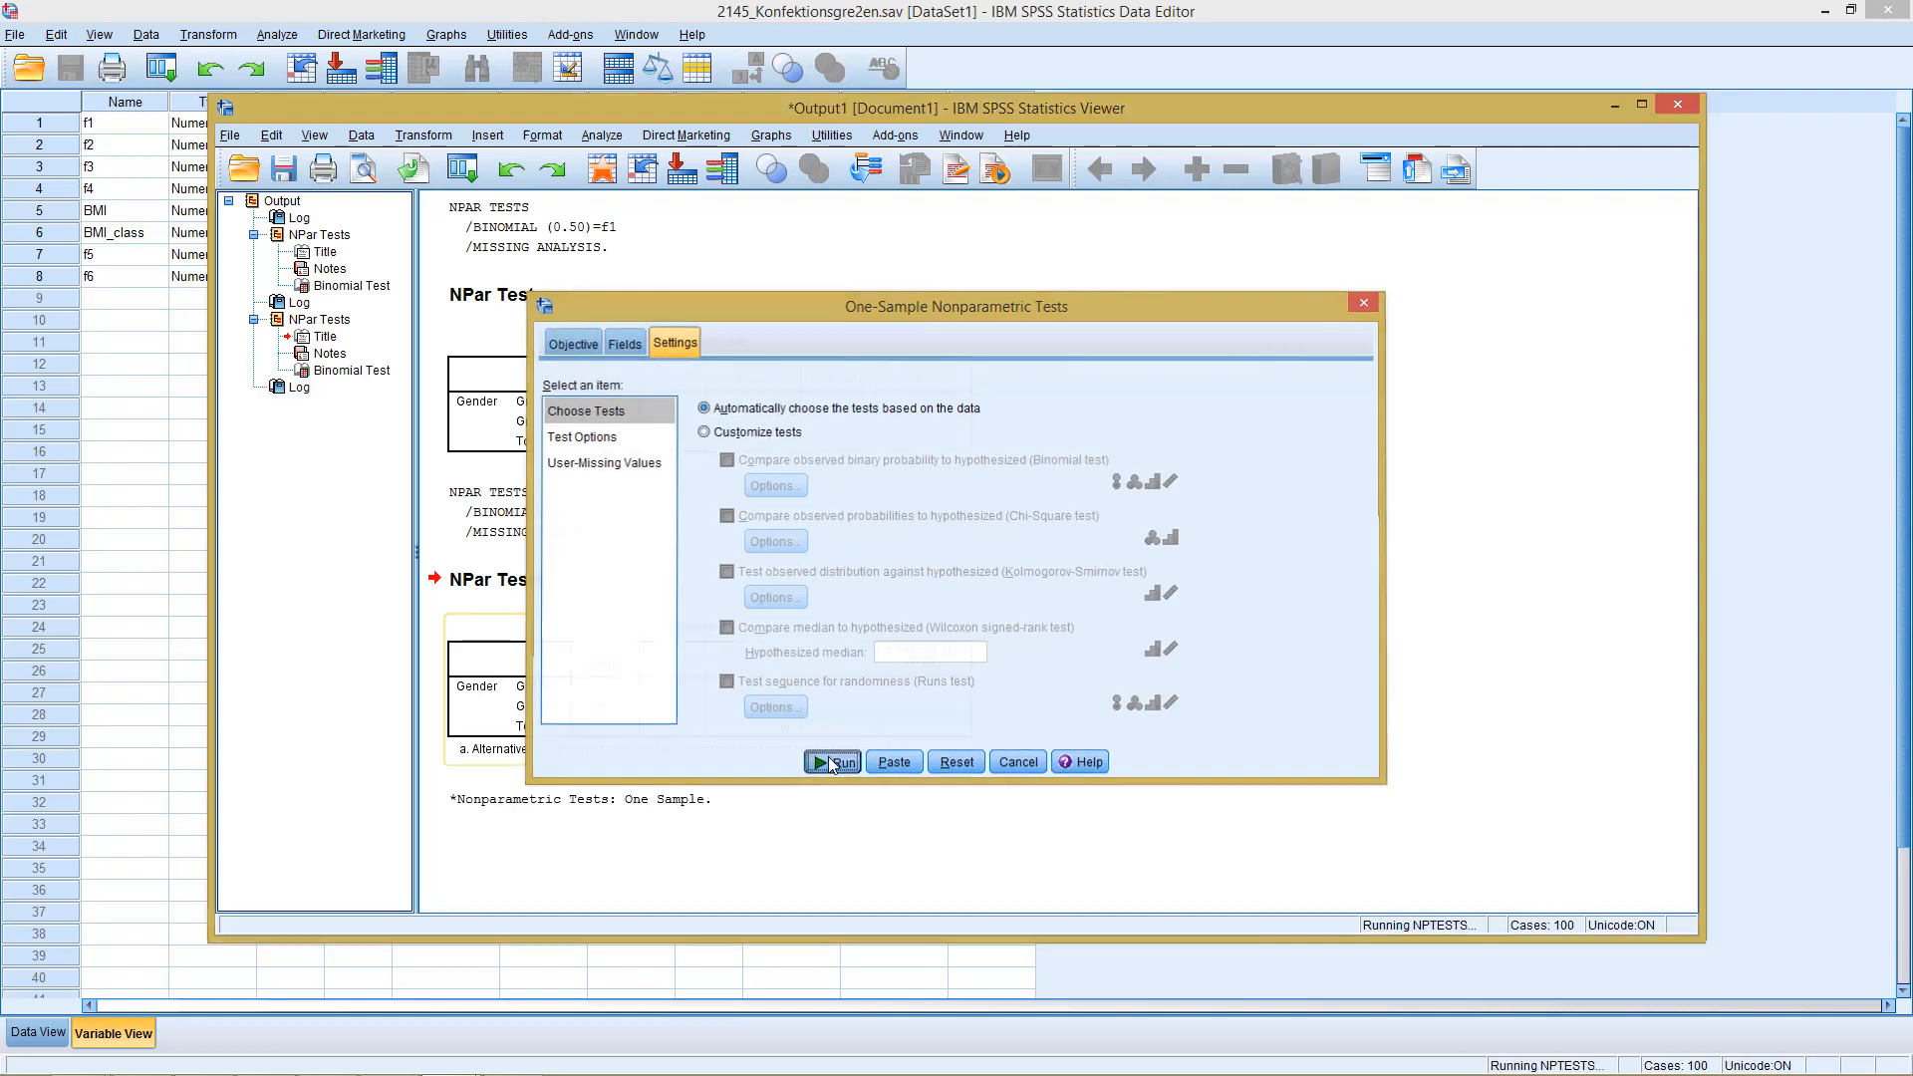
# Run the test, producing a binomial summary with significance .038 and the null rejected.
pyautogui.click(832, 762)
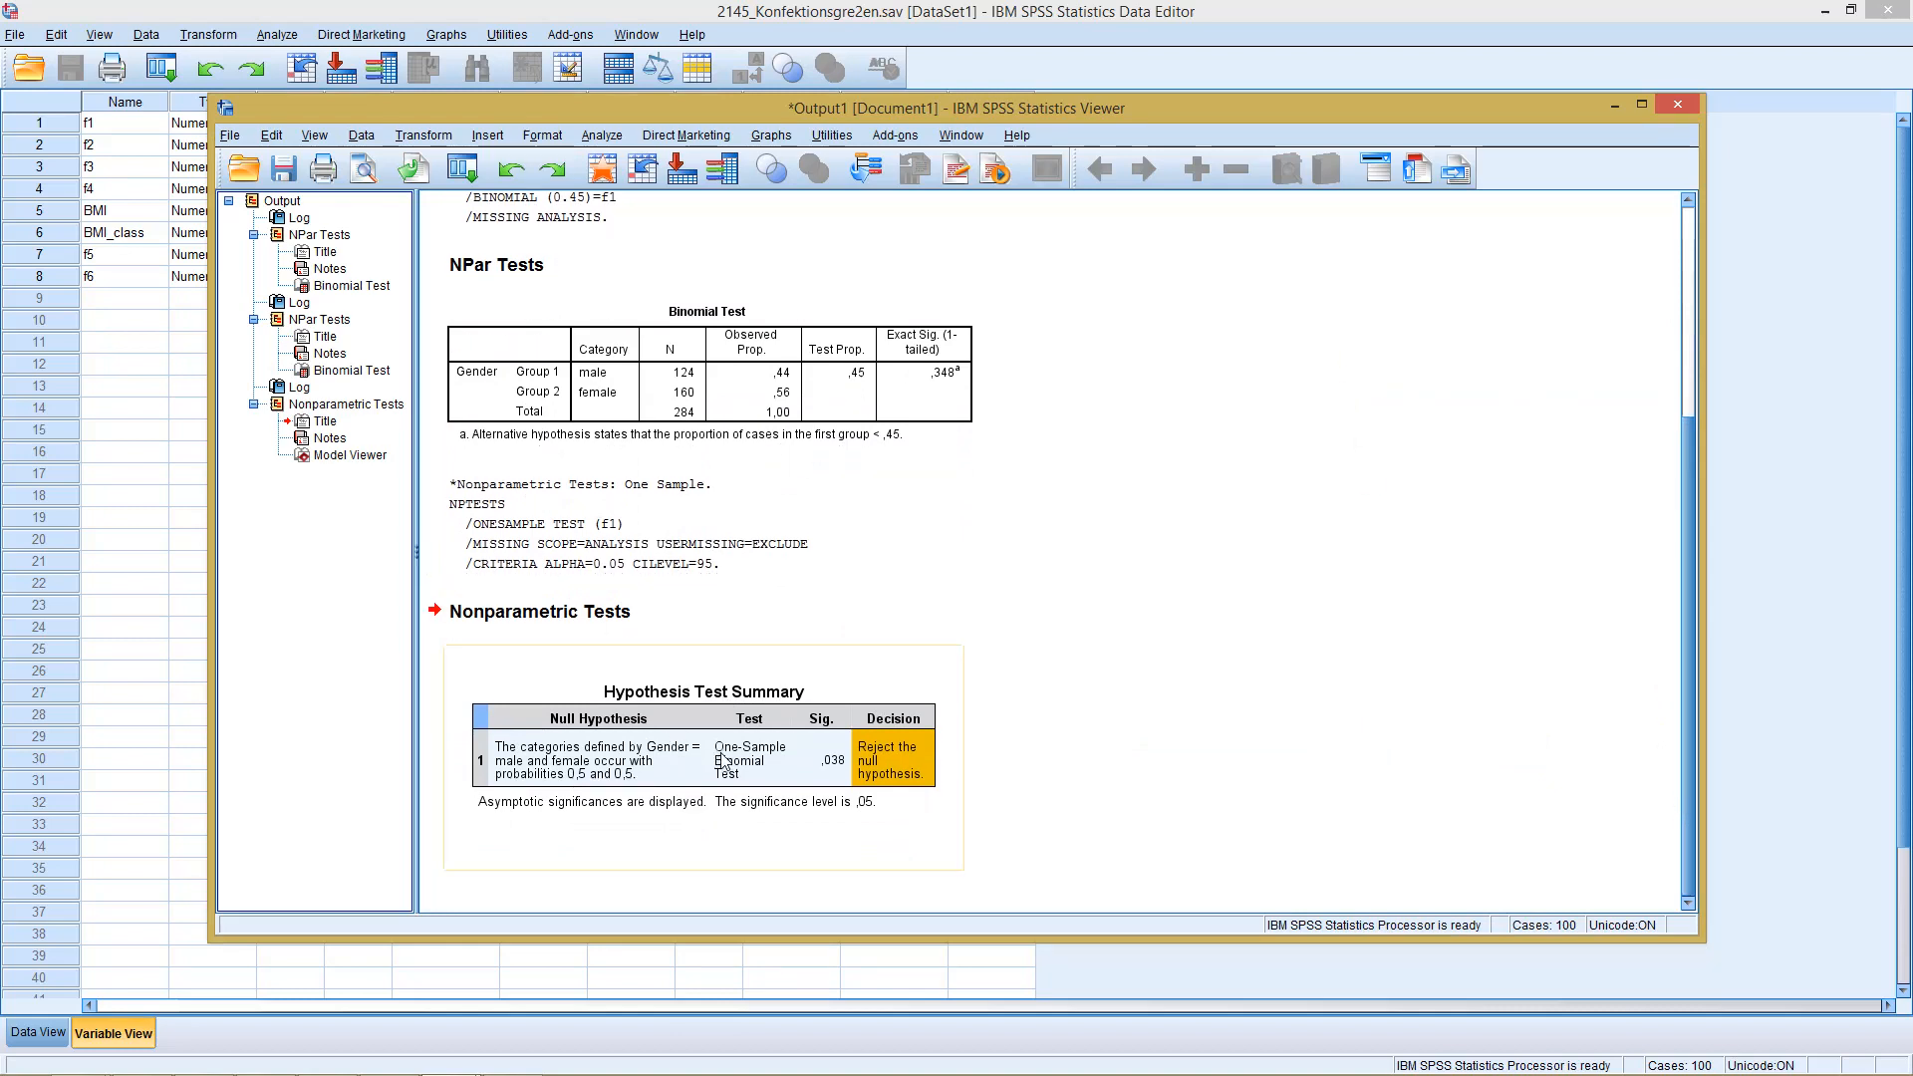
pyautogui.moveTo(749, 770)
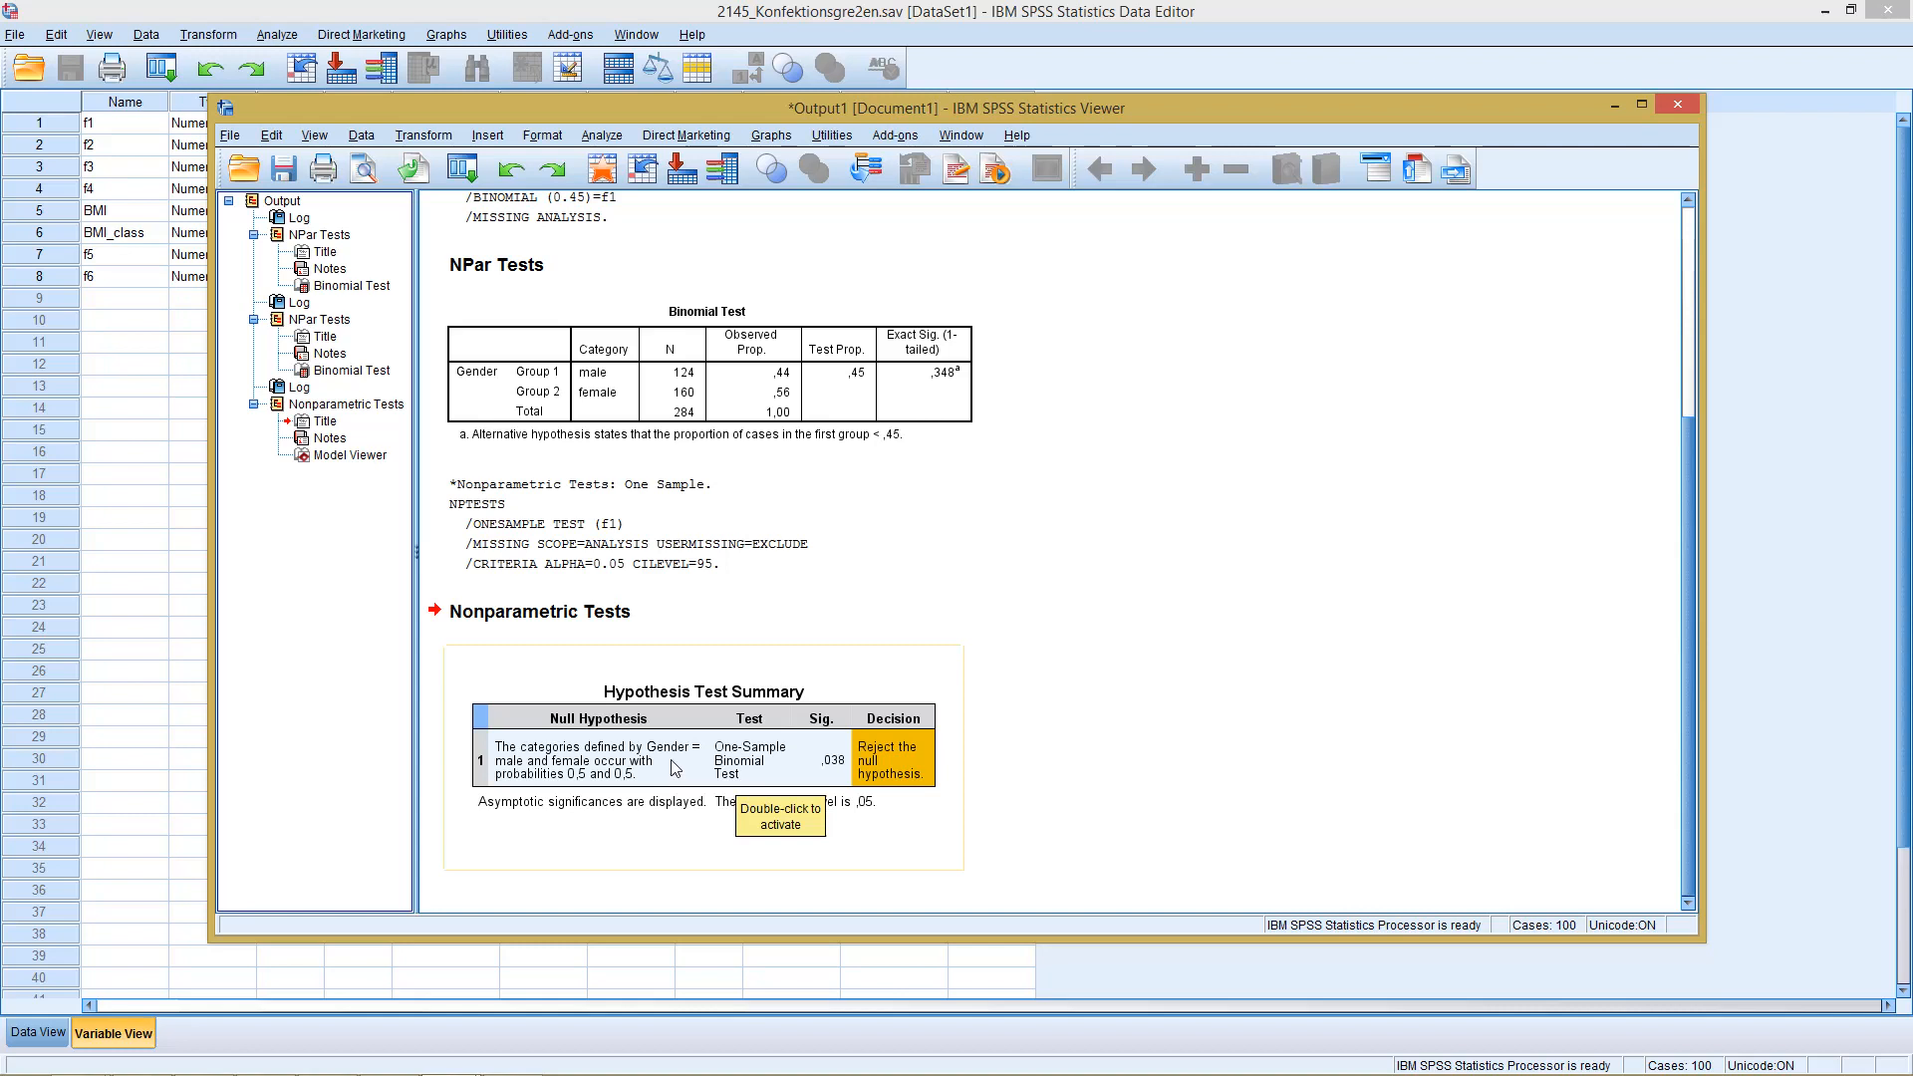
pyautogui.moveTo(741, 772)
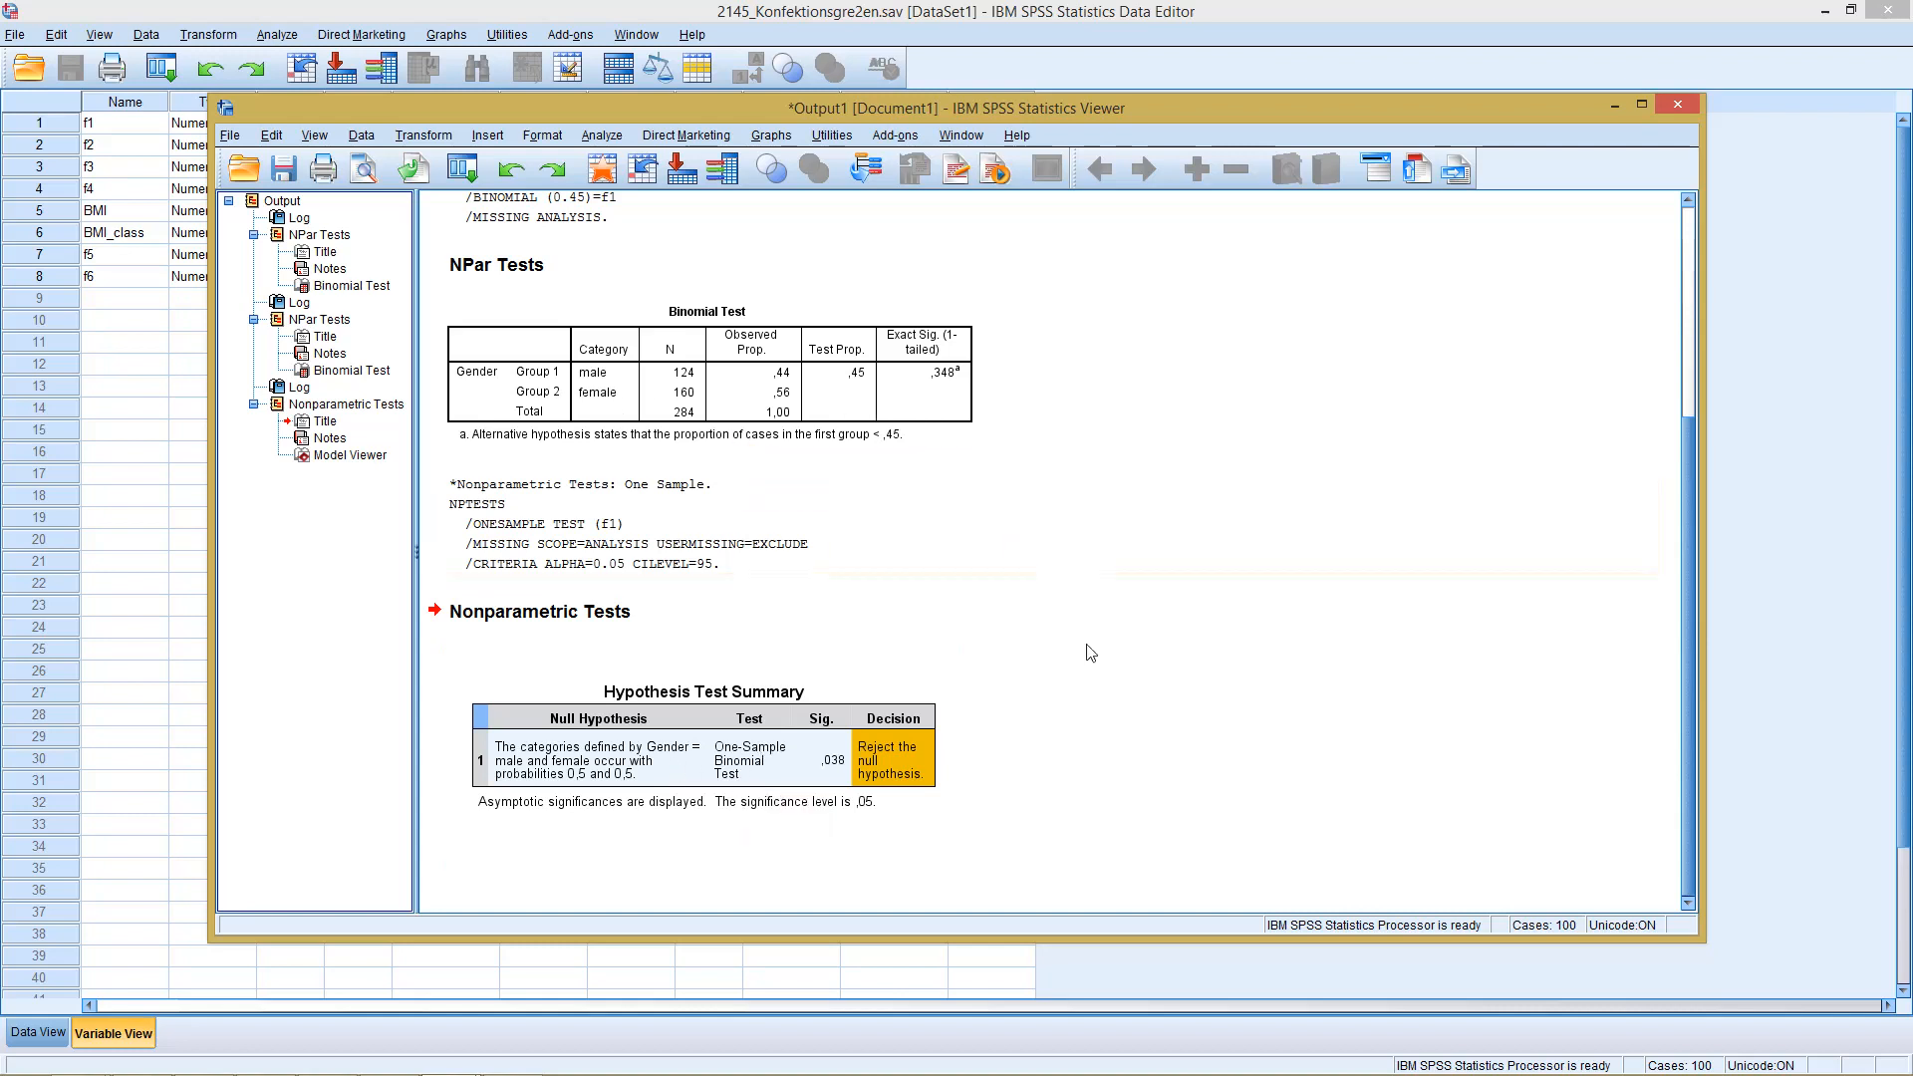
pyautogui.click(798, 781)
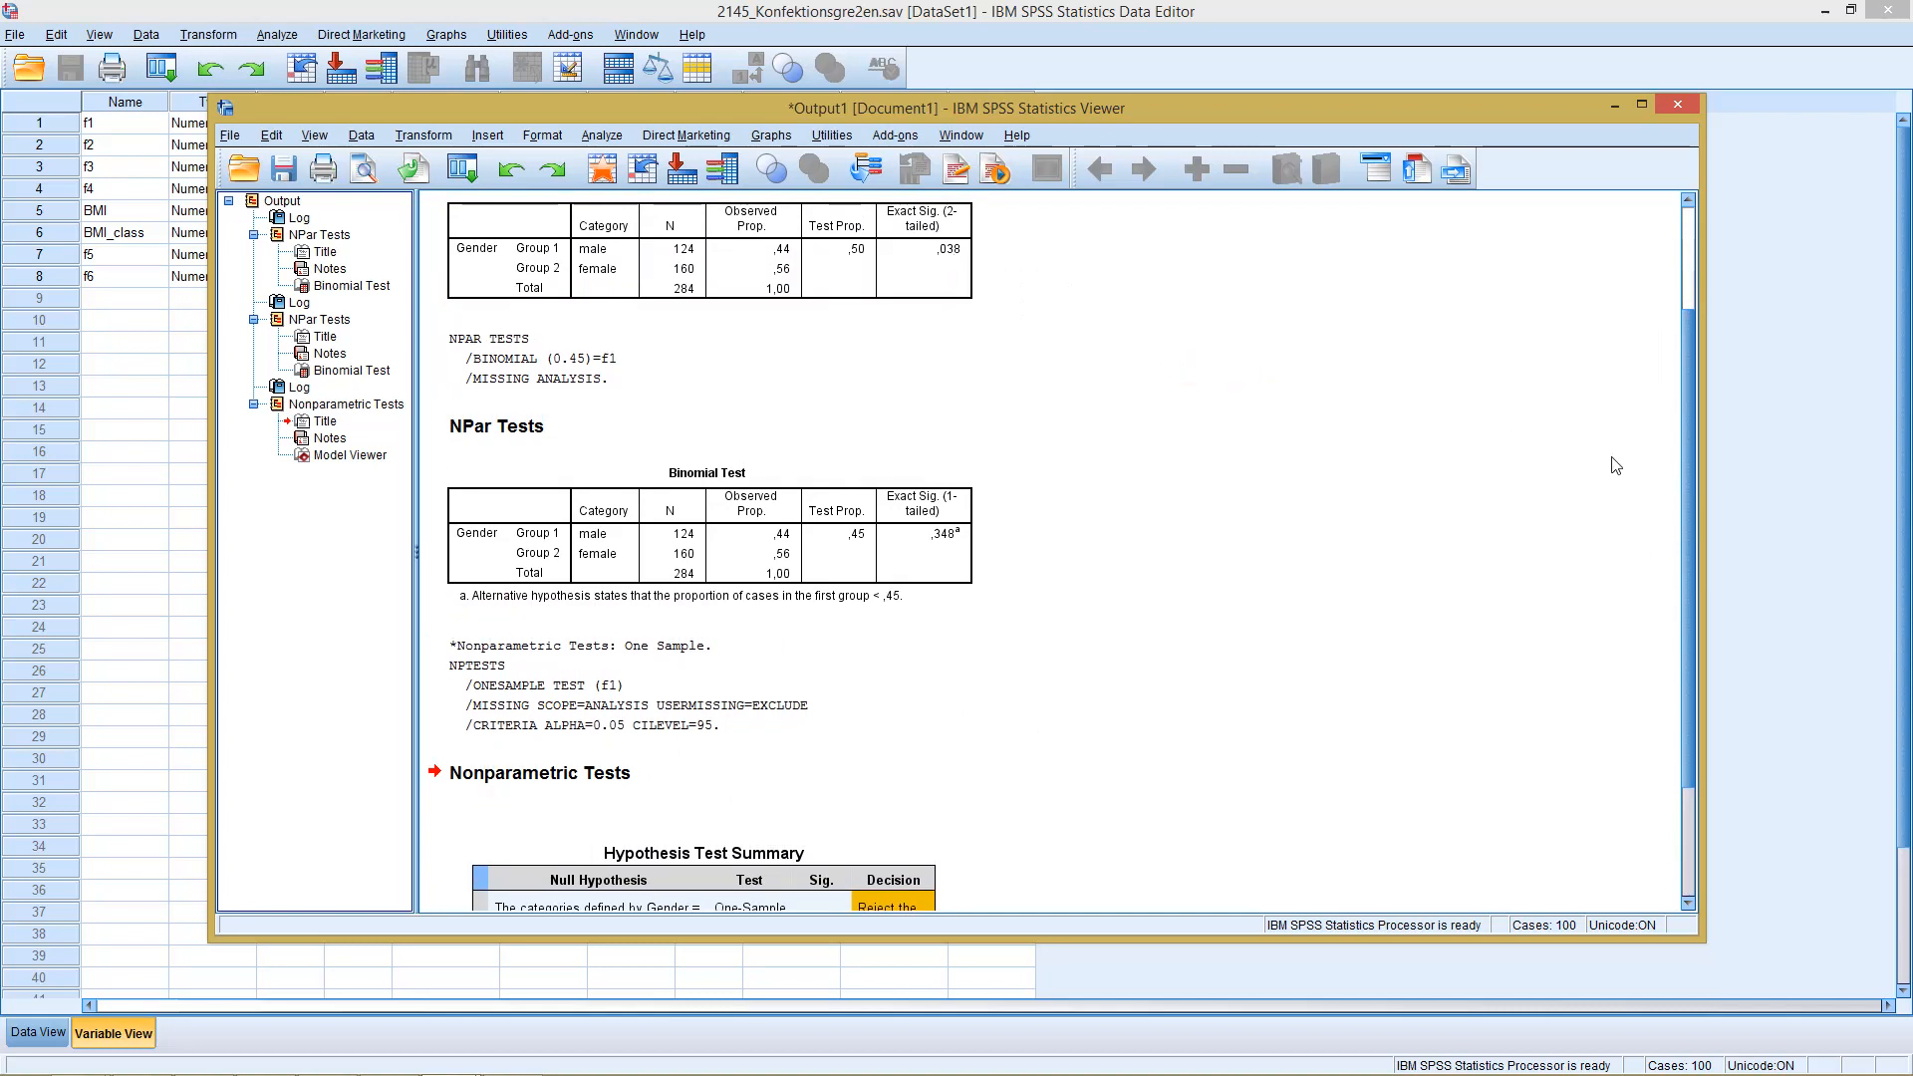
pyautogui.scroll(-3)
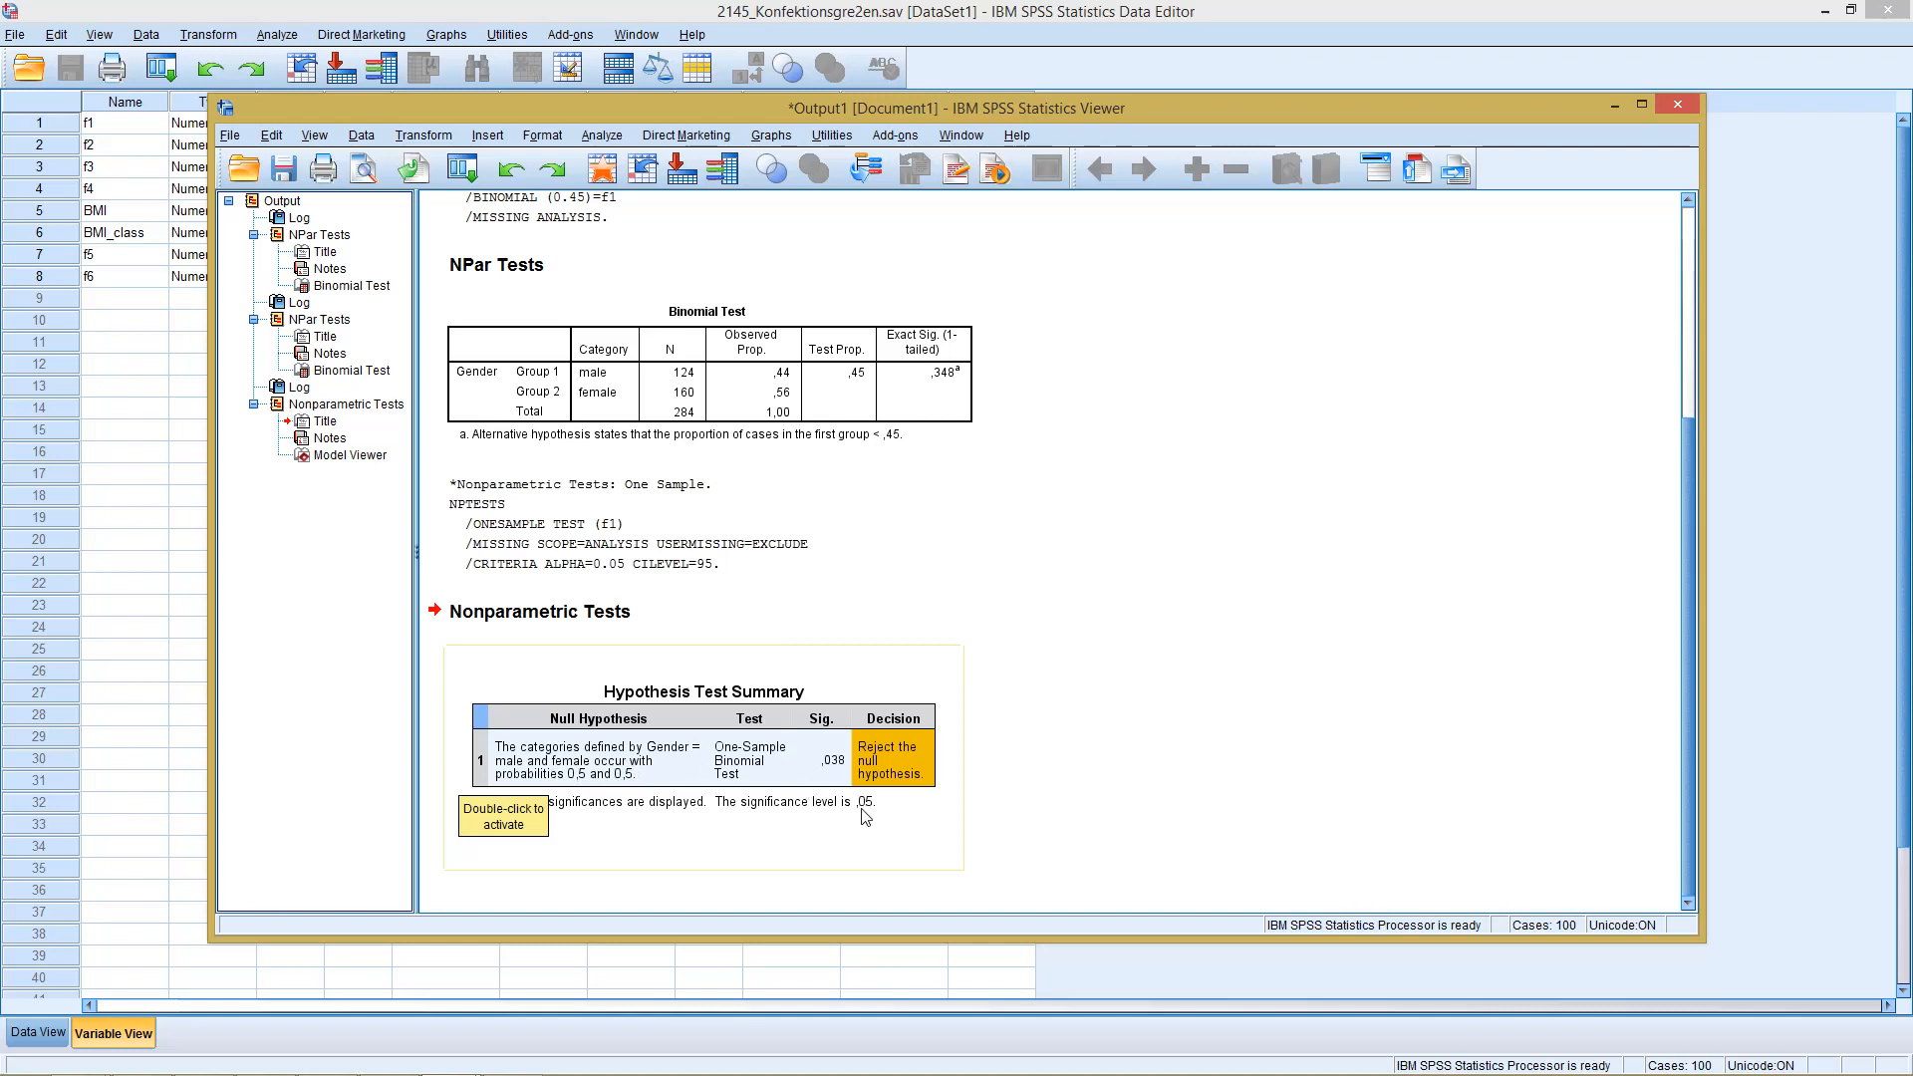
pyautogui.moveTo(842, 679)
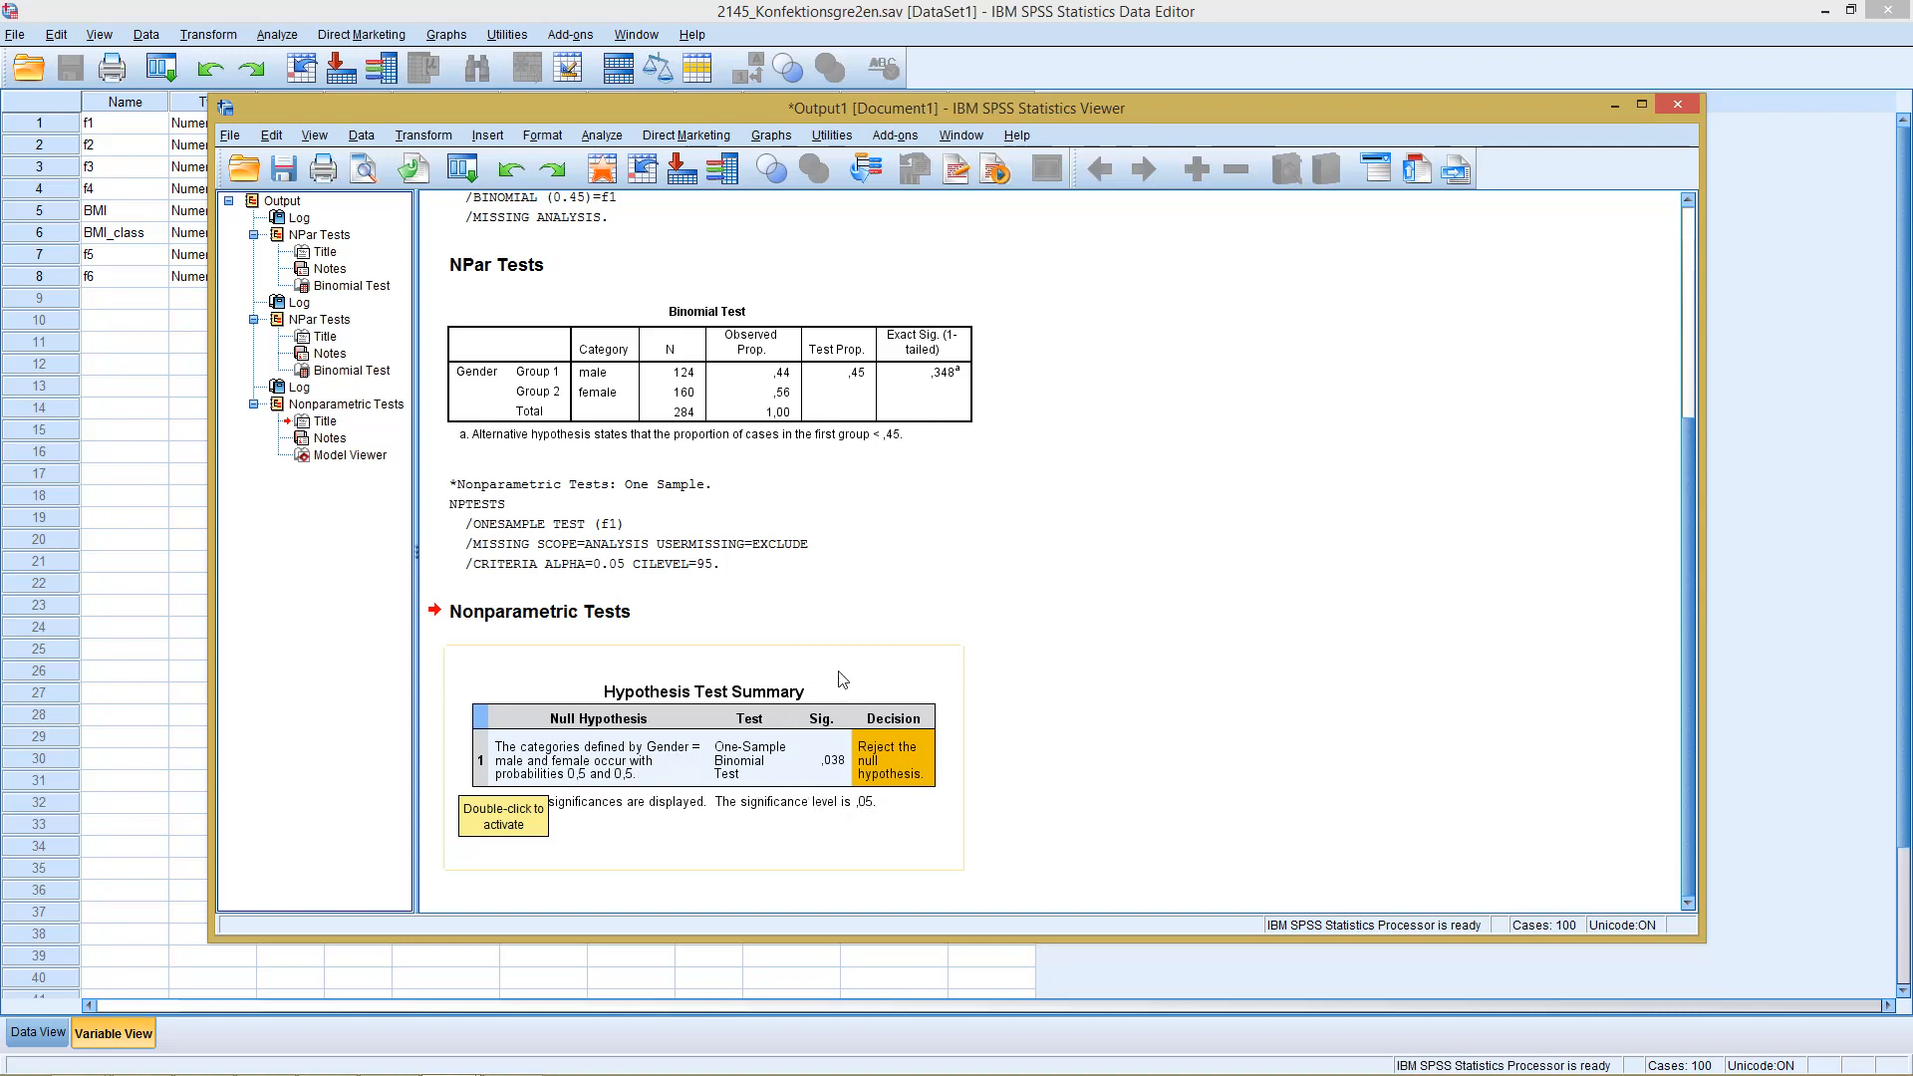
pyautogui.moveTo(776, 705)
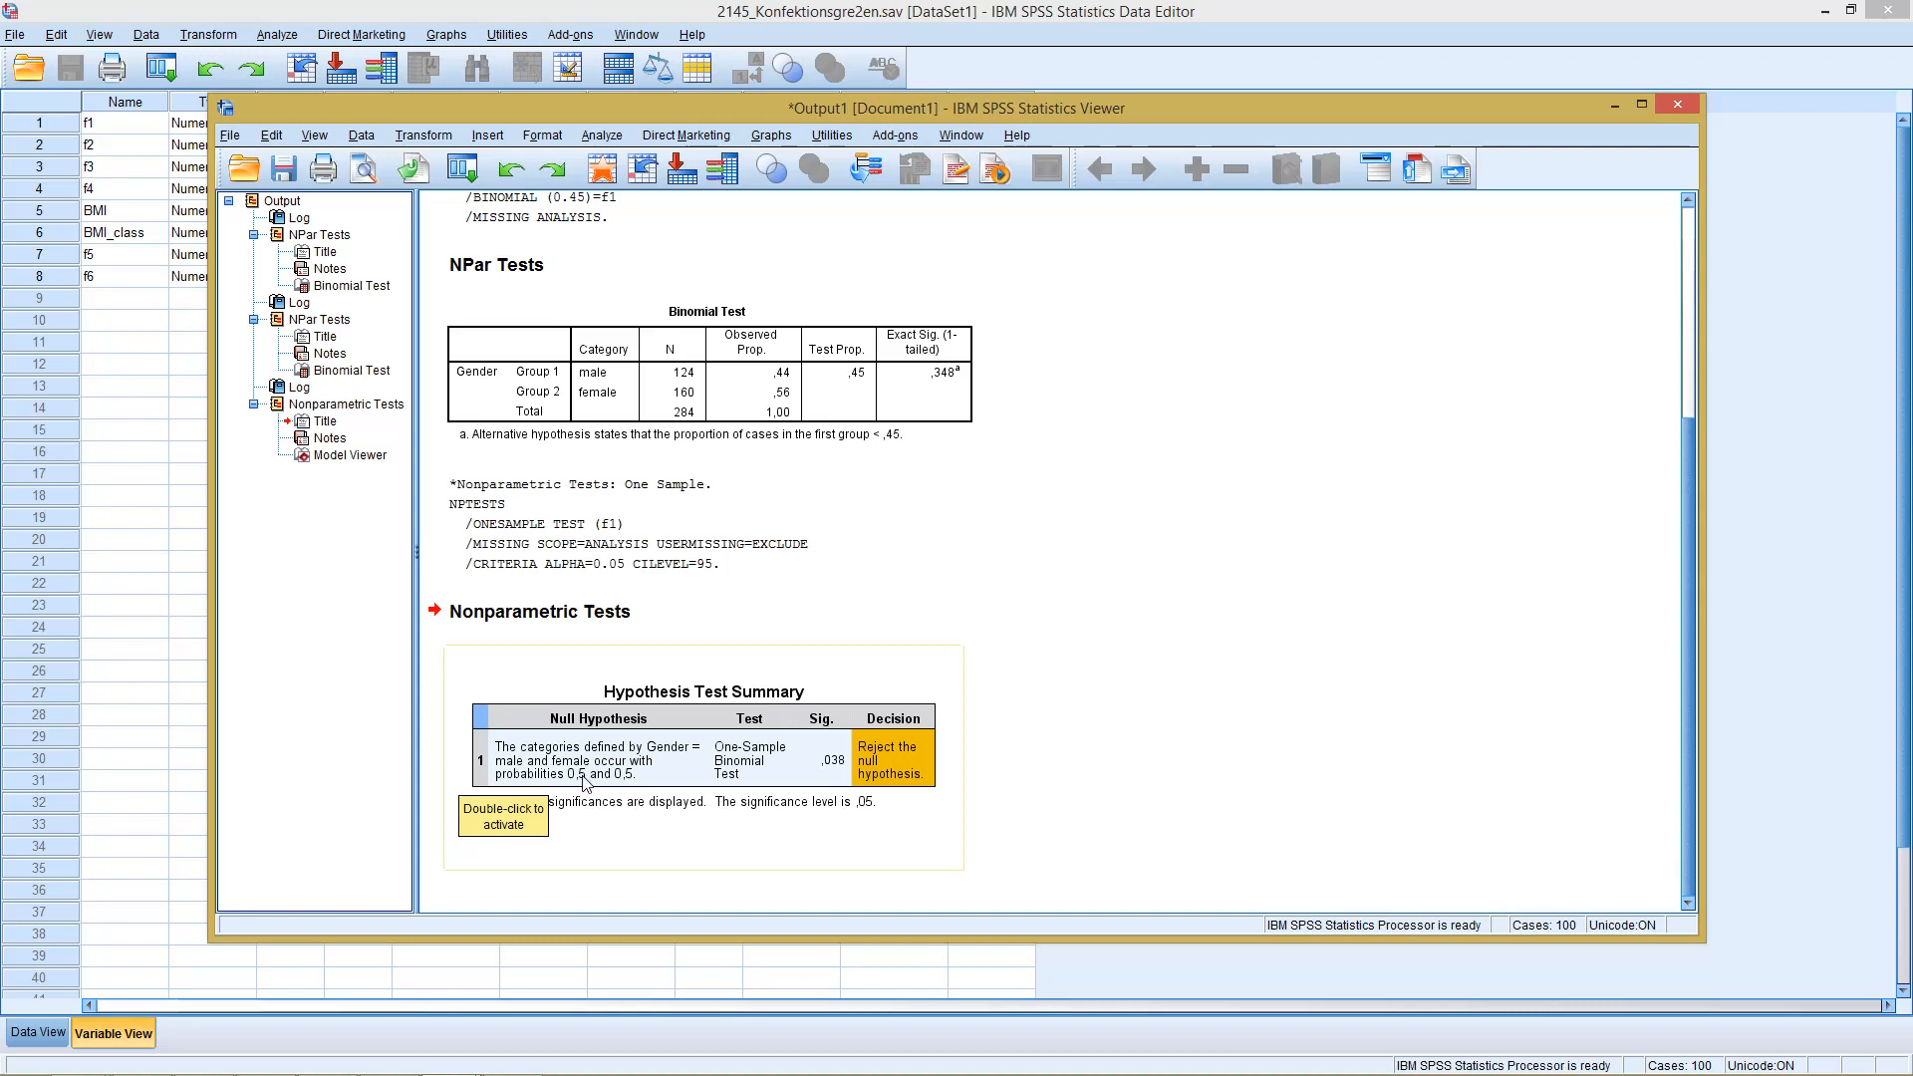
pyautogui.moveTo(895, 766)
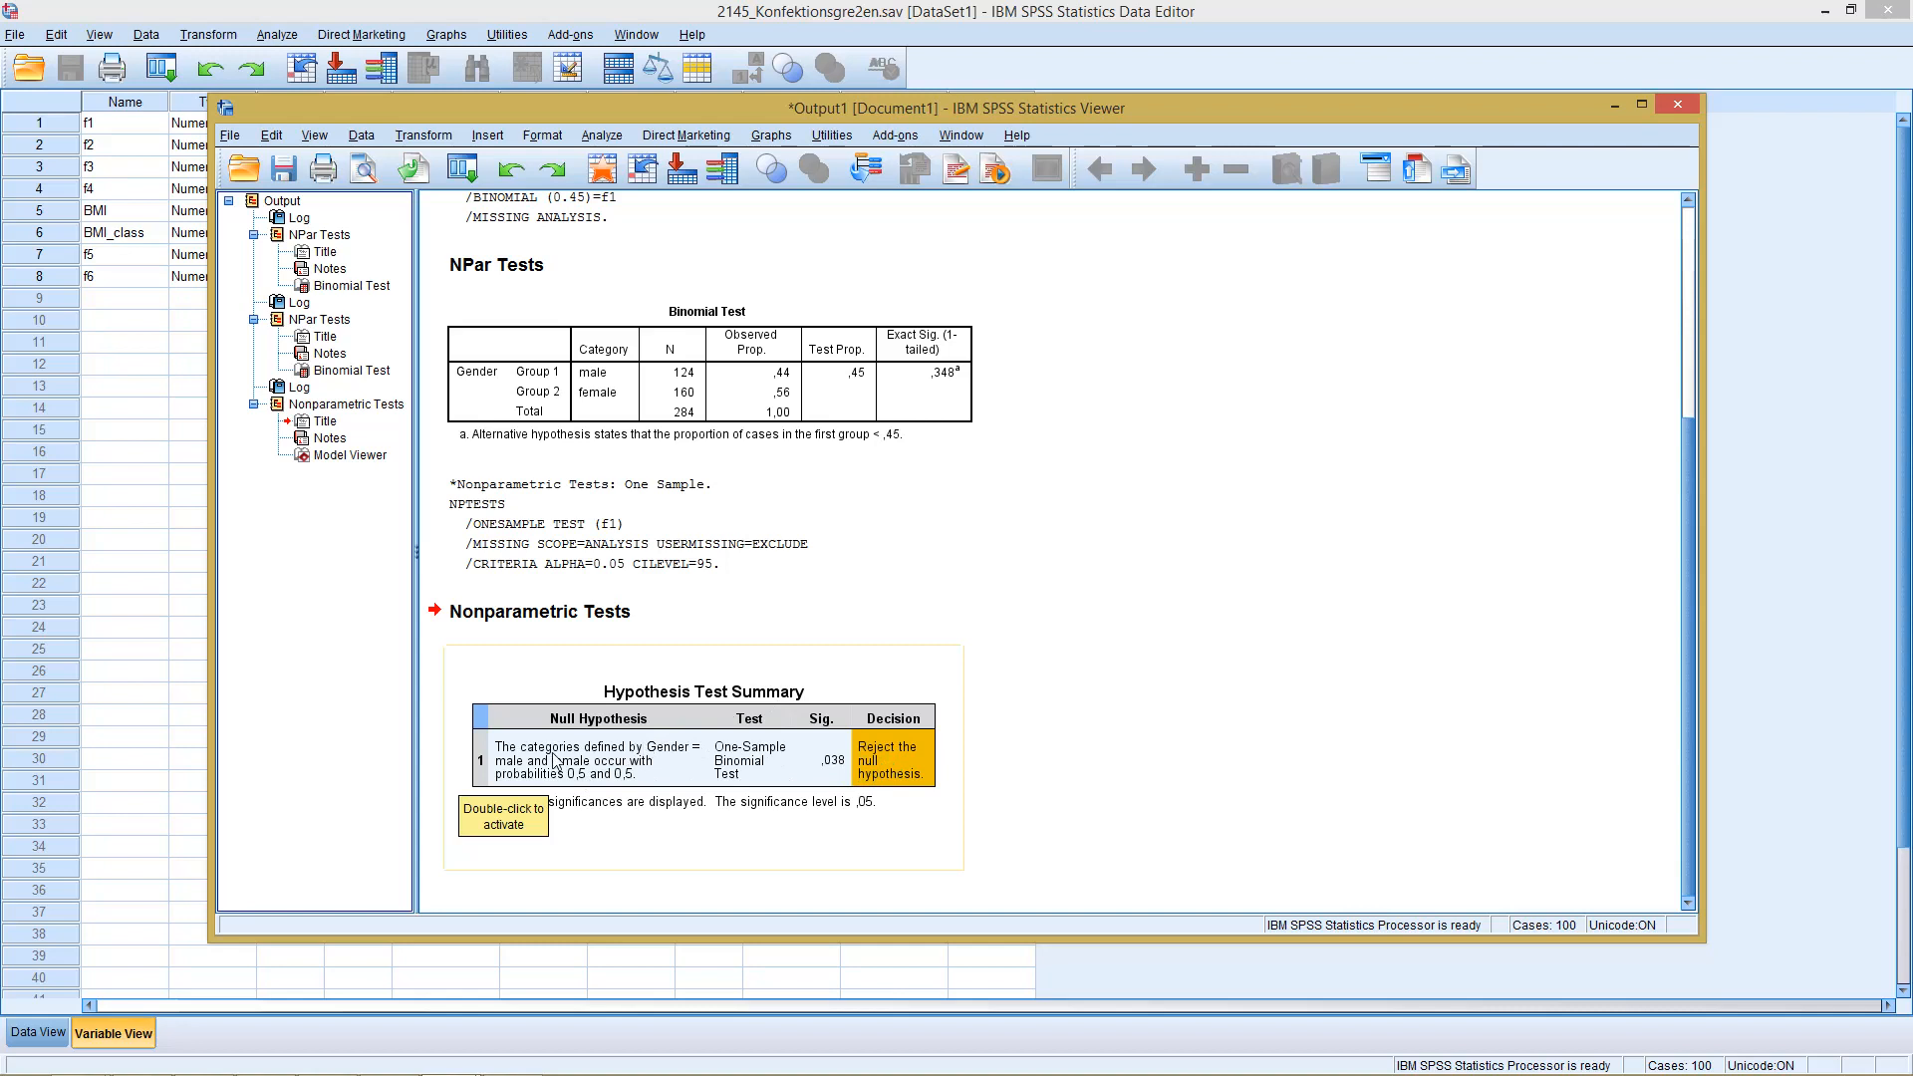
pyautogui.moveTo(616, 758)
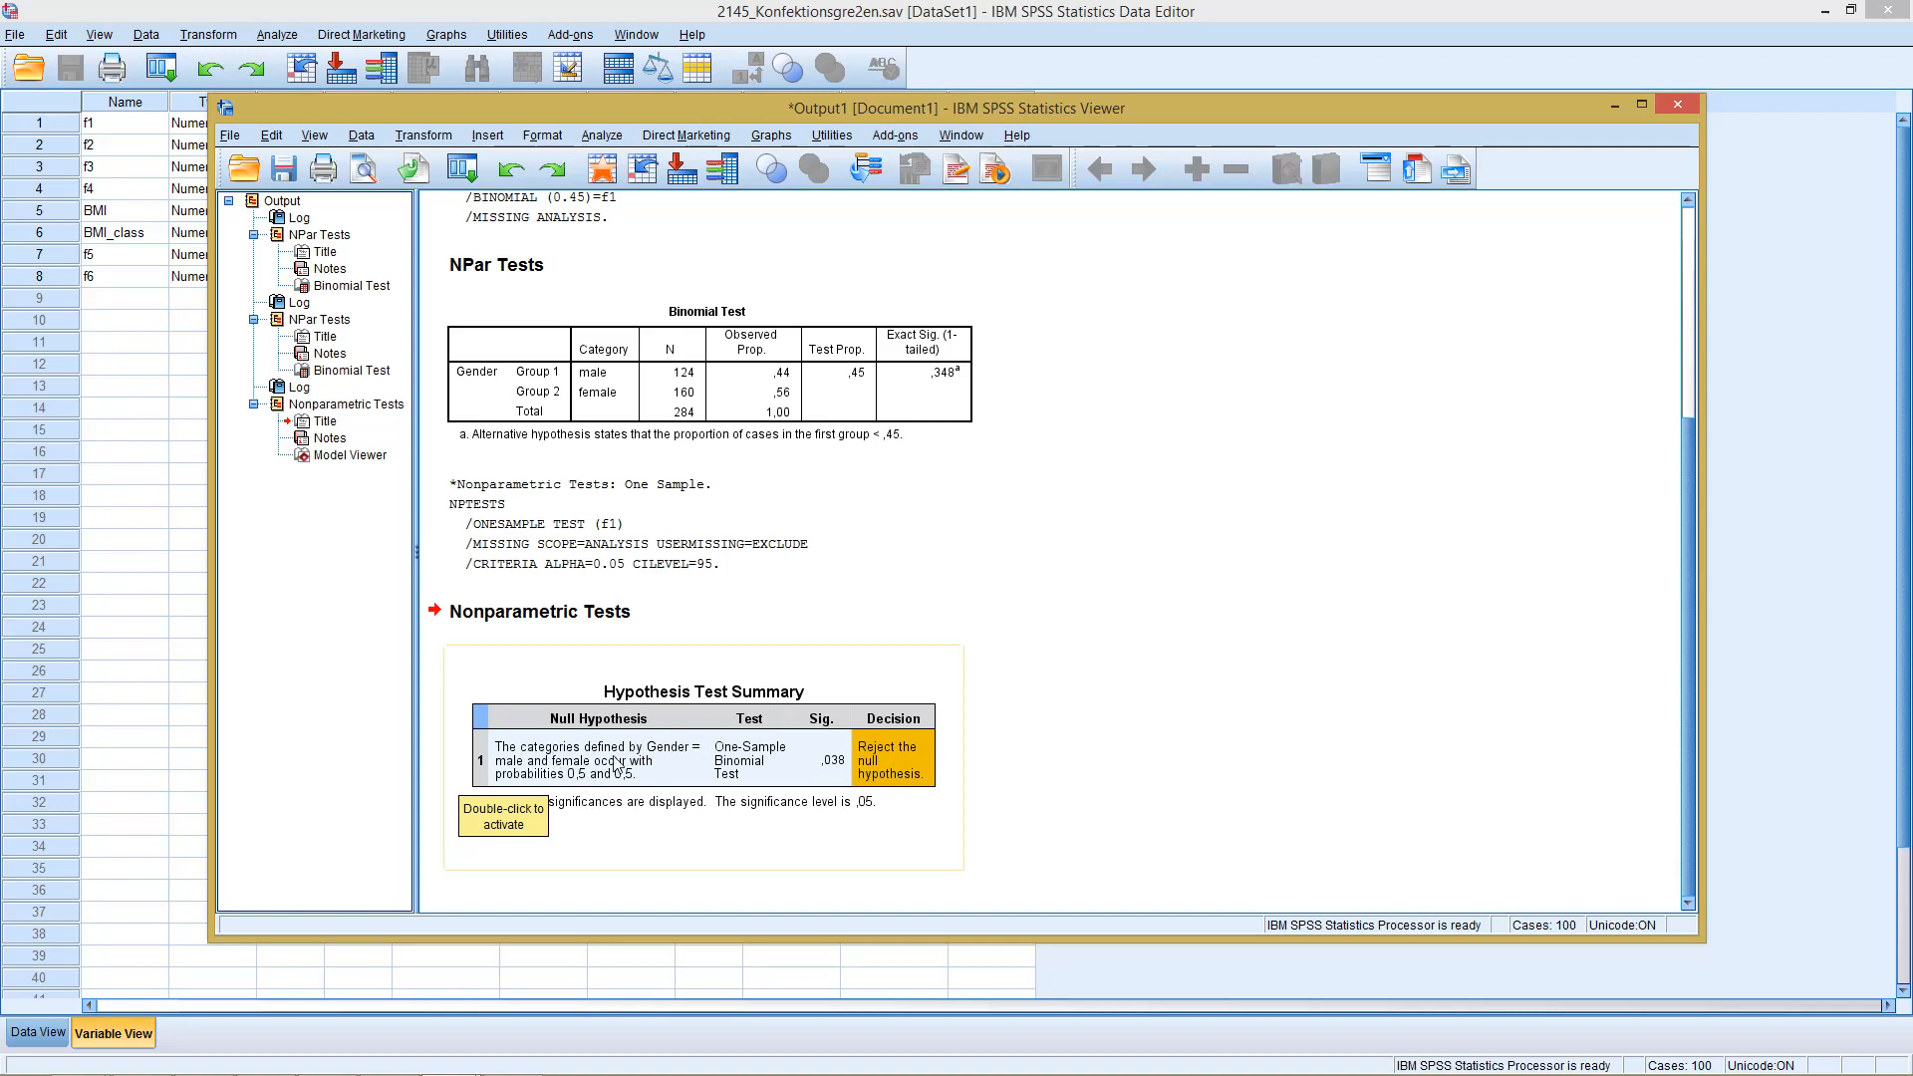
pyautogui.moveTo(942, 718)
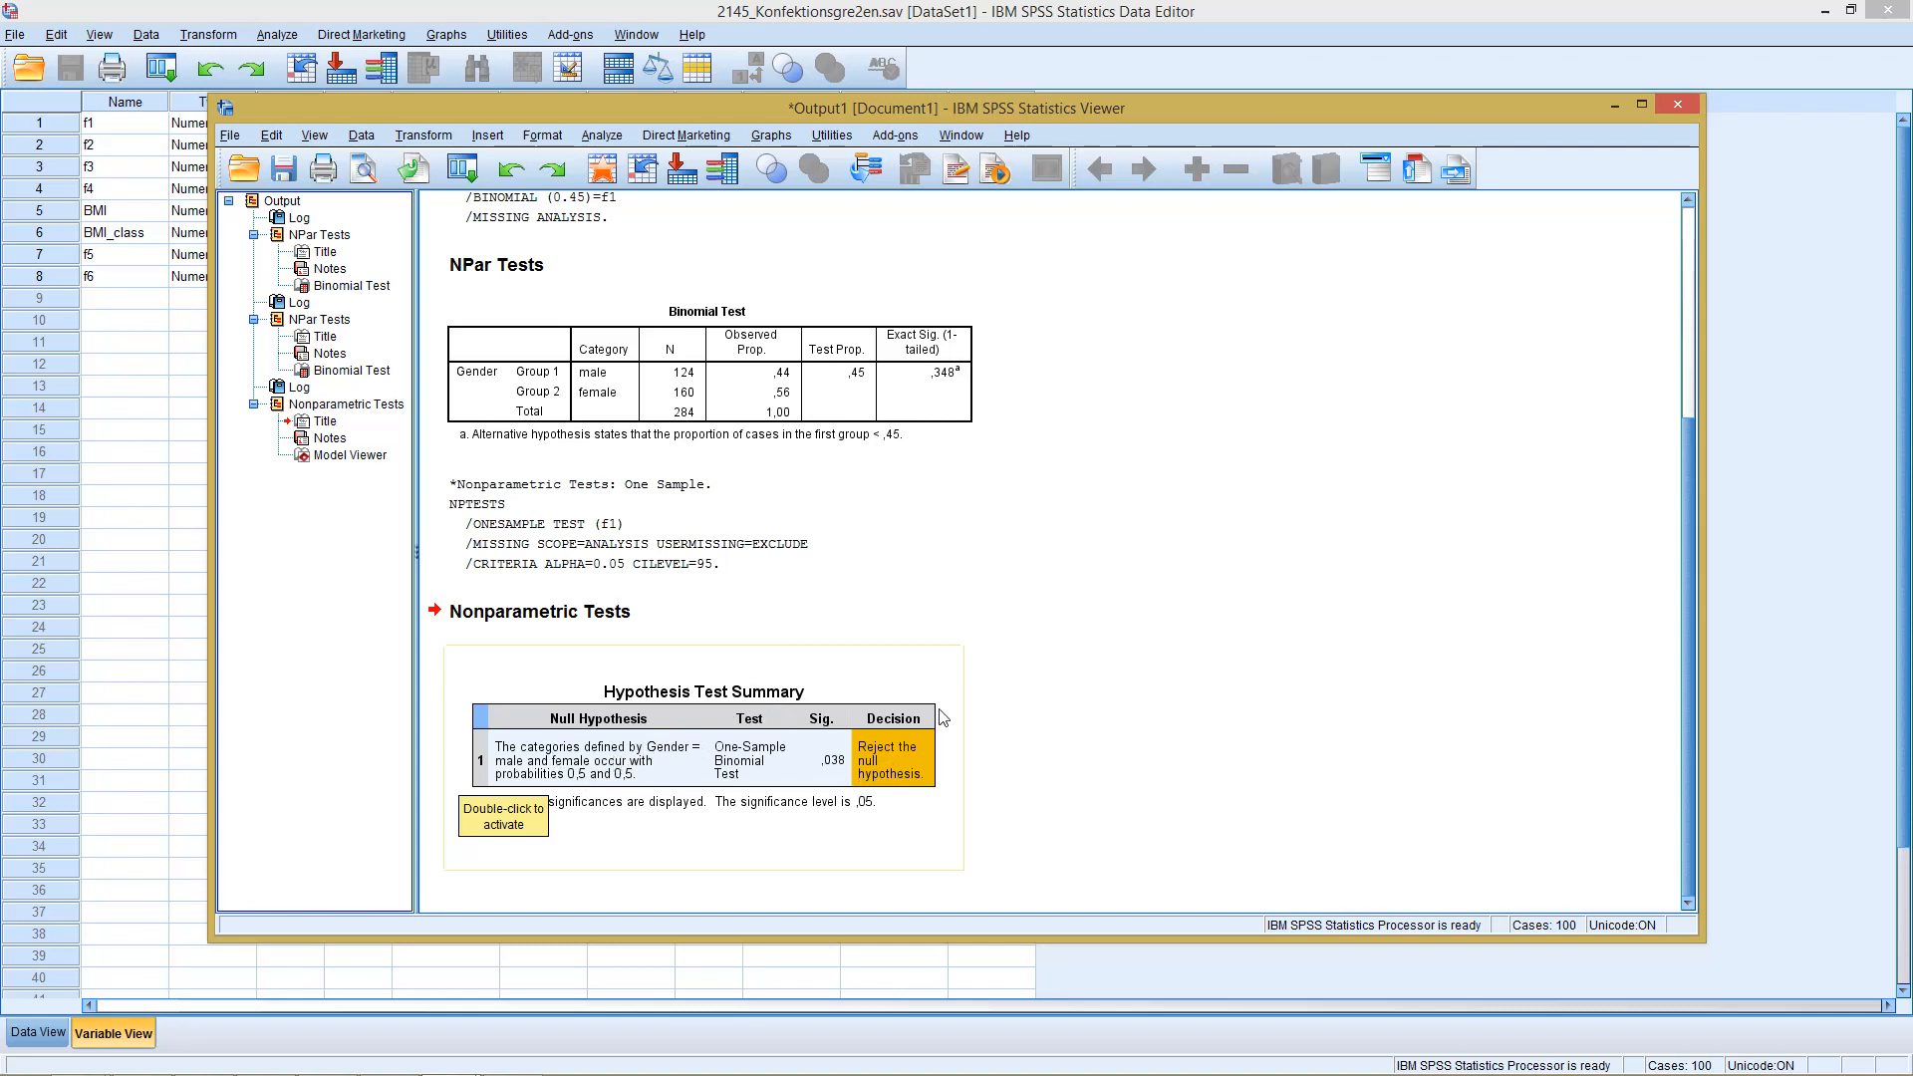